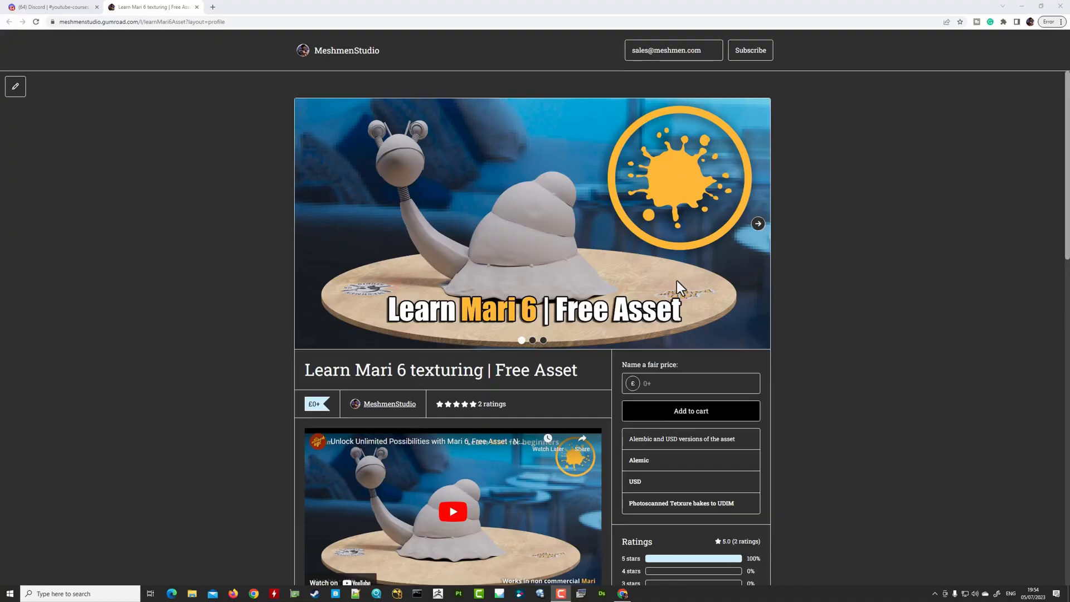
pyautogui.moveTo(78, 44)
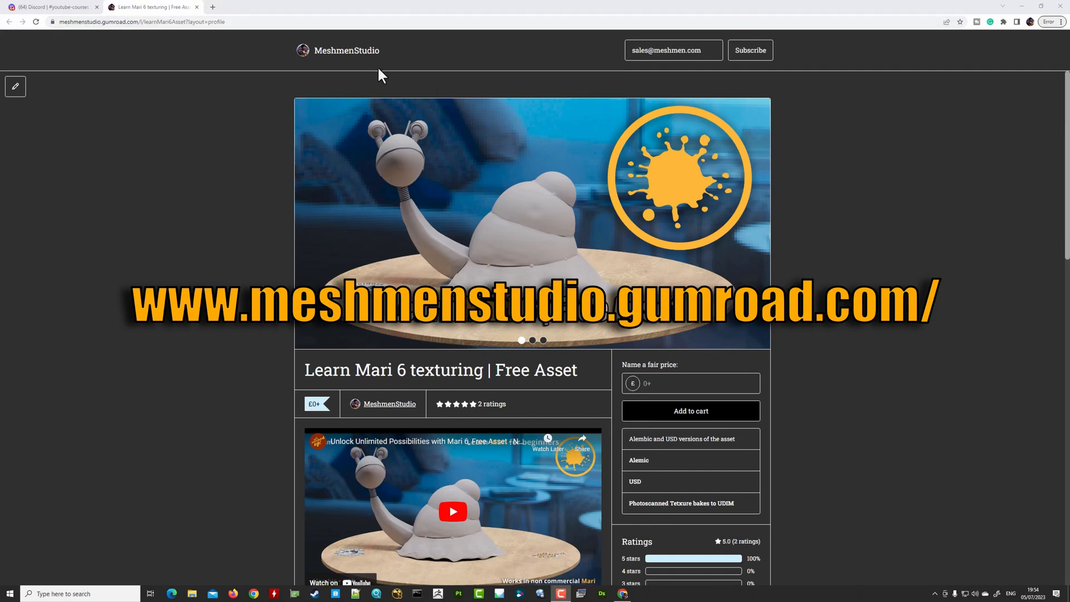
# Browse the MeshmenStudio storefront, reopen the Learn Mari 6 texturing free asset, then switch to Discord
pyautogui.click(346, 50)
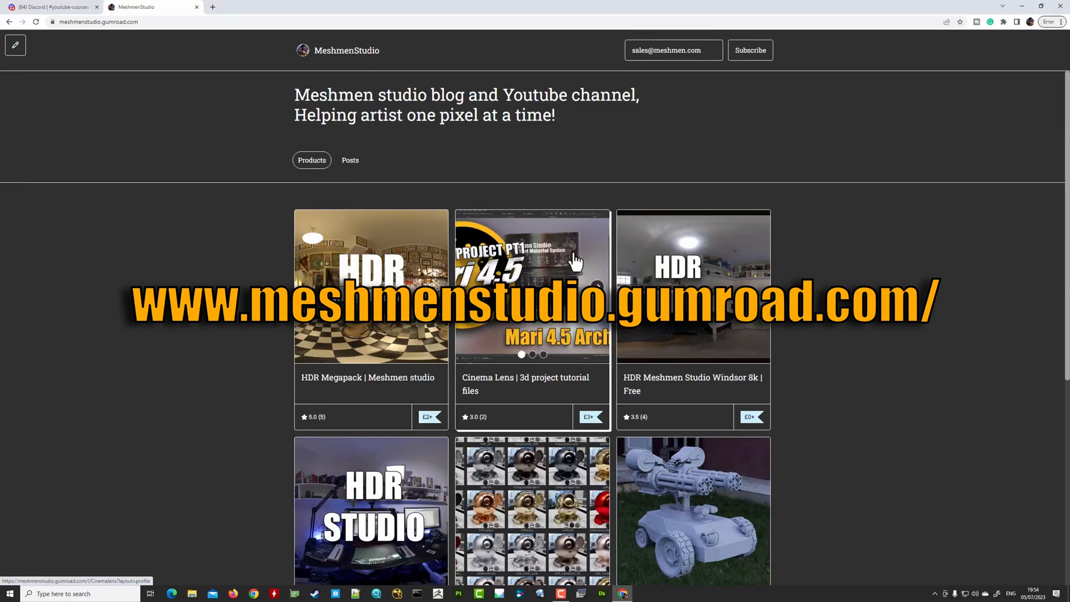
pyautogui.scroll(-3)
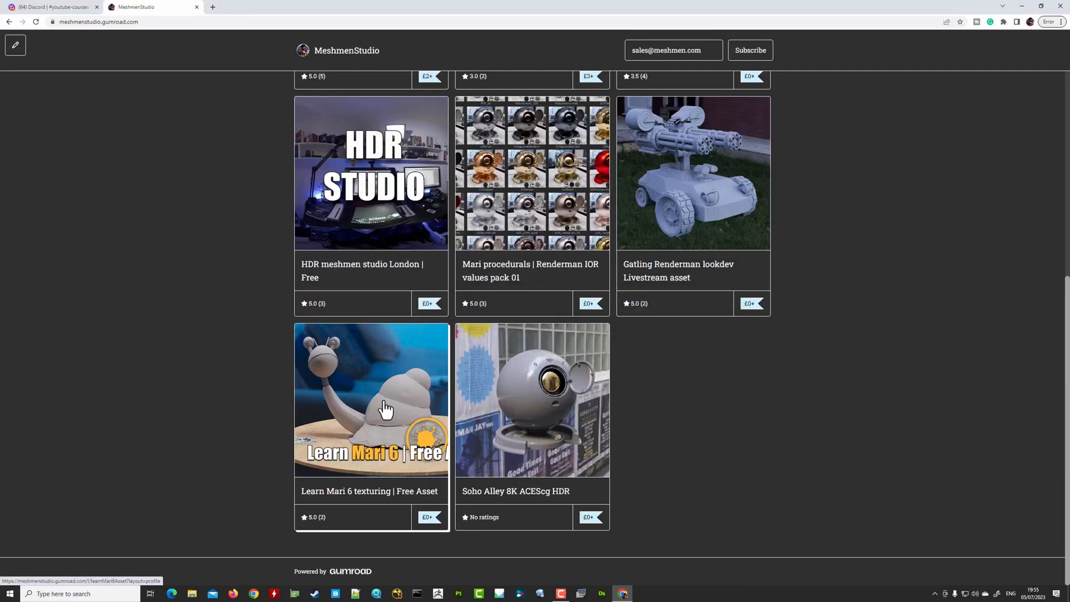
pyautogui.click(371, 399)
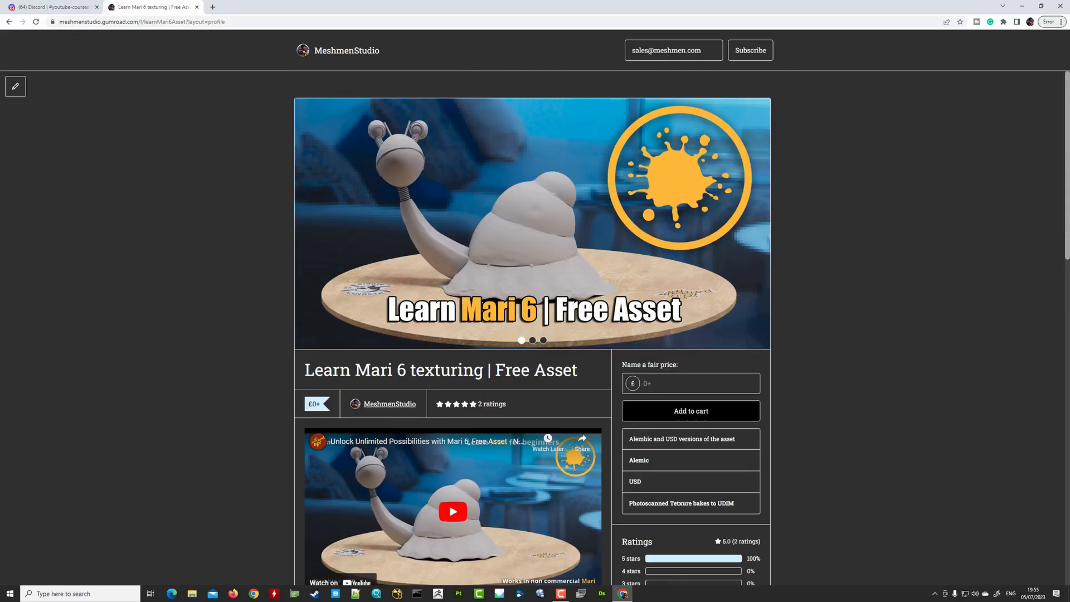
pyautogui.scroll(-3)
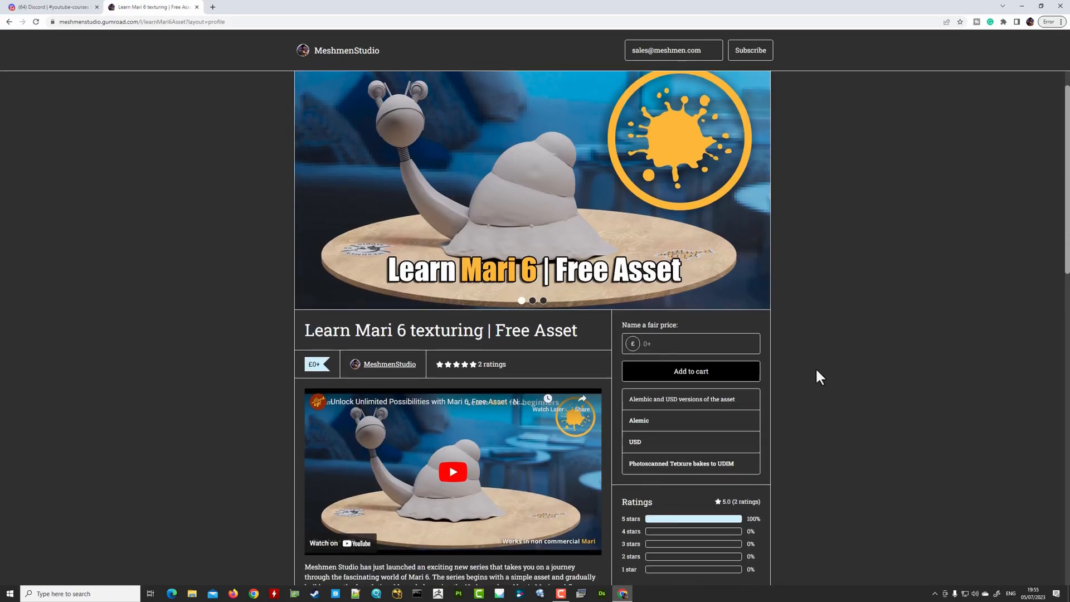
pyautogui.click(51, 6)
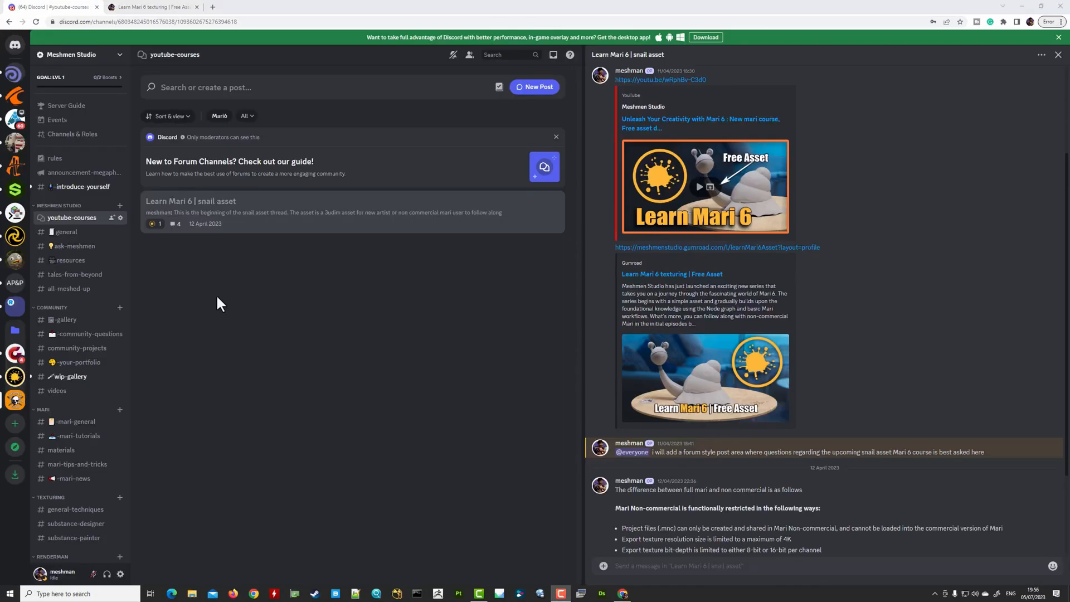
pyautogui.moveTo(74, 274)
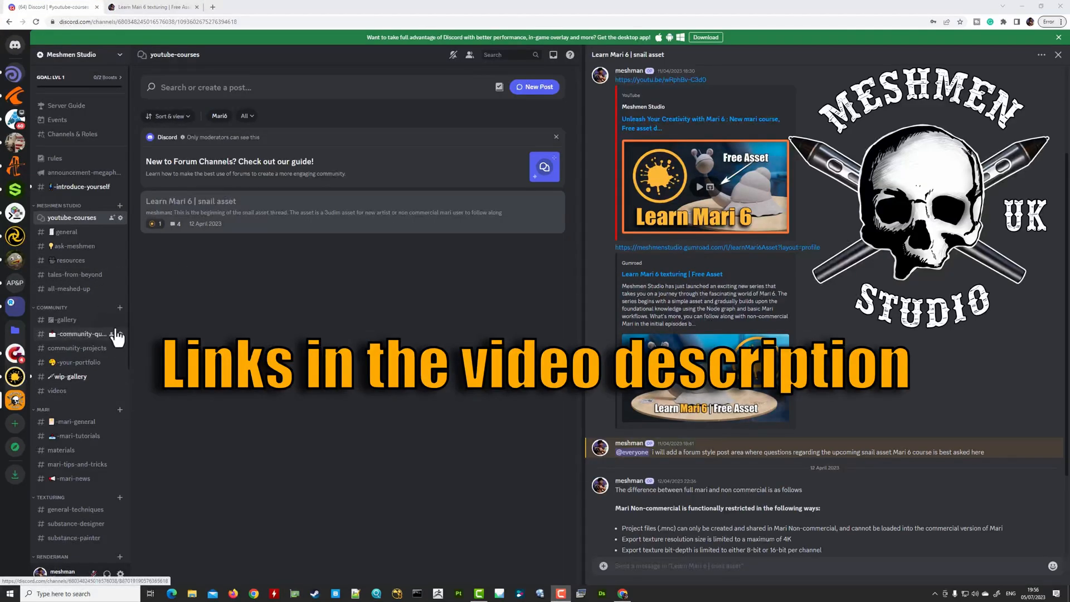
pyautogui.moveTo(176, 243)
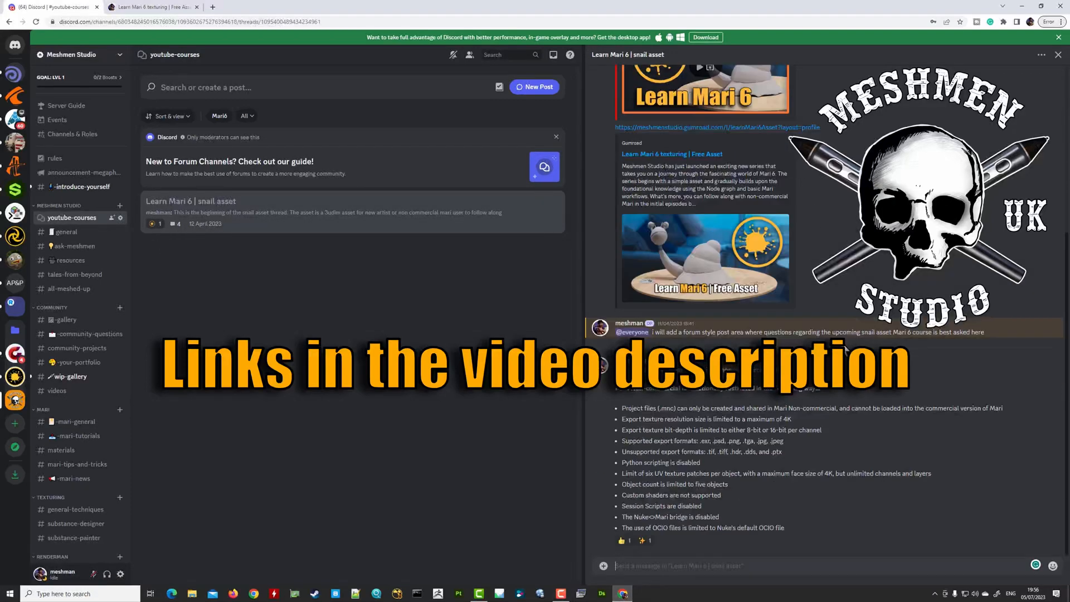
pyautogui.scroll(3)
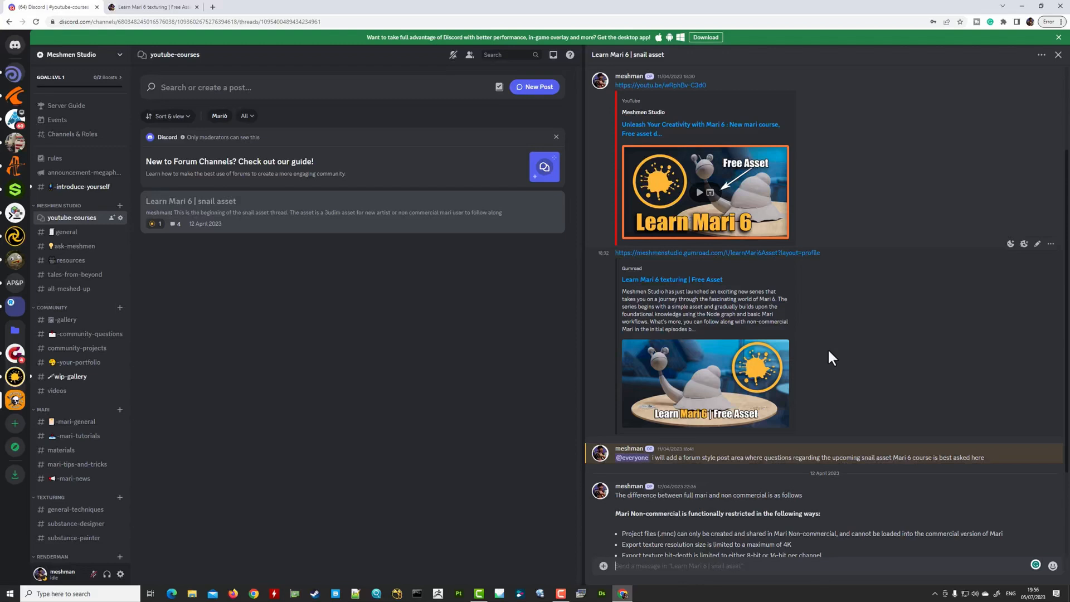
pyautogui.scroll(-3)
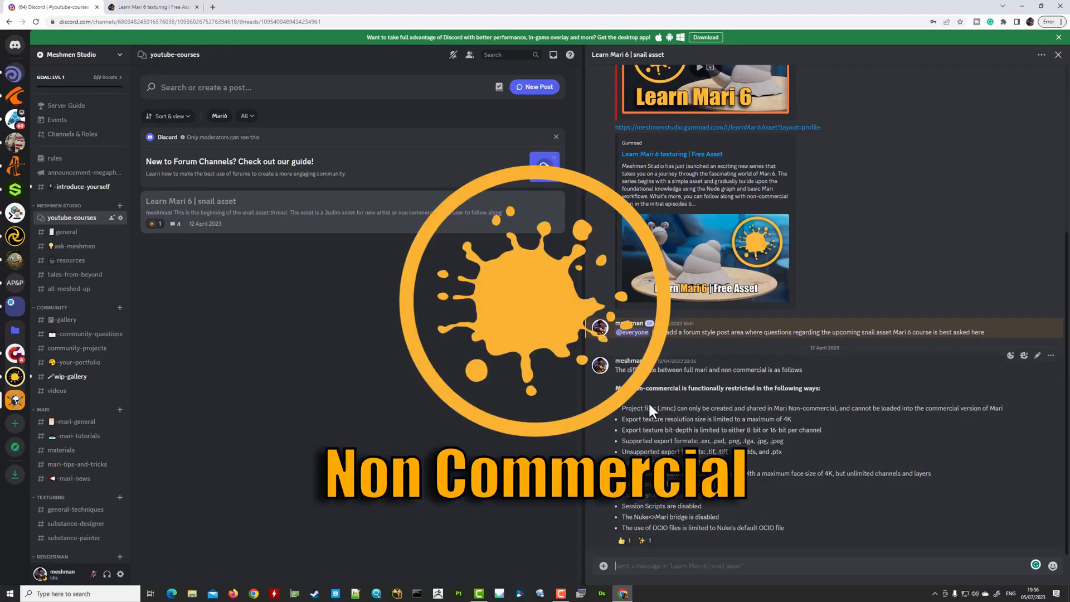
pyautogui.moveTo(733, 402)
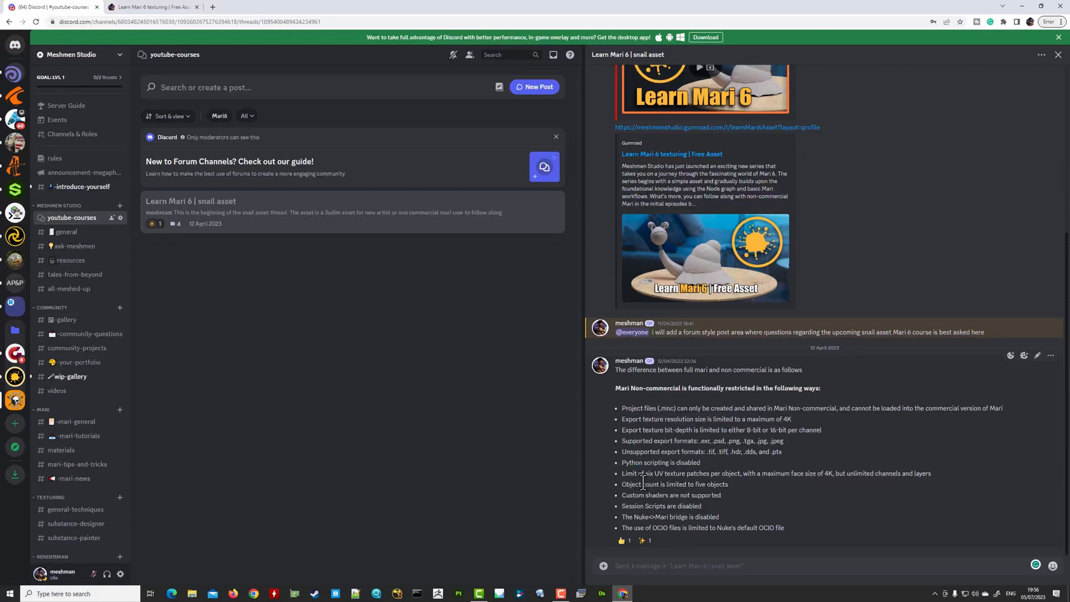
pyautogui.moveTo(687, 400)
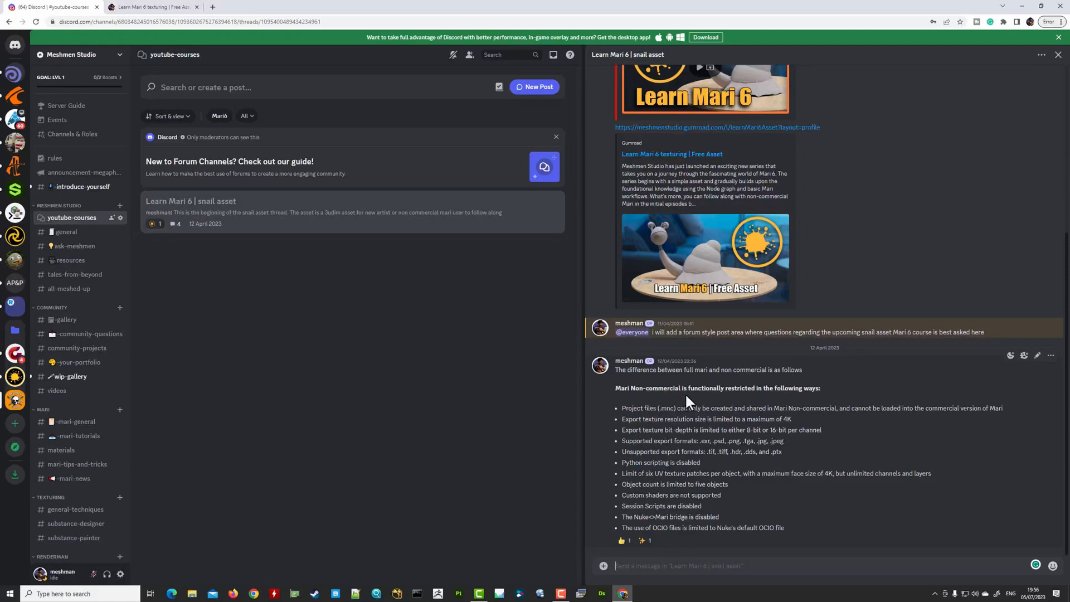
pyautogui.moveTo(695, 409)
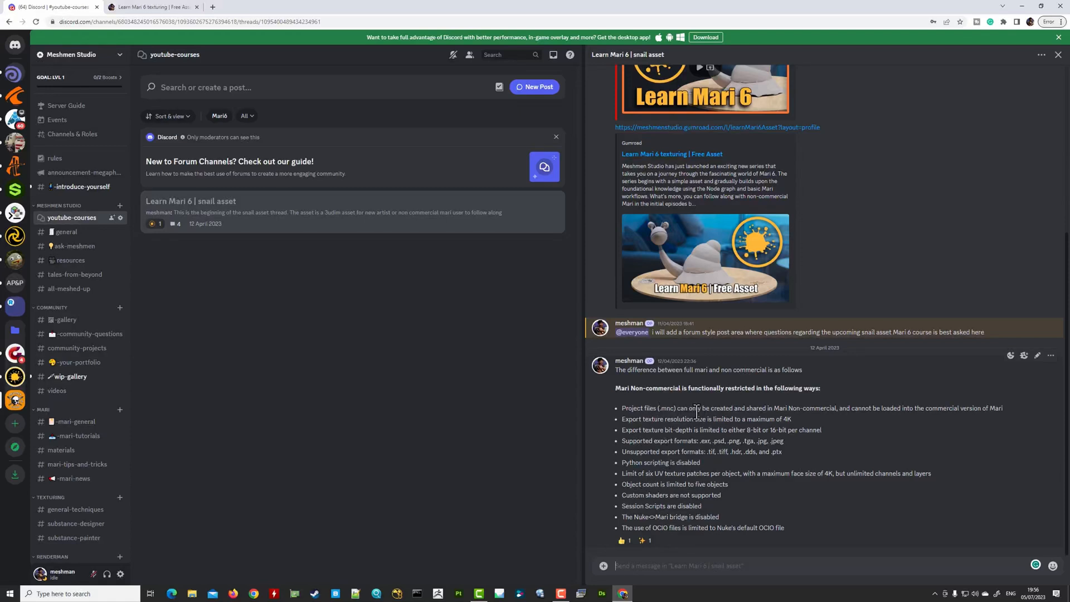
pyautogui.moveTo(132, 409)
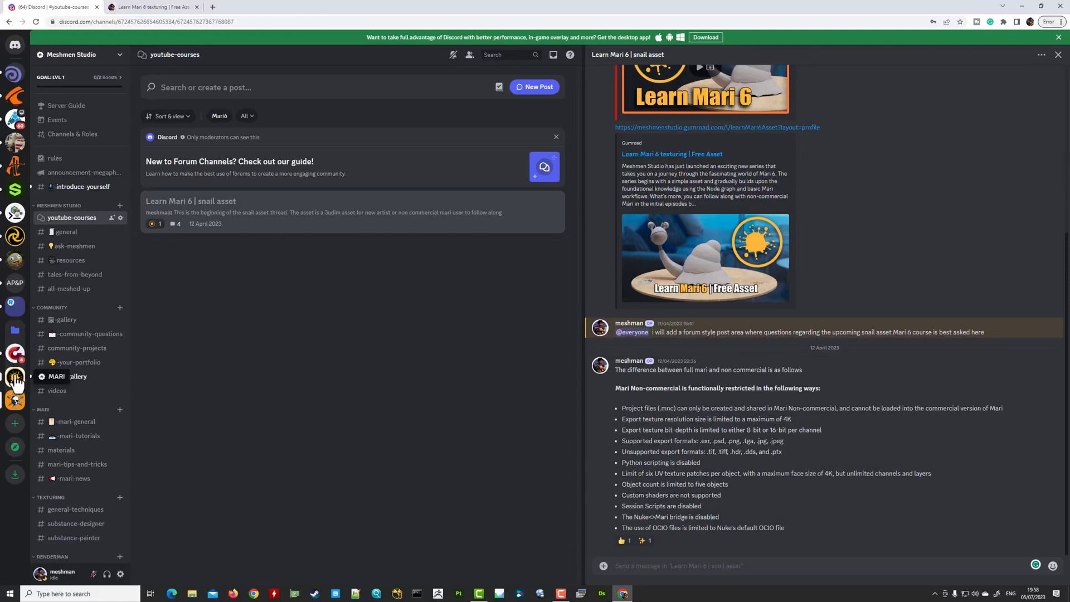
pyautogui.click(14, 375)
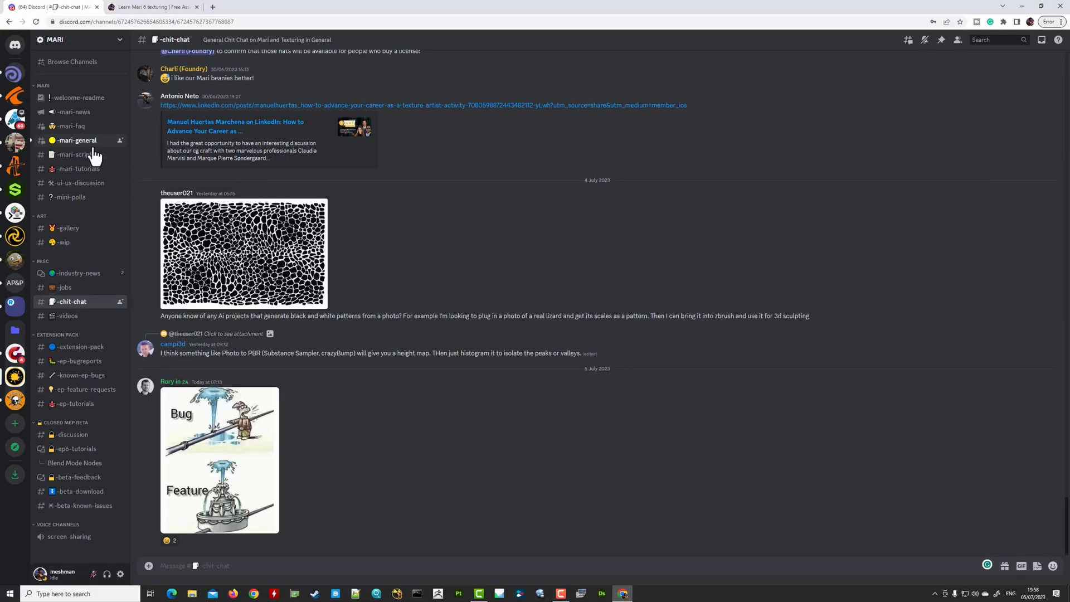
pyautogui.click(75, 140)
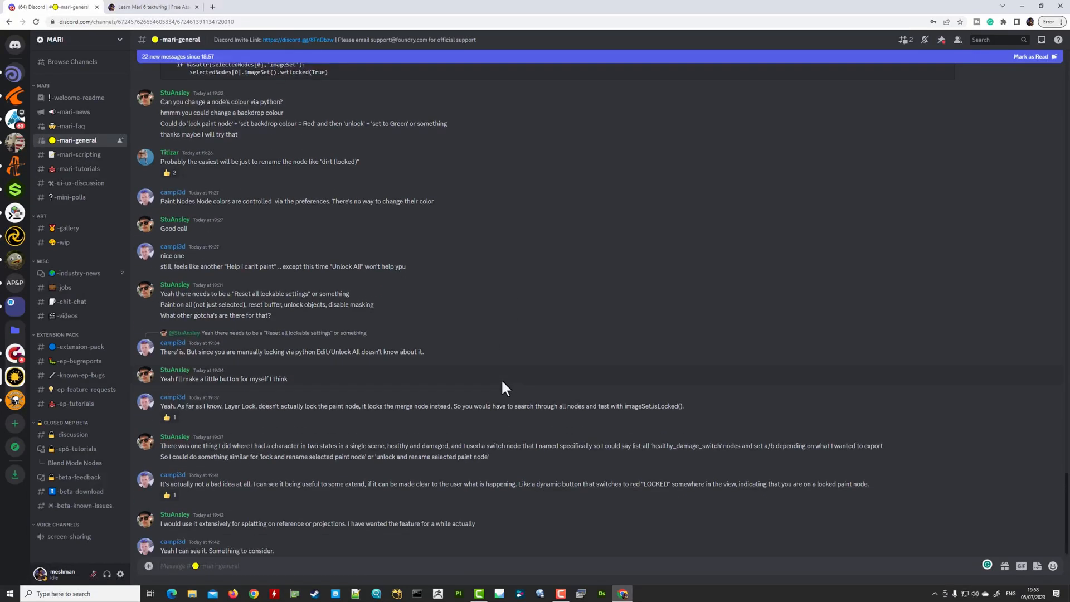
pyautogui.scroll(3)
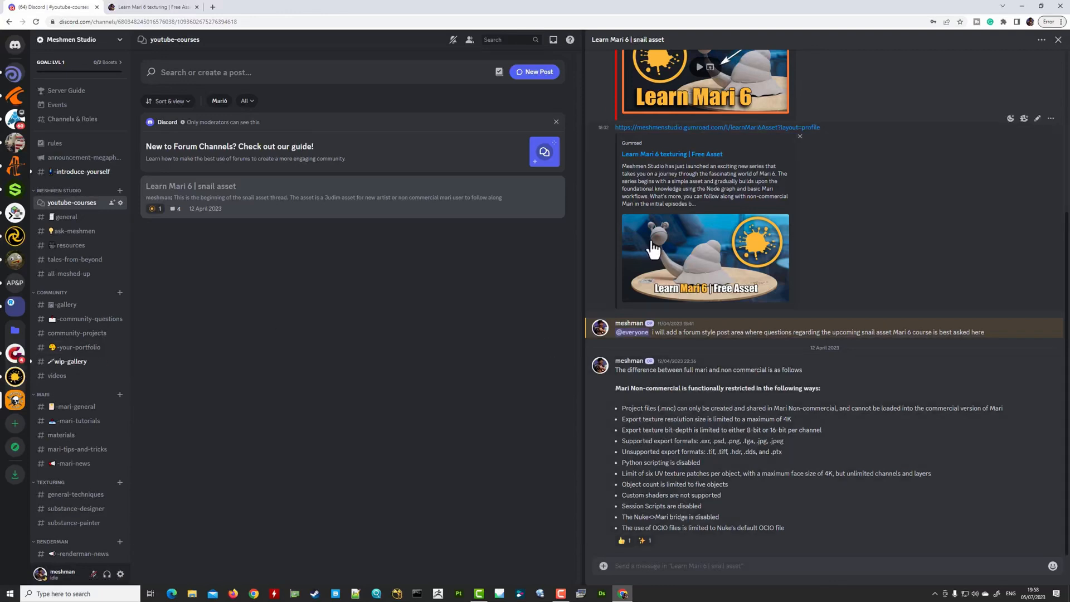
pyautogui.moveTo(798, 294)
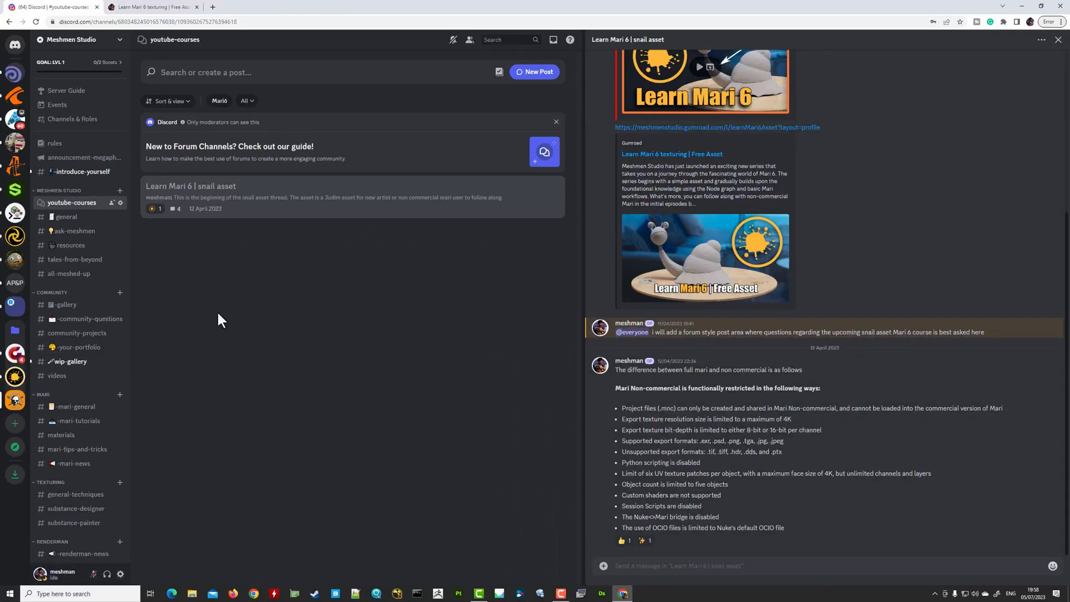
pyautogui.click(1058, 39)
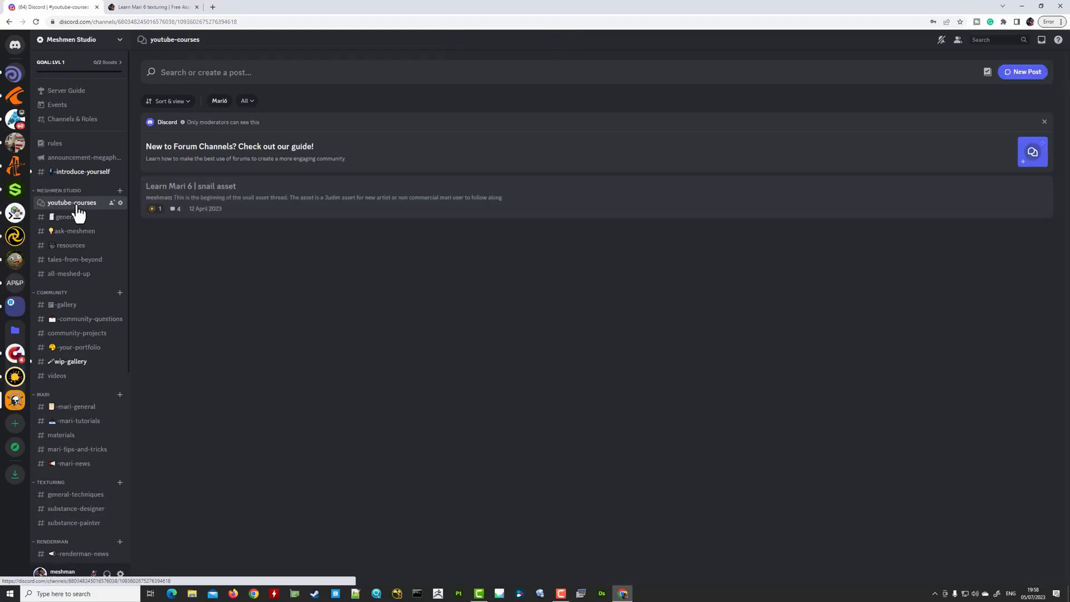
pyautogui.click(191, 187)
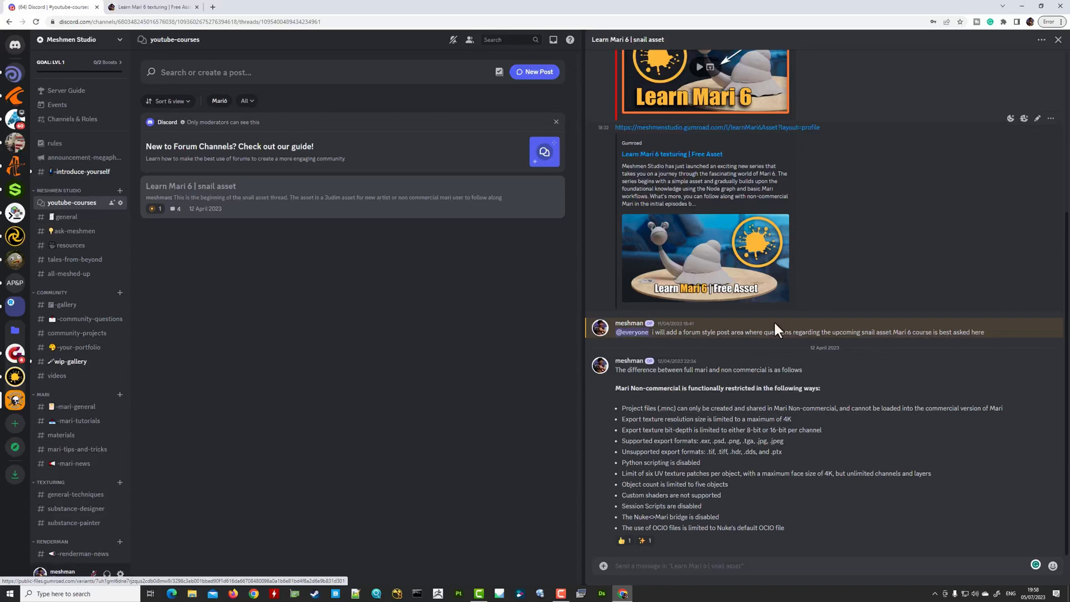
pyautogui.moveTo(735, 470)
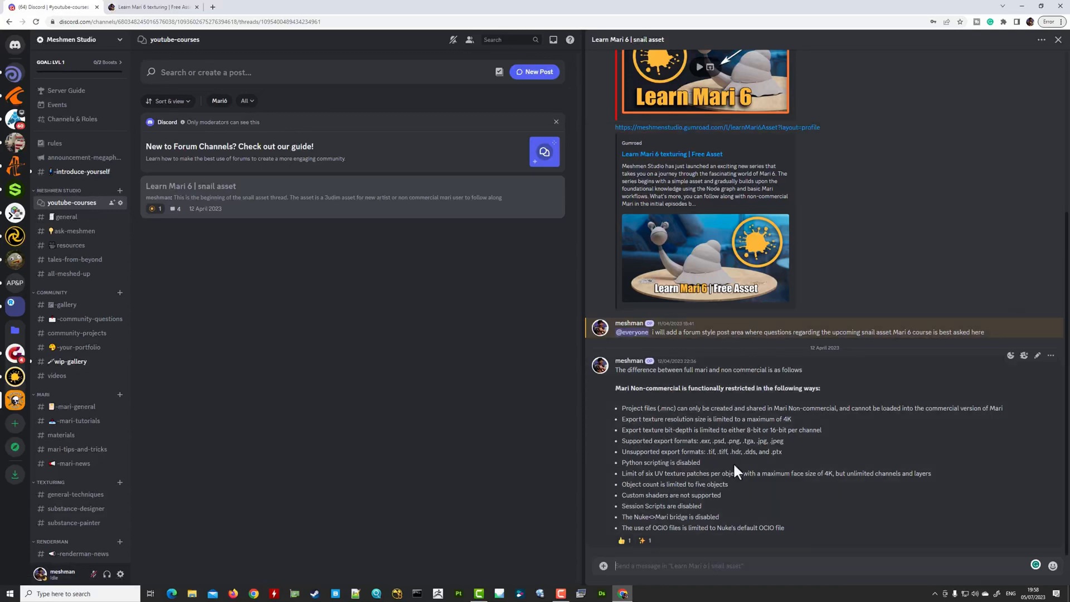
pyautogui.moveTo(692, 308)
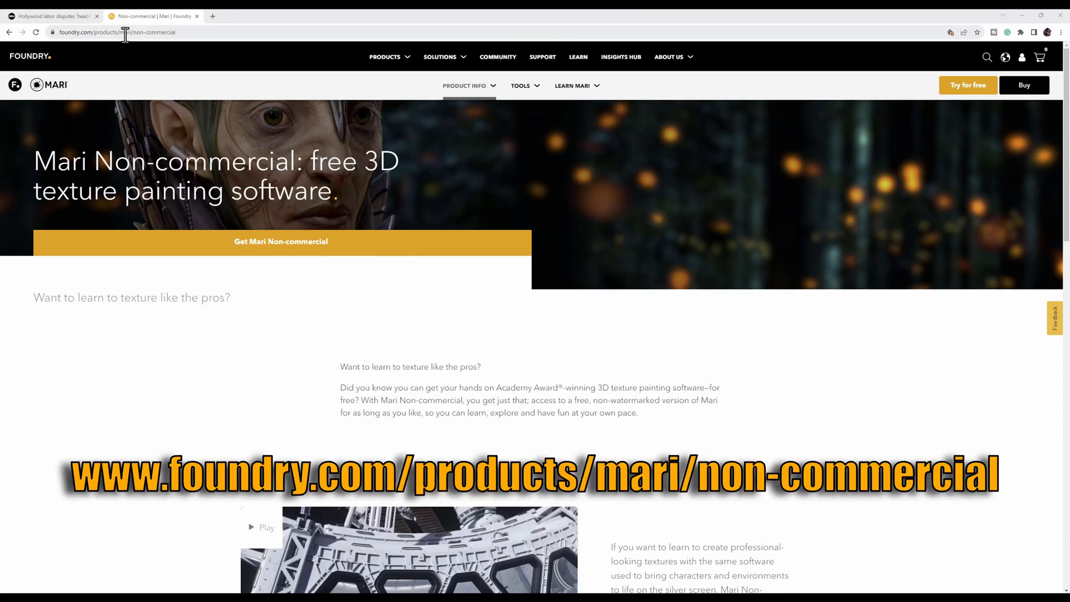
pyautogui.moveTo(458, 300)
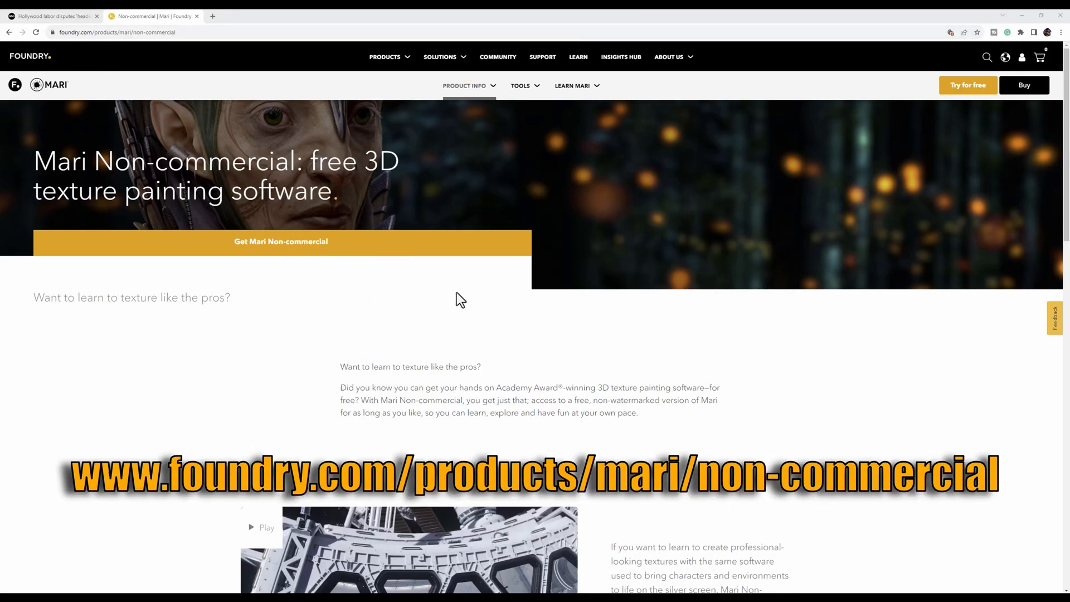
pyautogui.scroll(-3)
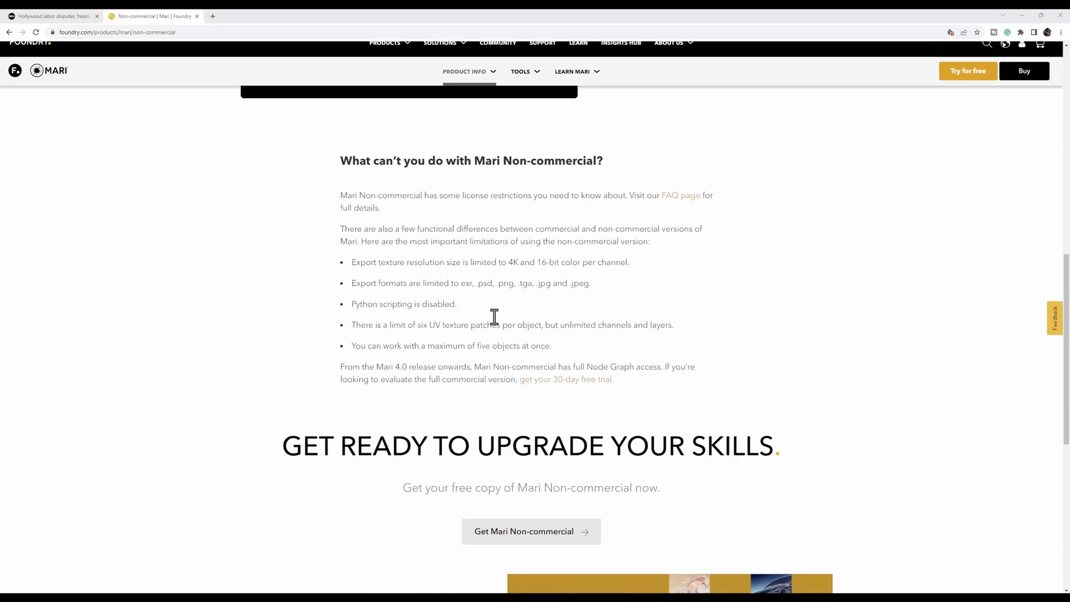
pyautogui.scroll(-3)
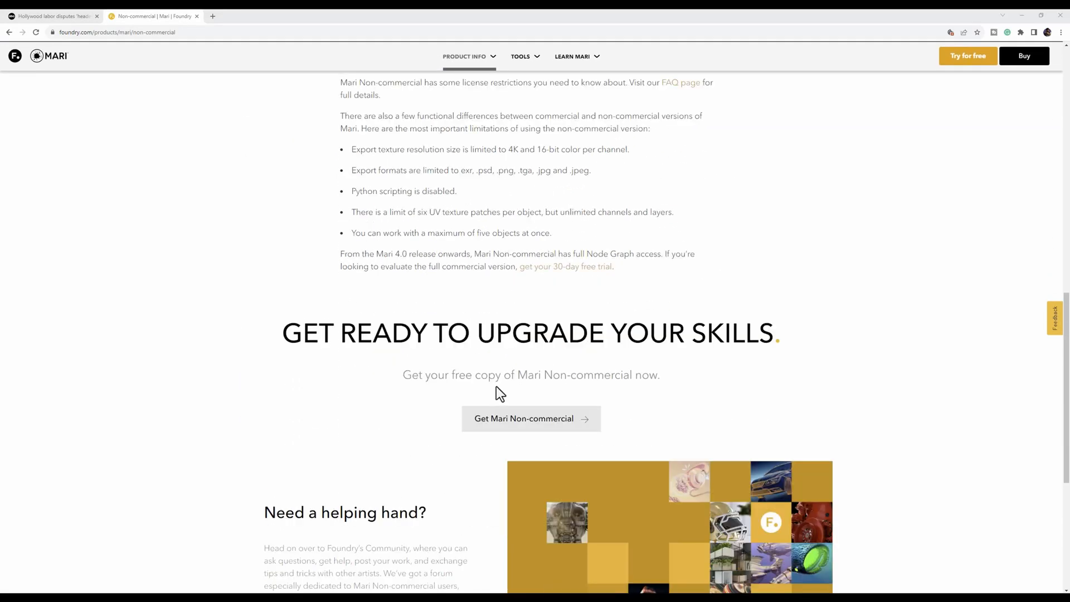
pyautogui.scroll(-3)
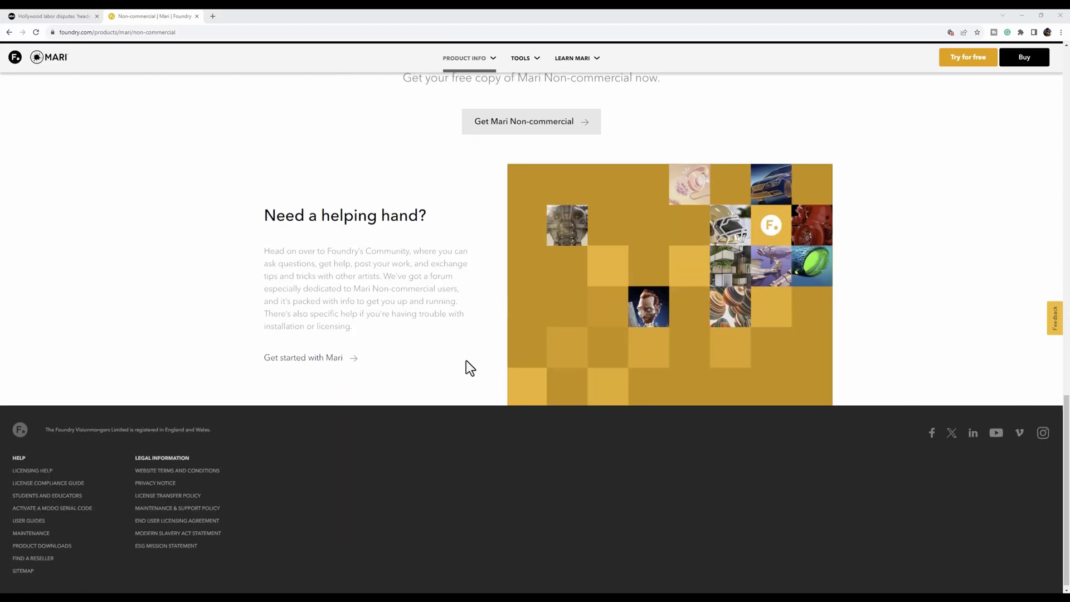
pyautogui.scroll(3)
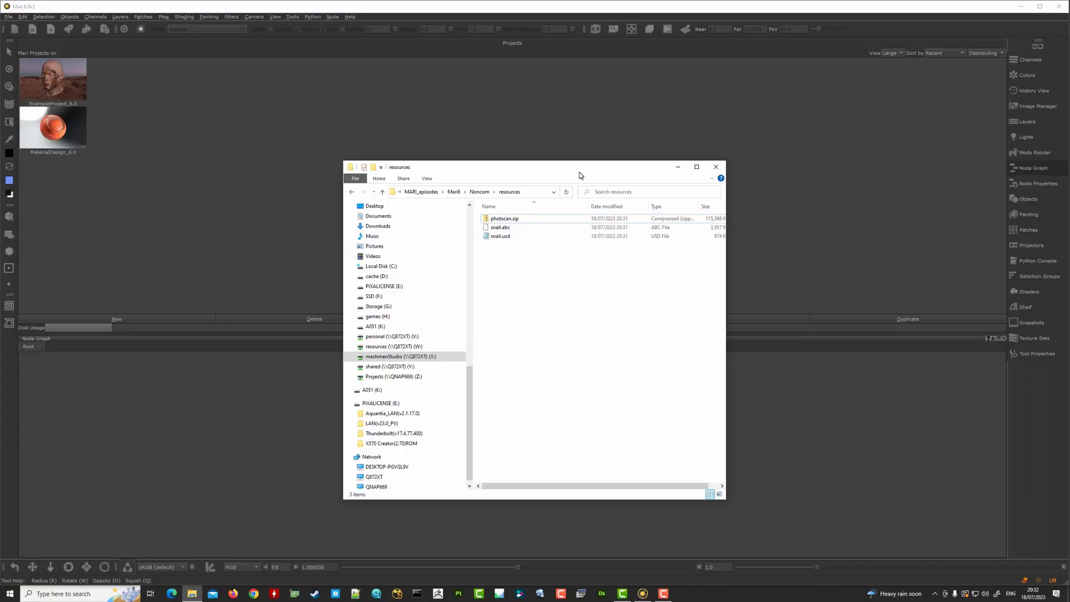
pyautogui.moveTo(523, 273)
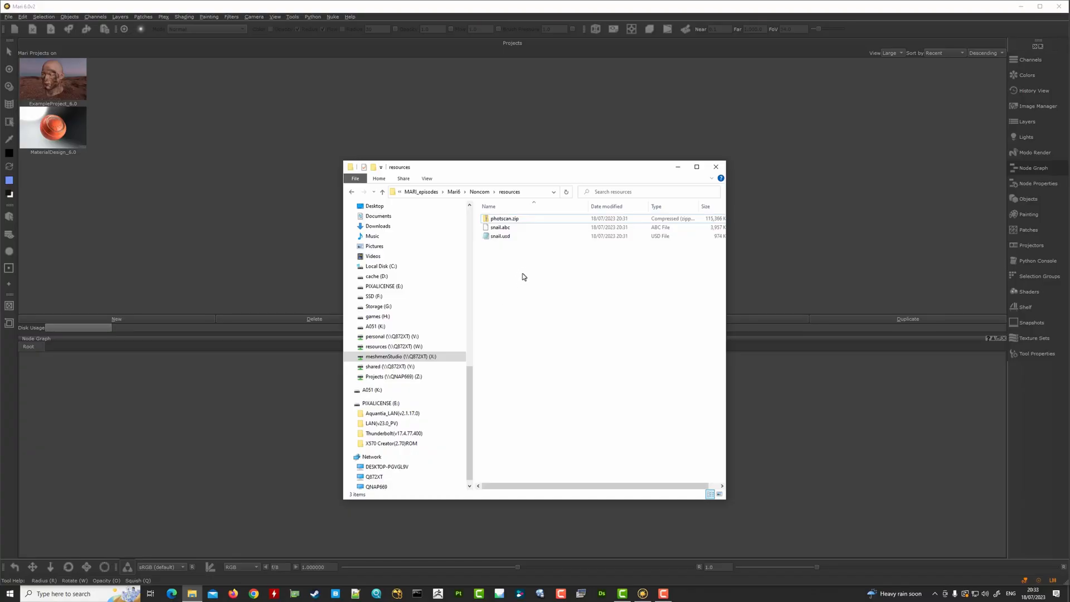
pyautogui.moveTo(552, 260)
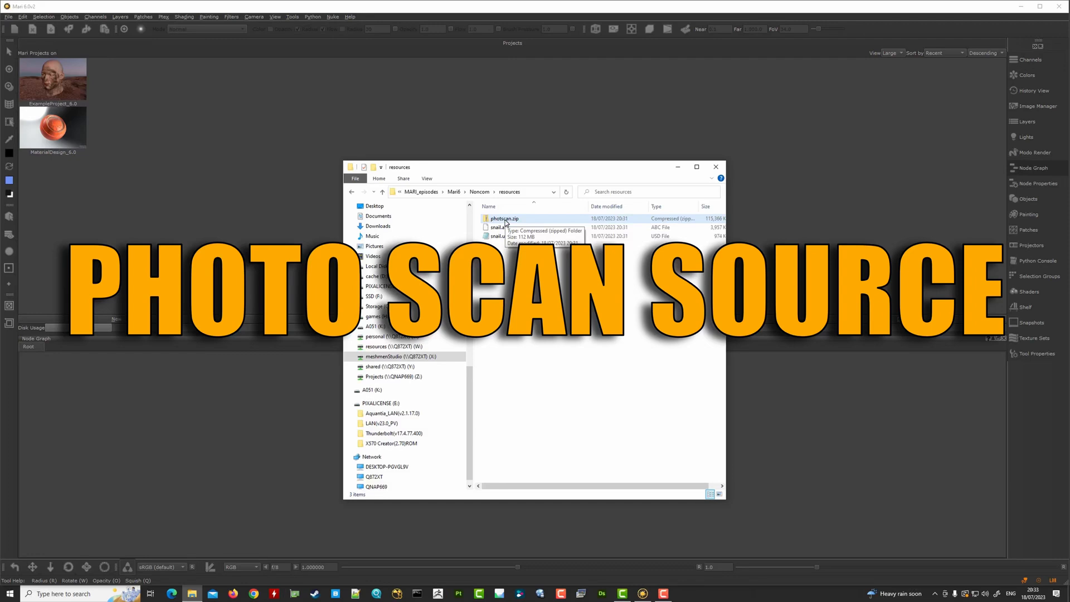
# Look inside the photoscan folder's projected EXRs and copy the resources folder address
pyautogui.rightClick(503, 219)
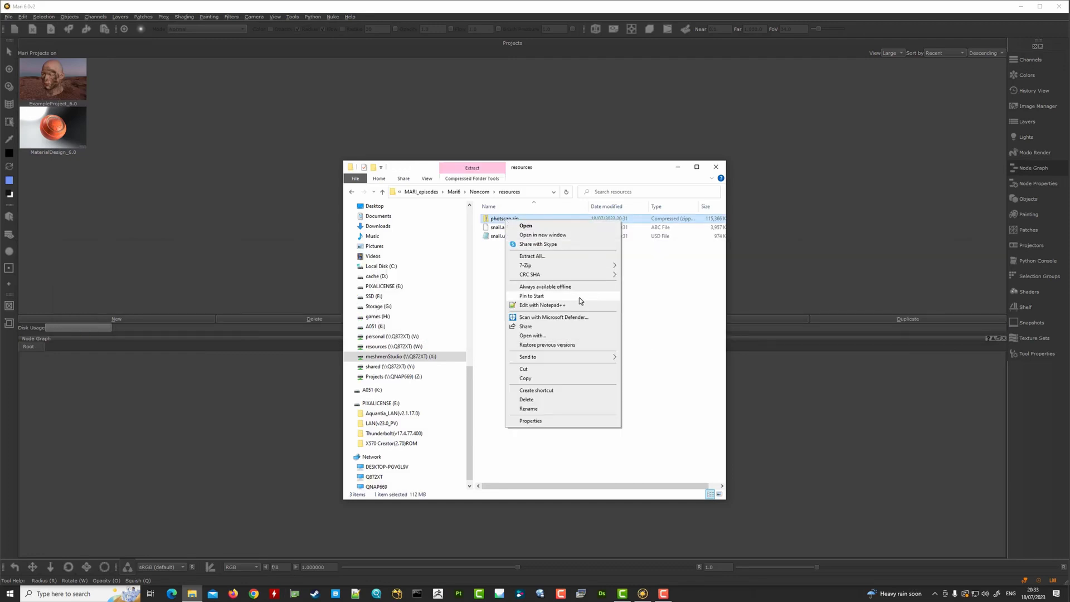
pyautogui.click(532, 256)
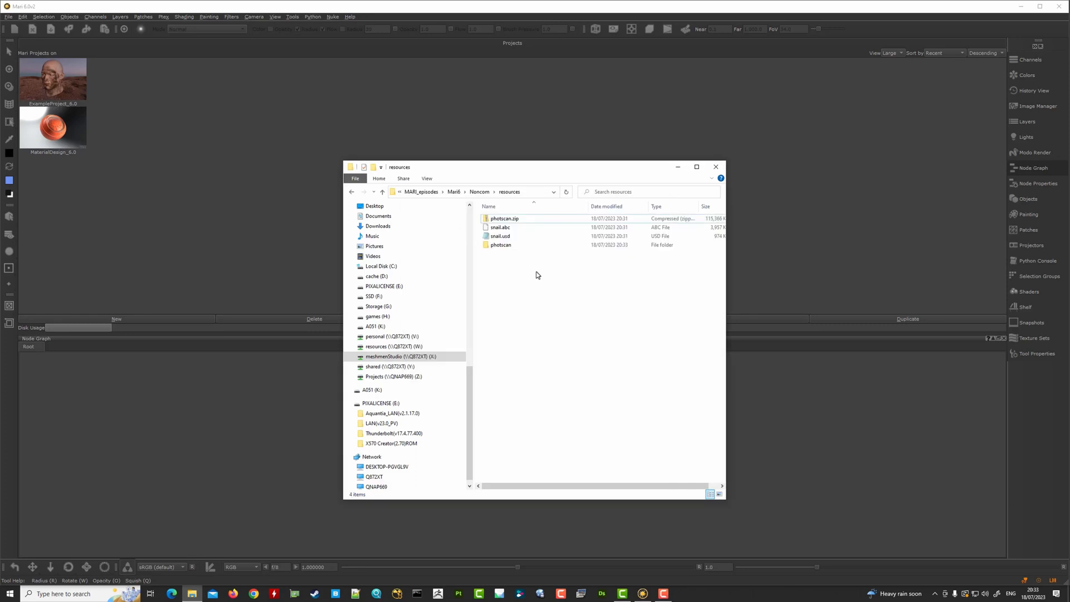
pyautogui.doubleClick(500, 244)
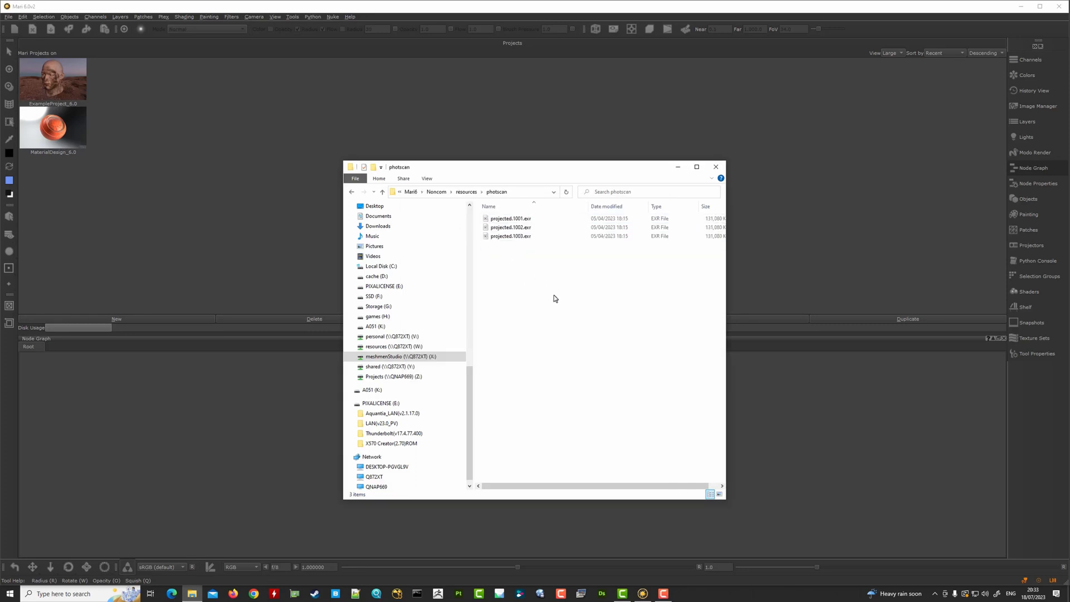
pyautogui.moveTo(680, 190)
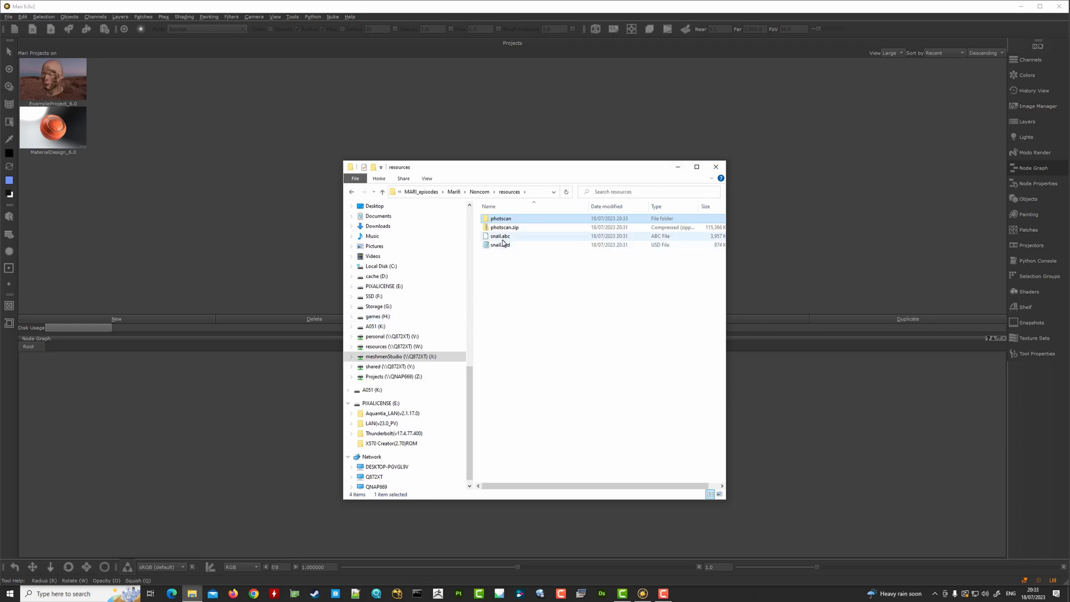
pyautogui.moveTo(511, 245)
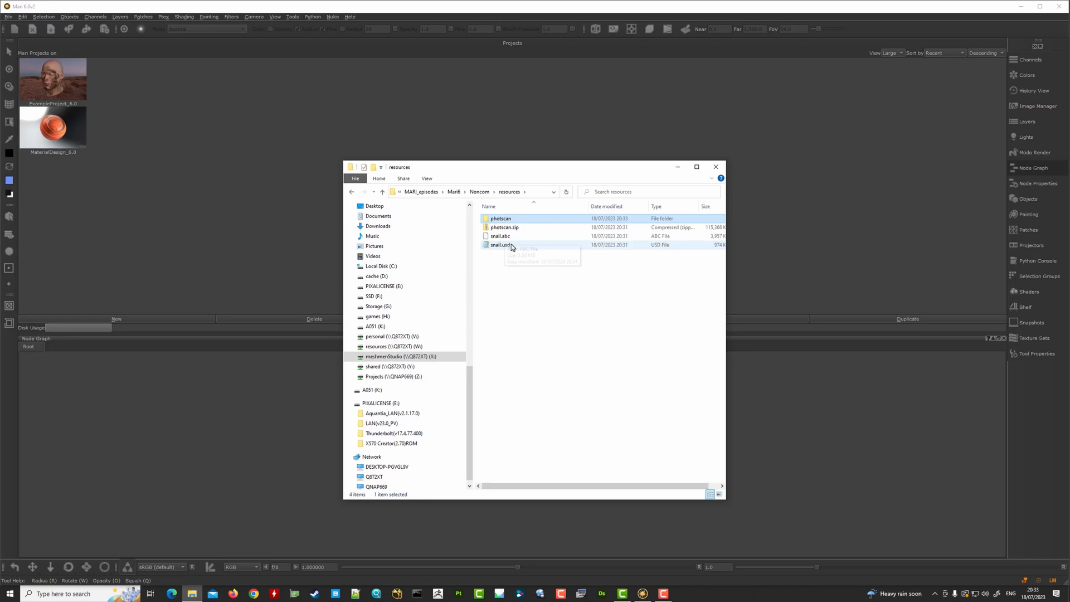
pyautogui.rightClick(509, 192)
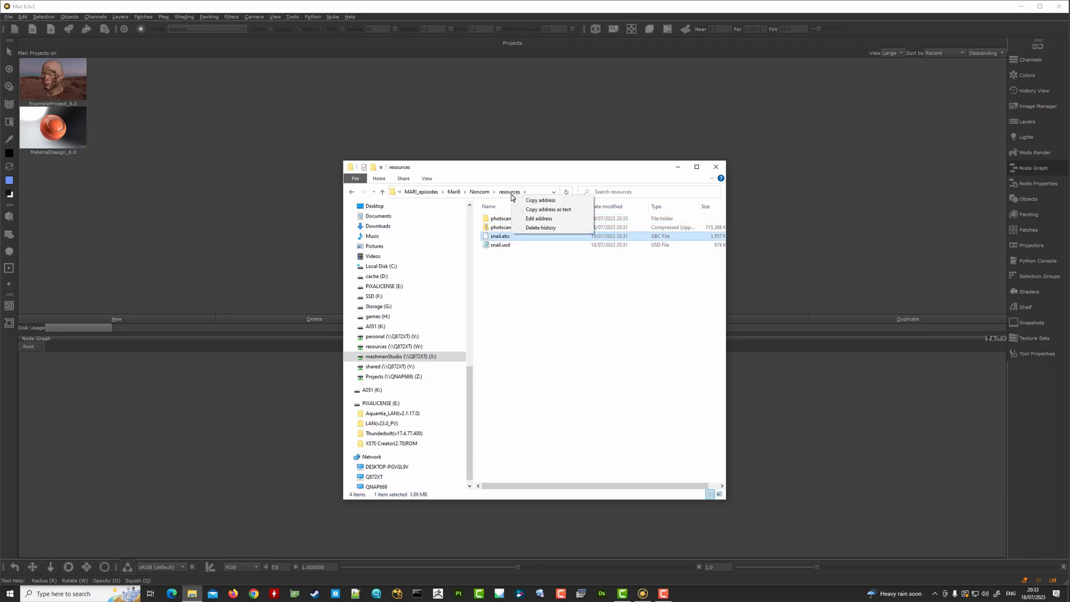
pyautogui.click(509, 192)
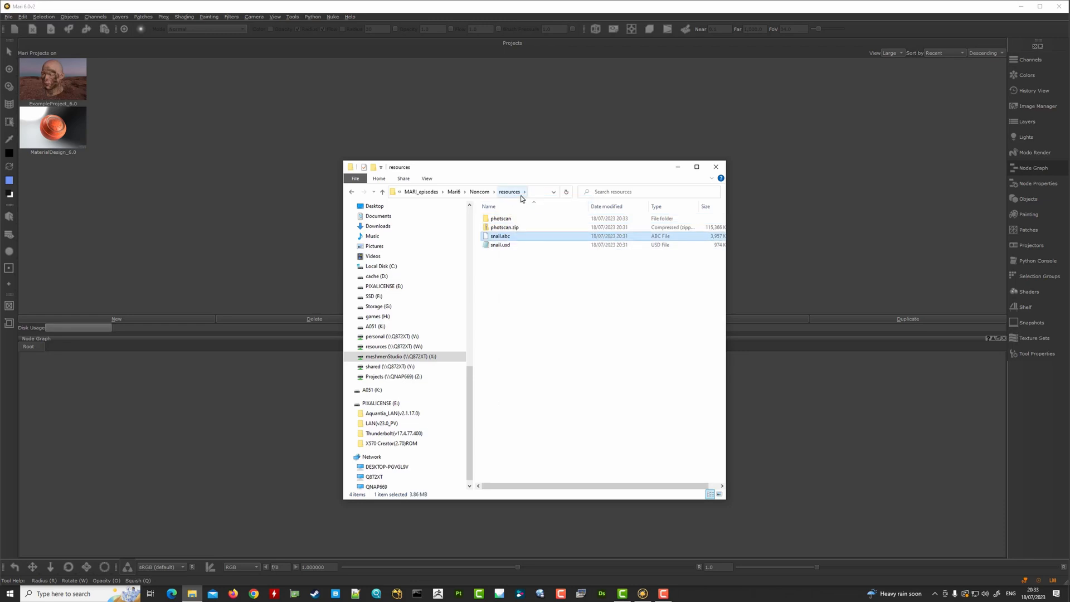
# Start a new Mari project and view its Color Settings with the nuke-default OCIO configuration
pyautogui.click(715, 166)
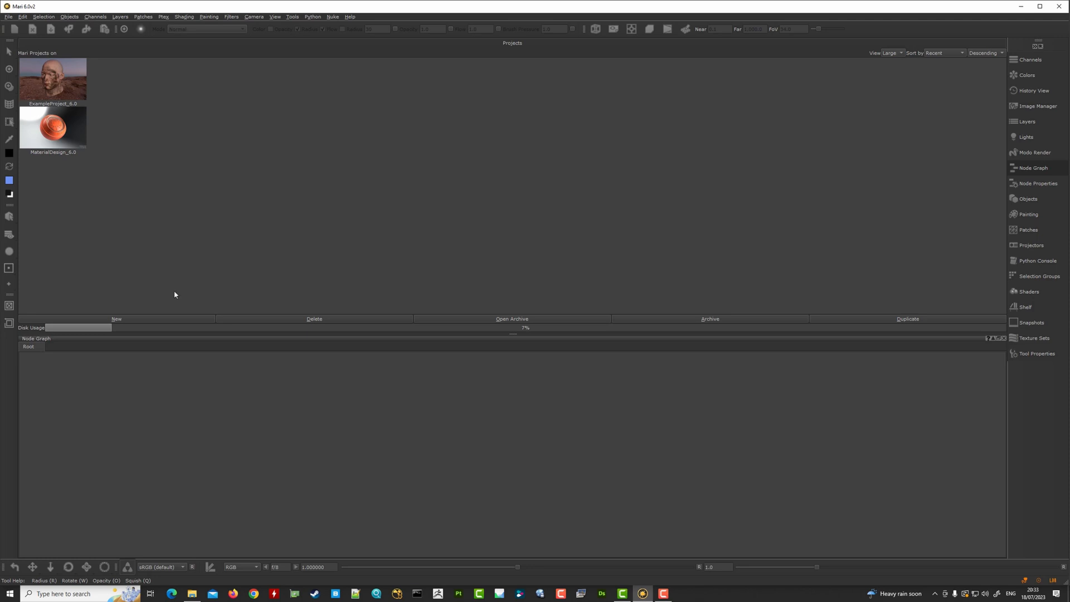
pyautogui.moveTo(142, 263)
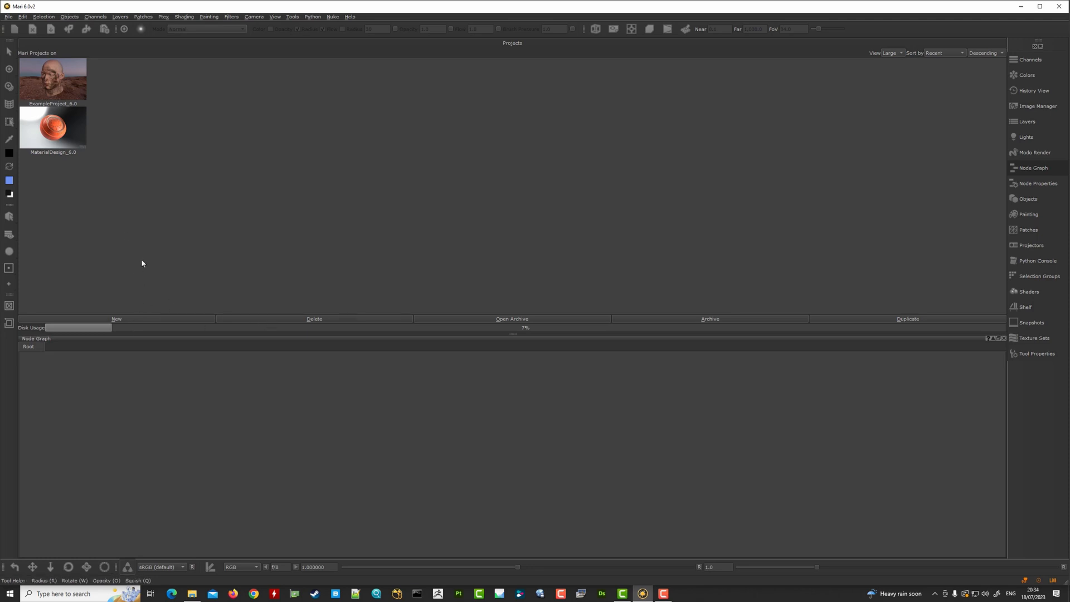
pyautogui.click(8, 17)
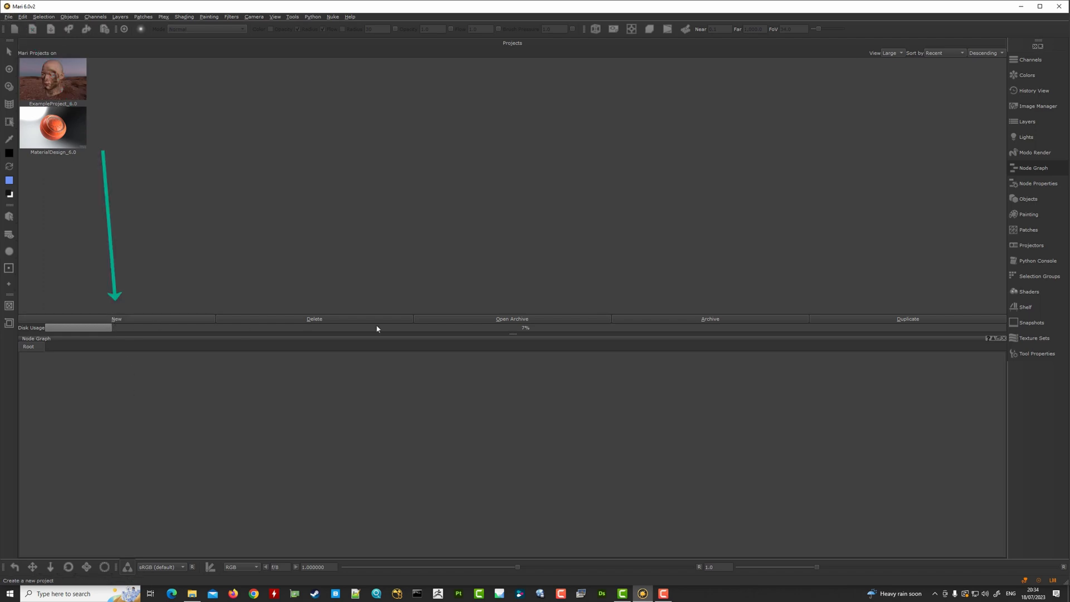
pyautogui.click(116, 319)
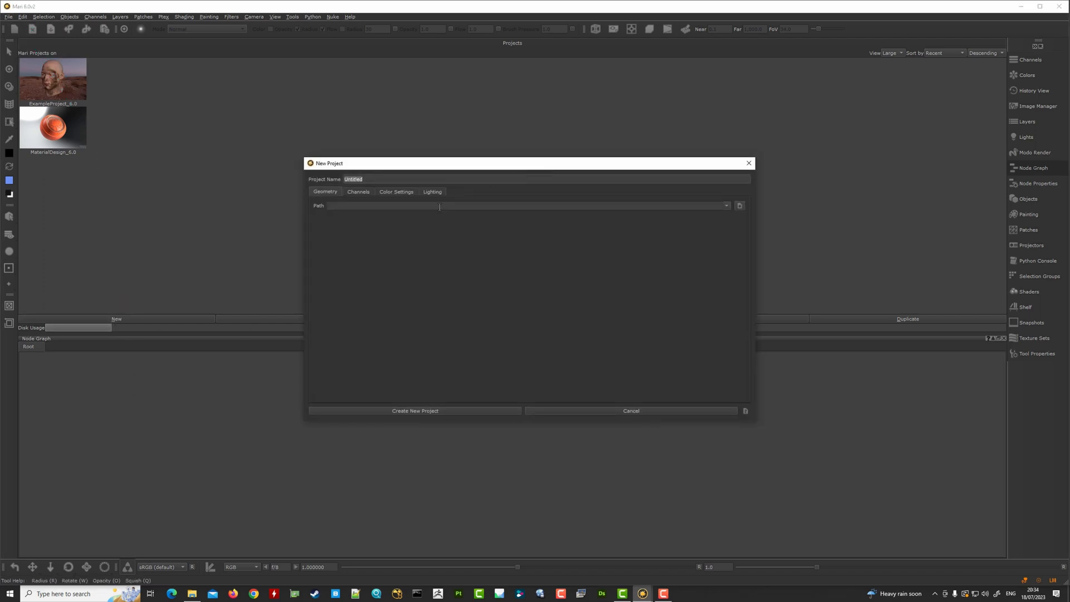
pyautogui.click(395, 191)
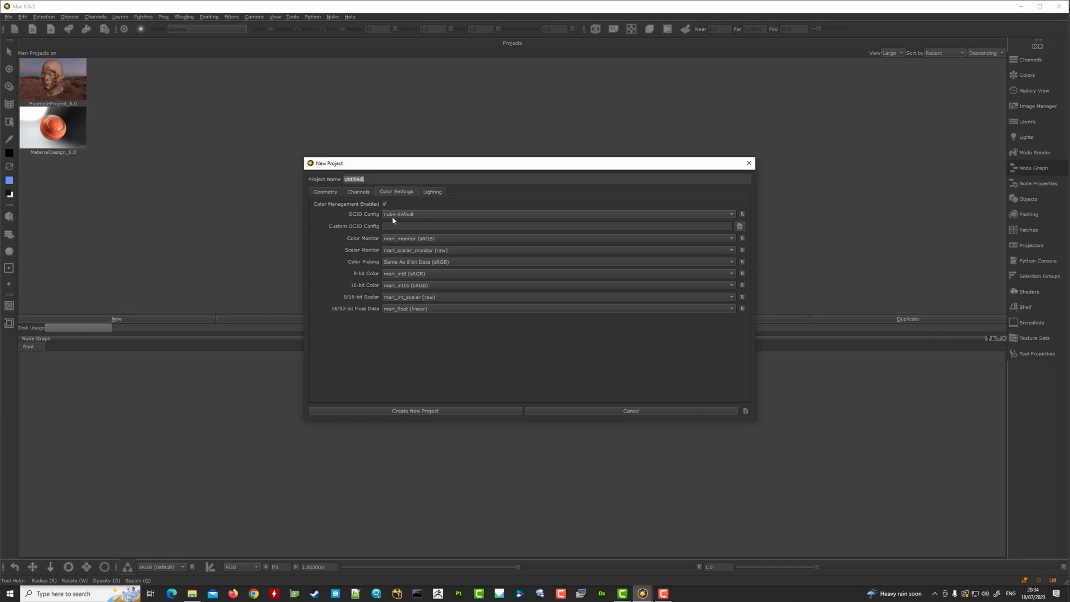
pyautogui.moveTo(402, 192)
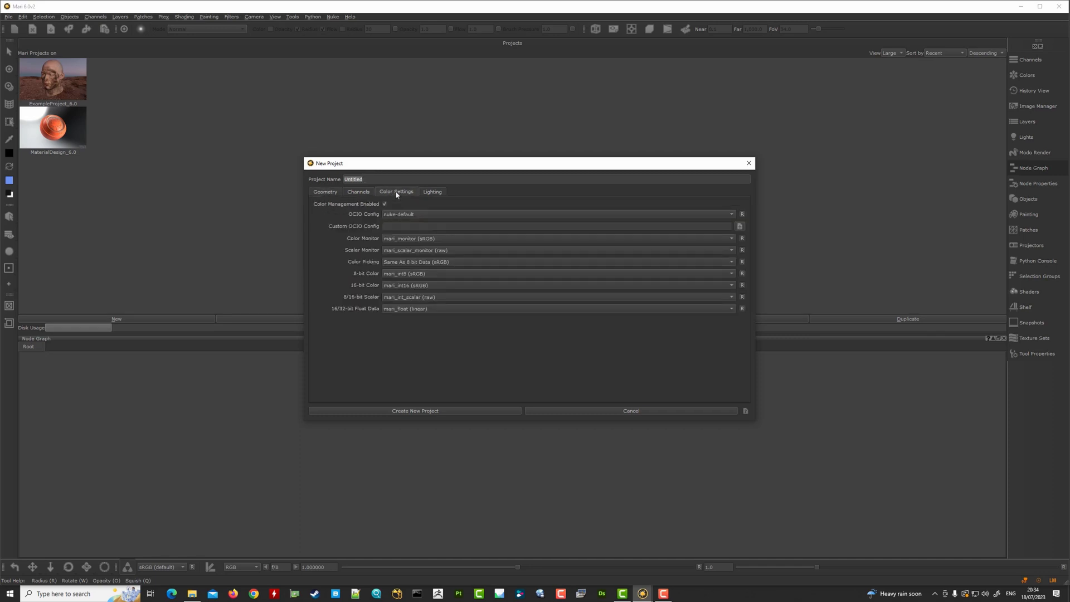
pyautogui.click(731, 214)
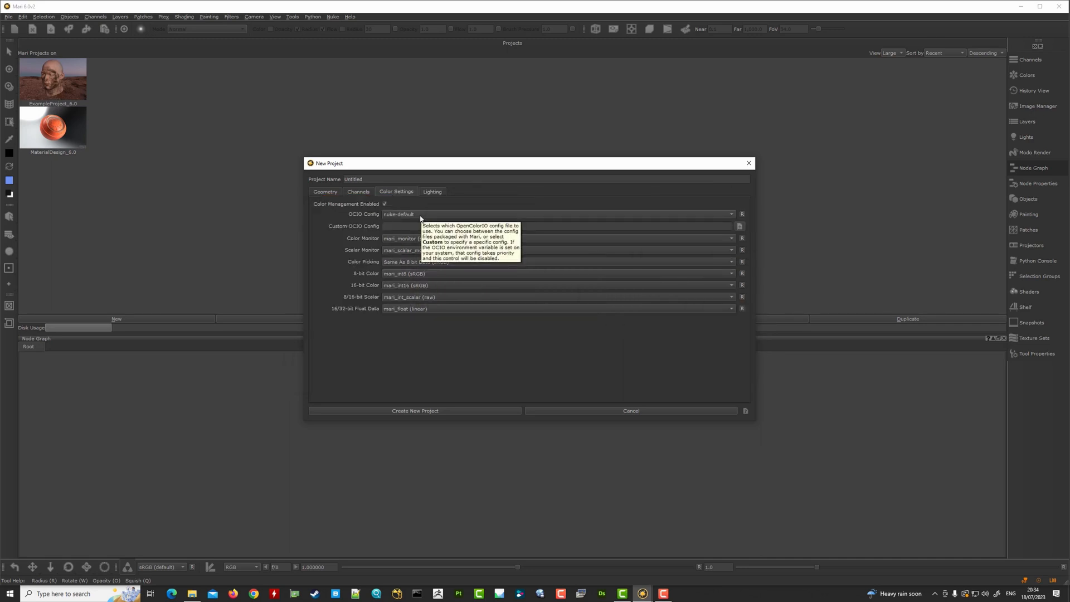
pyautogui.moveTo(404, 225)
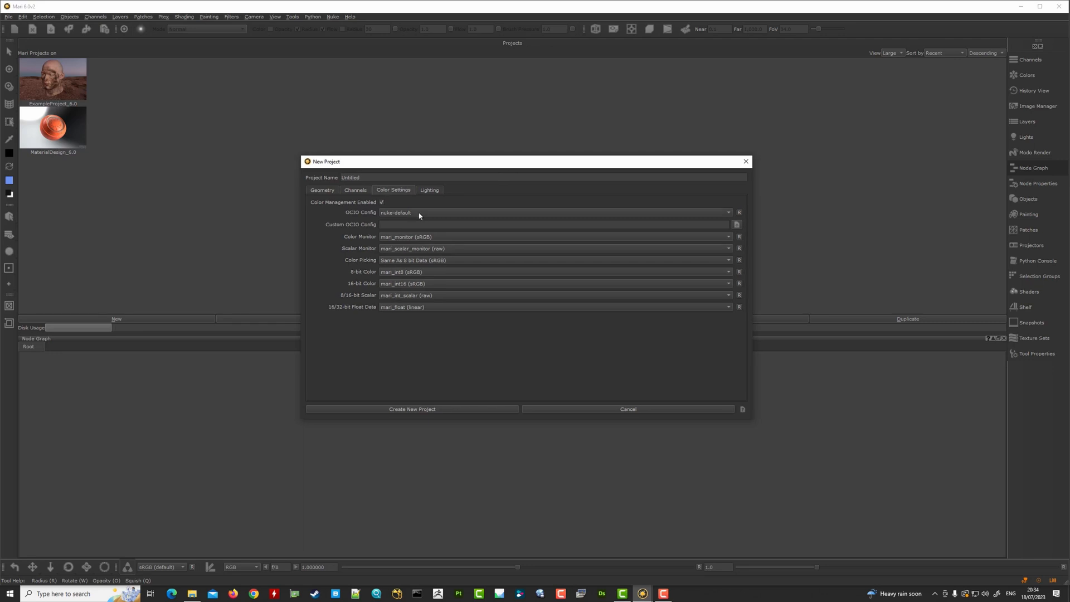
pyautogui.moveTo(419, 212)
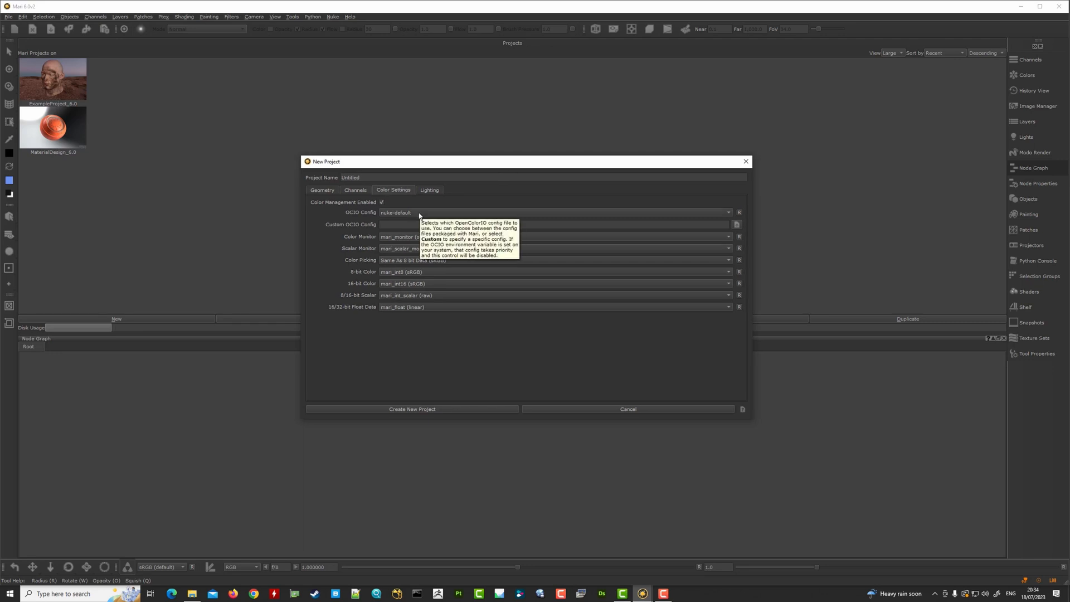
pyautogui.moveTo(389, 227)
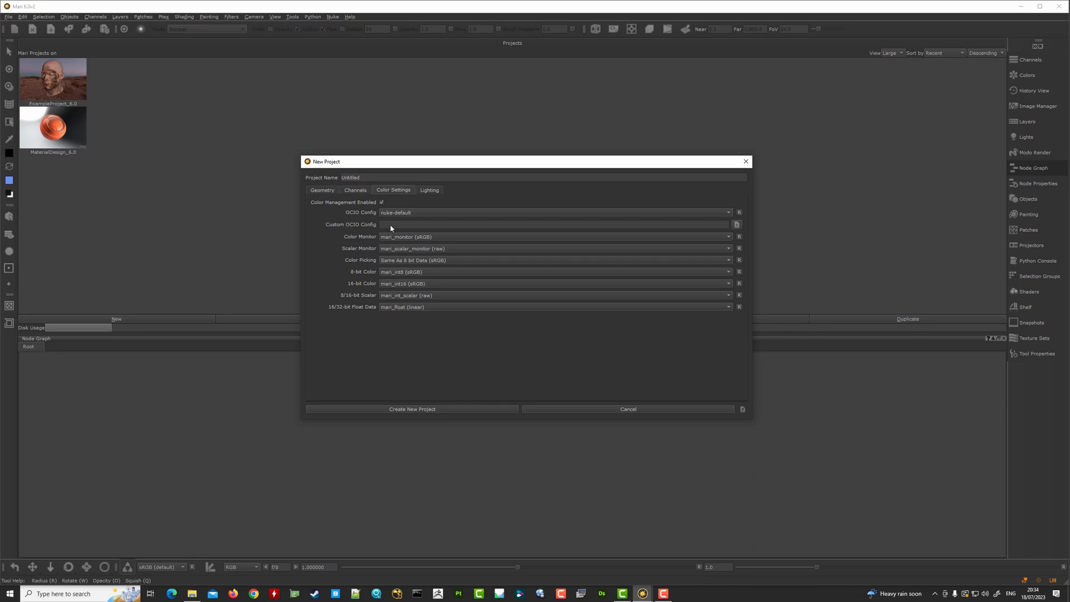
pyautogui.moveTo(432, 210)
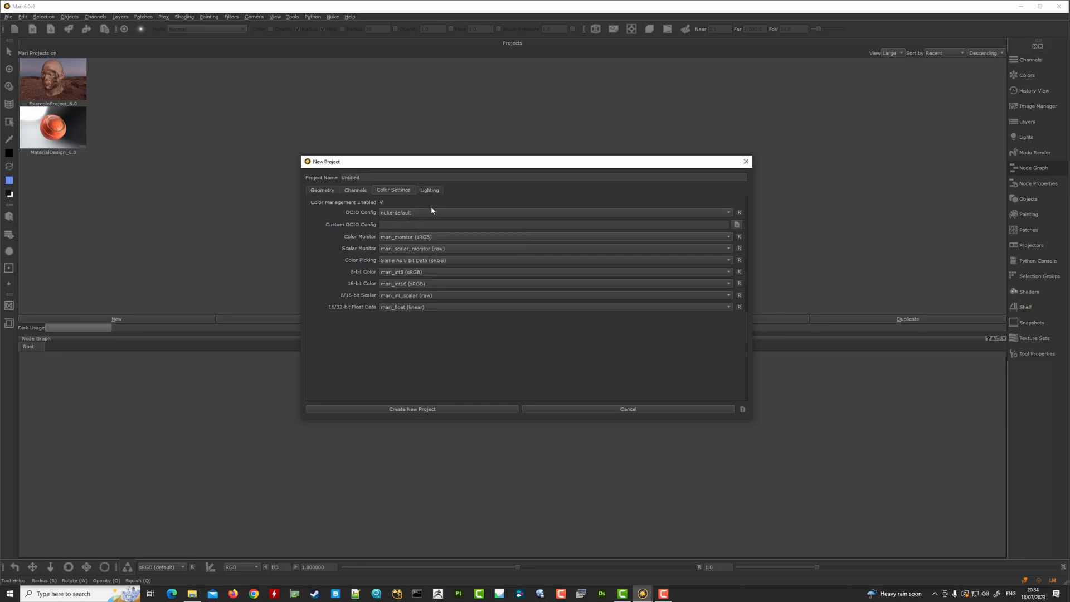
pyautogui.moveTo(327, 190)
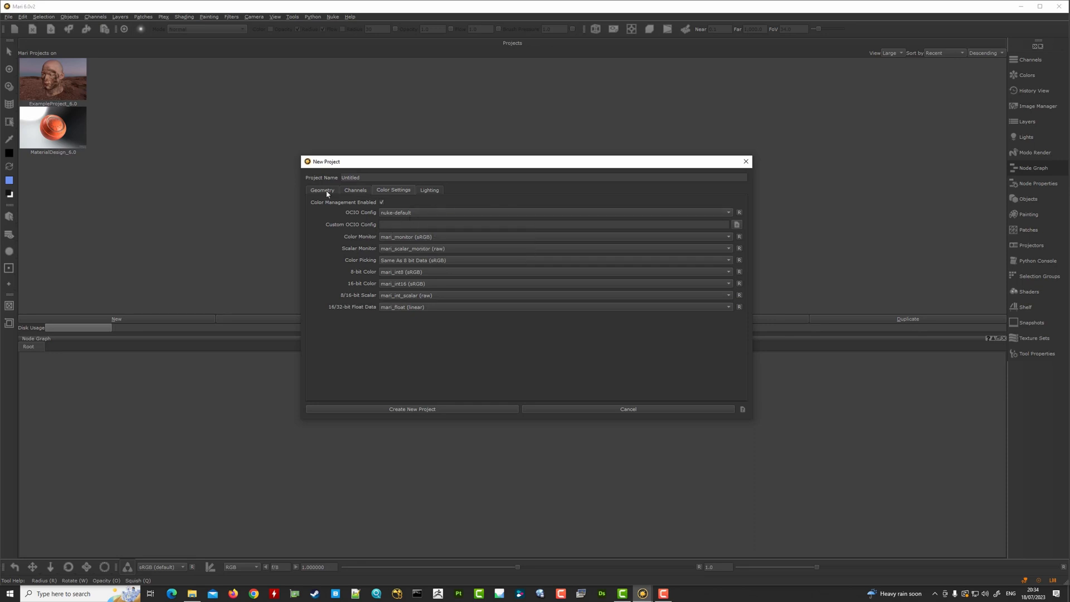
# Load snail.abc as the new project's geometry, naming the project snail_ALEMBIC
pyautogui.click(322, 189)
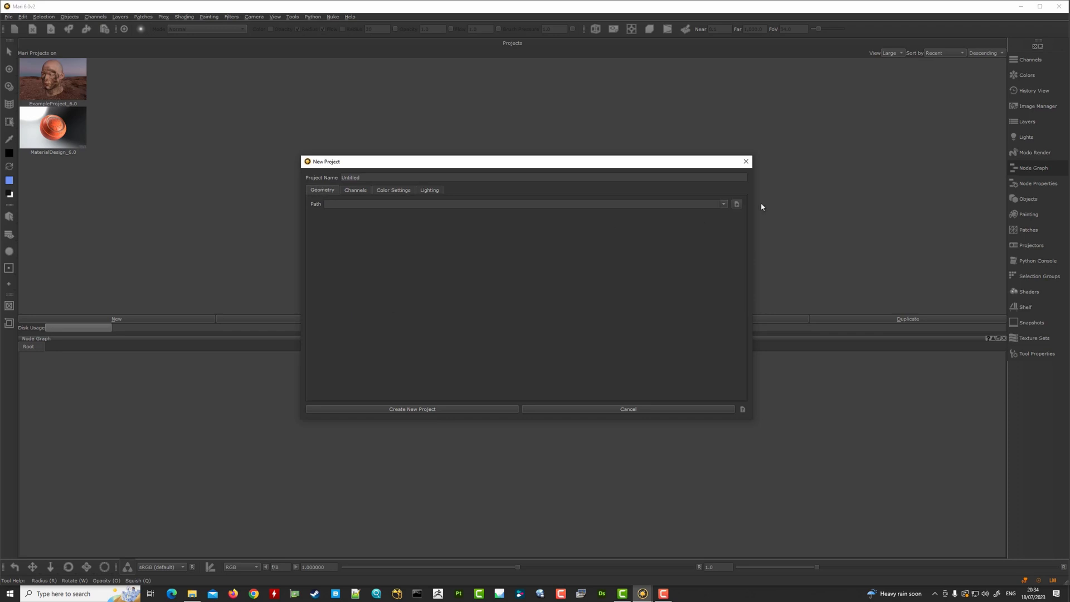
pyautogui.moveTo(740, 203)
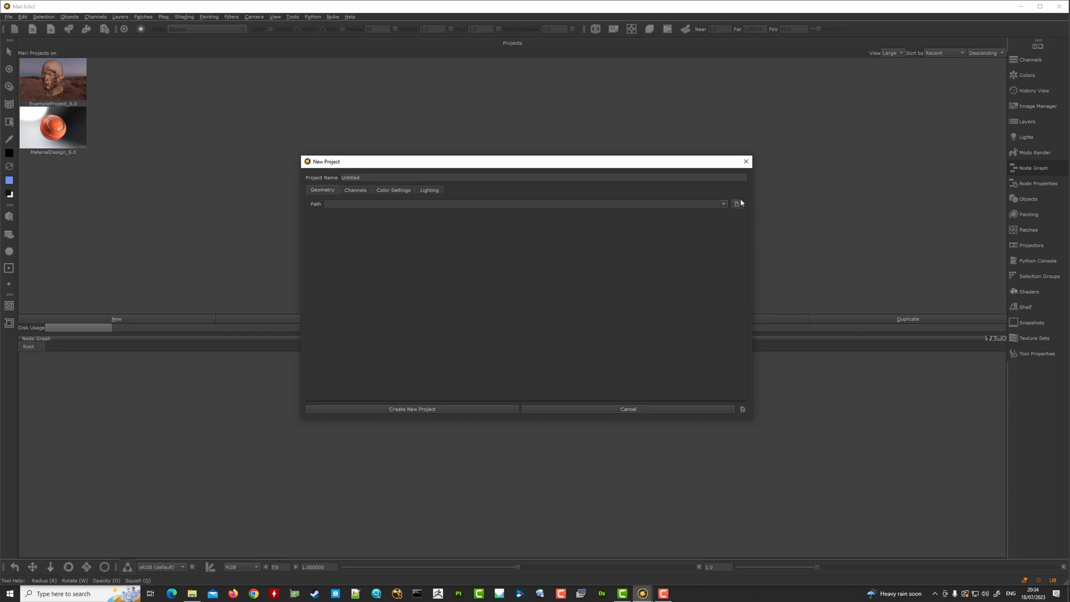
pyautogui.click(737, 202)
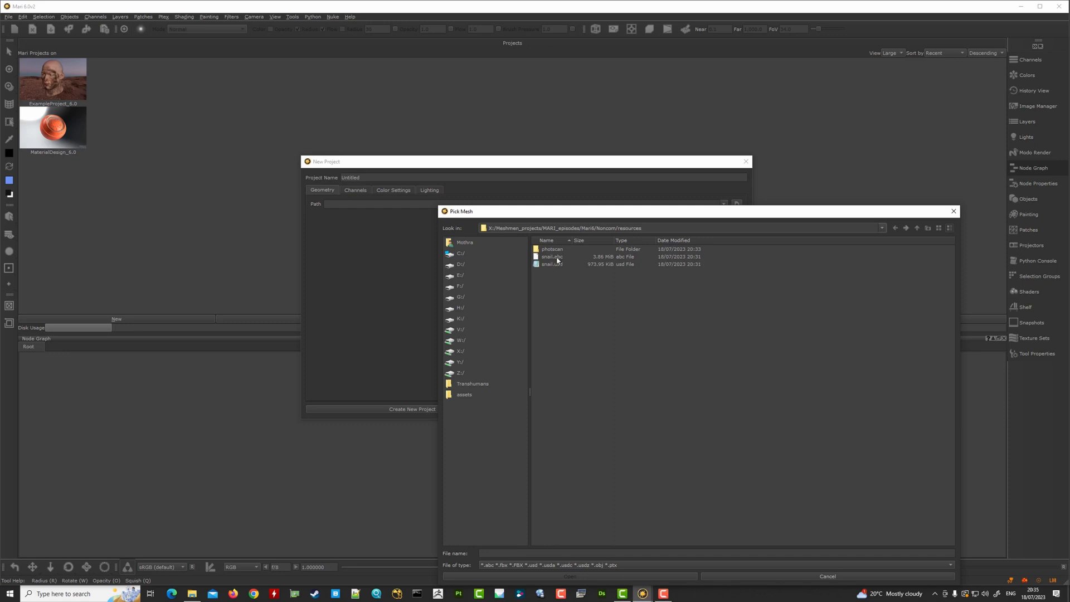
pyautogui.click(551, 257)
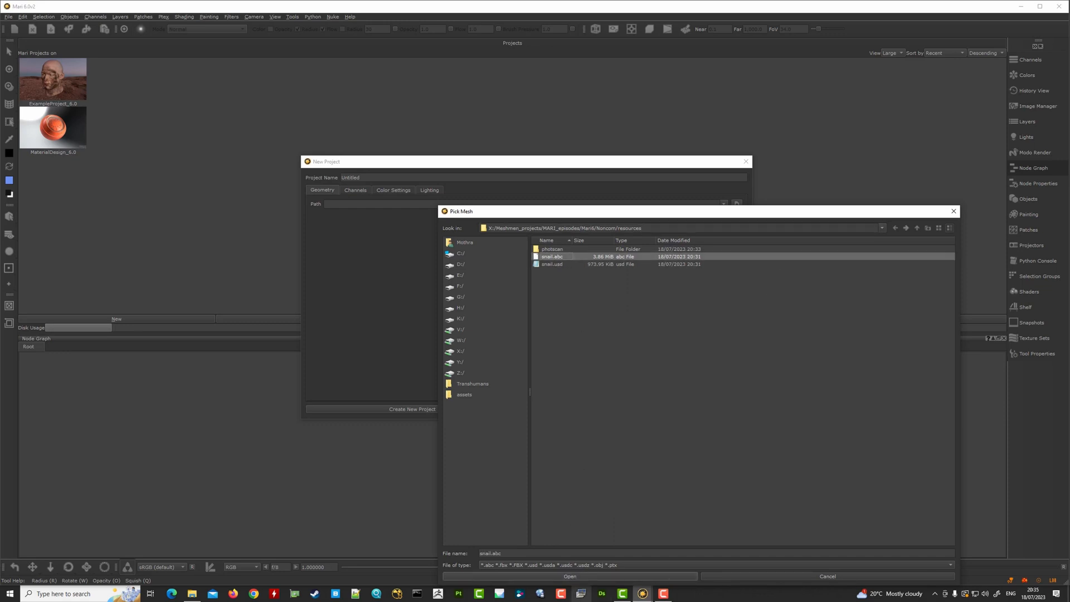
pyautogui.click(569, 576)
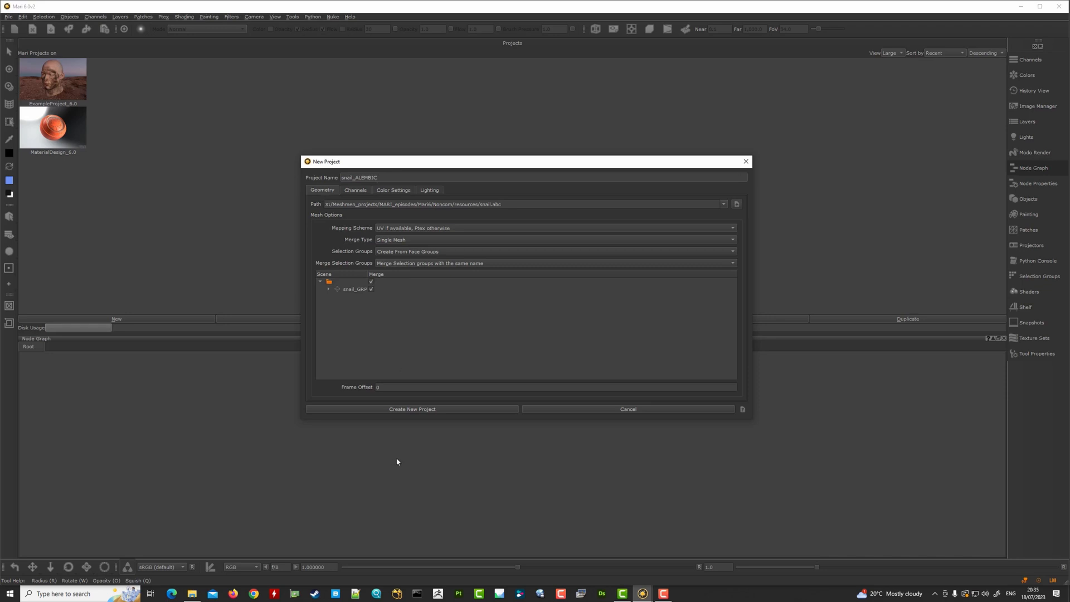
pyautogui.moveTo(420, 412)
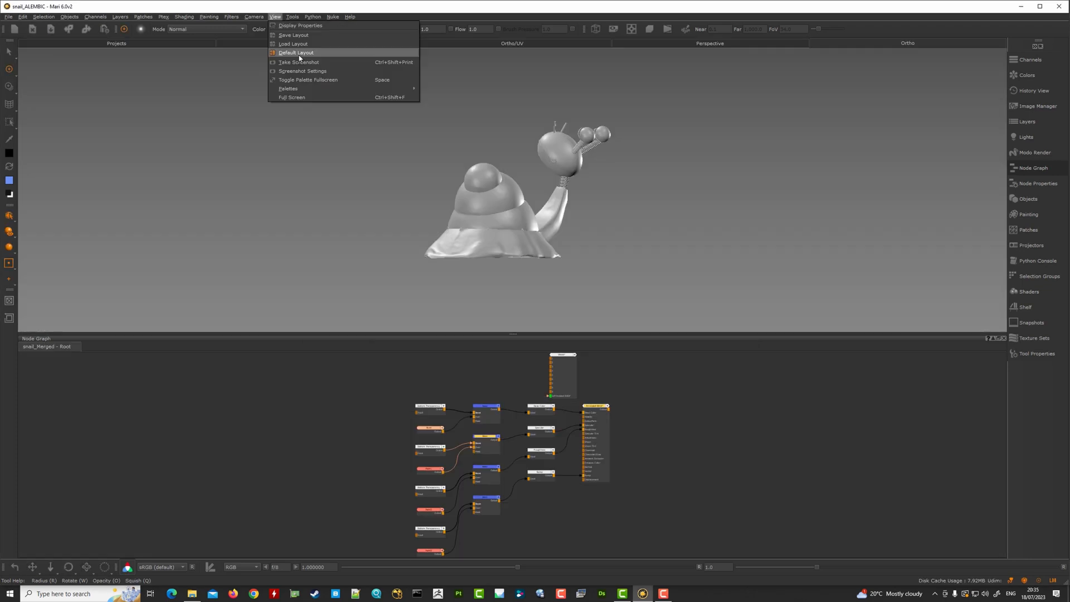
# Restore Mari's default layout with channels and layers beside the snail
pyautogui.click(296, 52)
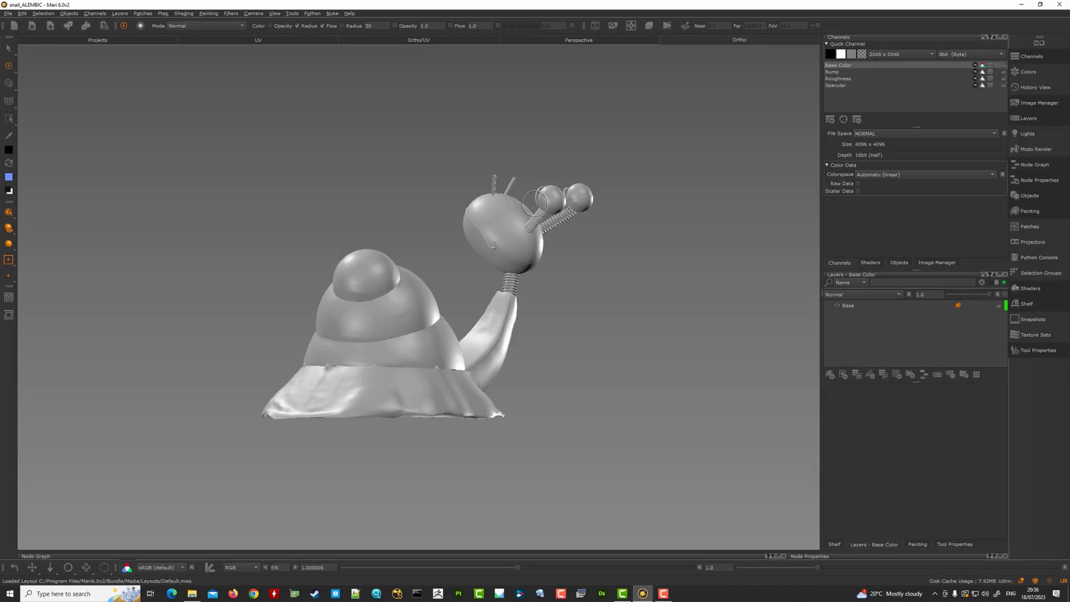
pyautogui.moveTo(634, 332)
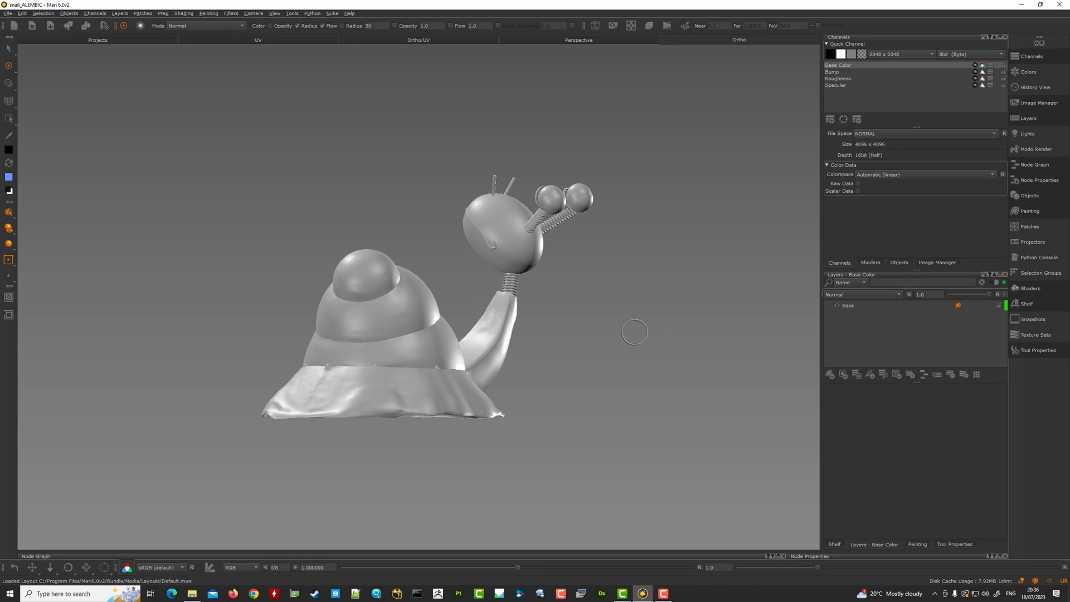
pyautogui.moveTo(648, 330)
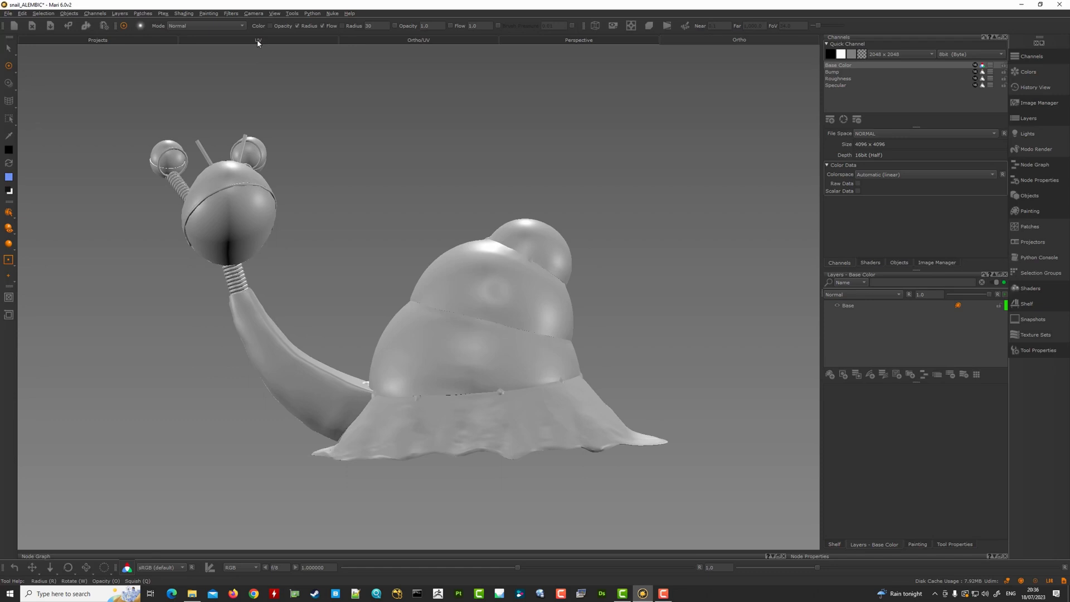
# Switch to the snail's UV layout showing its shells in the 1001 tile
pyautogui.click(257, 40)
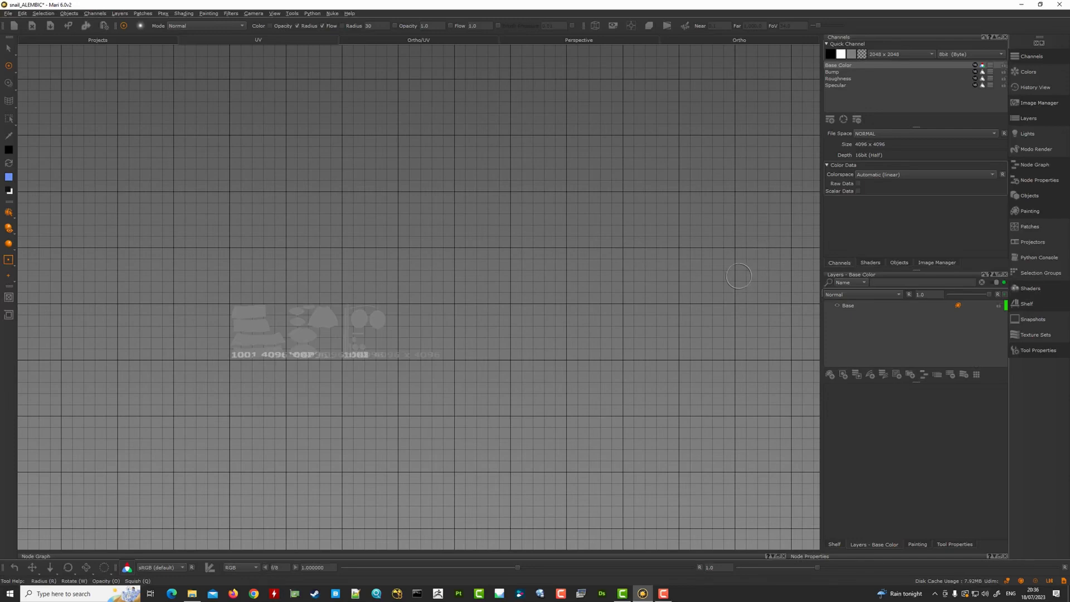
pyautogui.moveTo(536, 370)
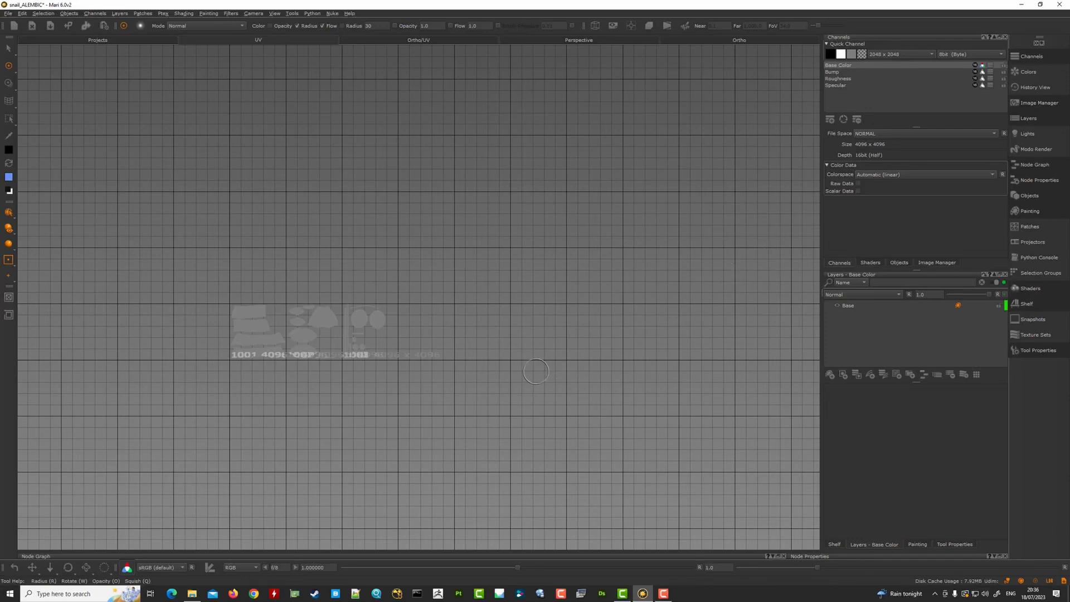
pyautogui.moveTo(279, 332)
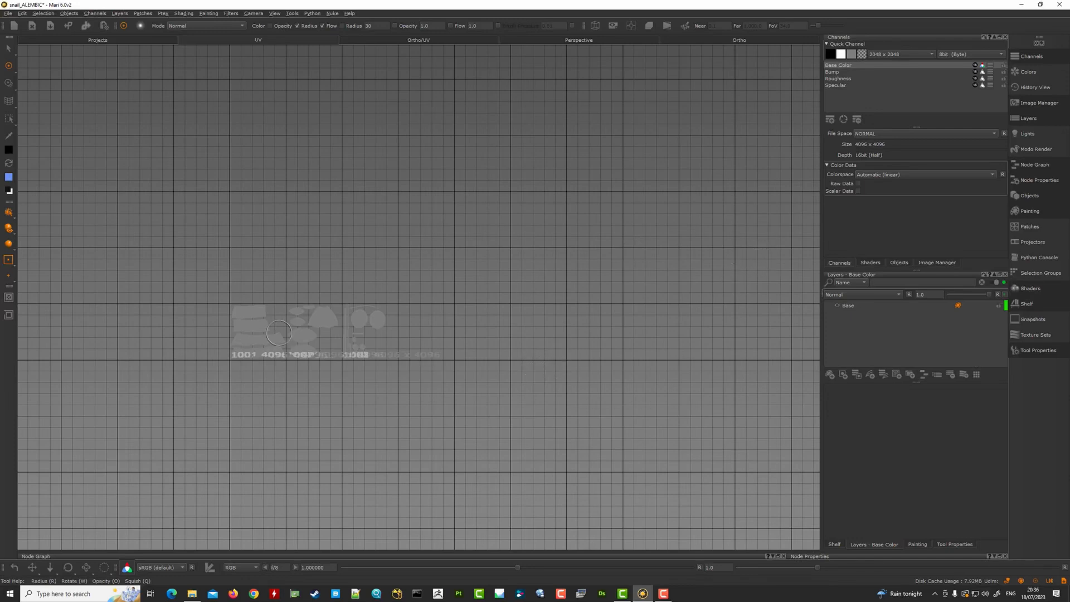
pyautogui.moveTo(552, 340)
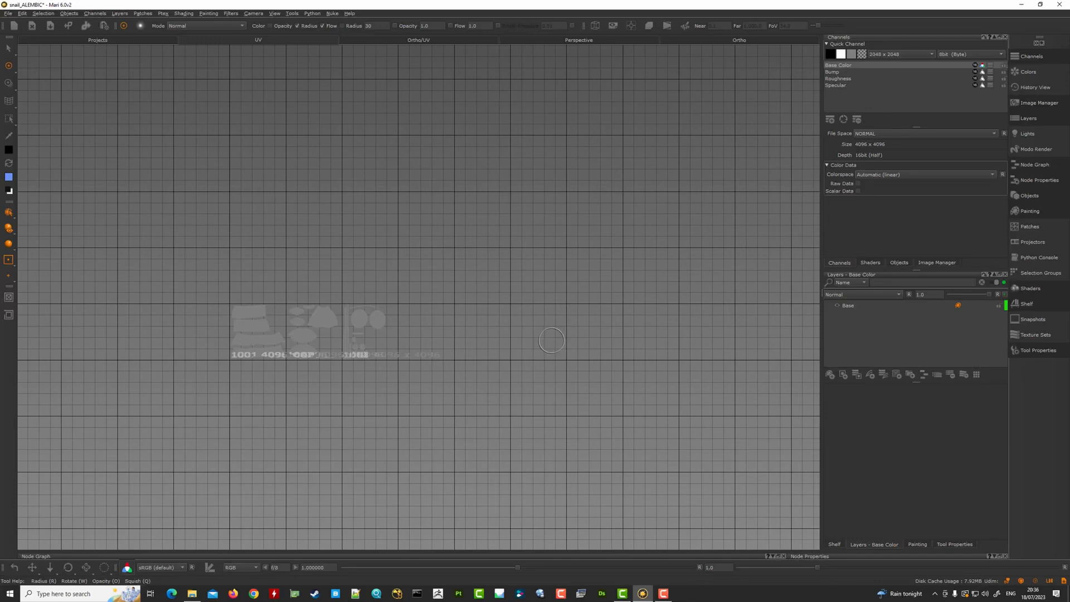
pyautogui.moveTo(732, 41)
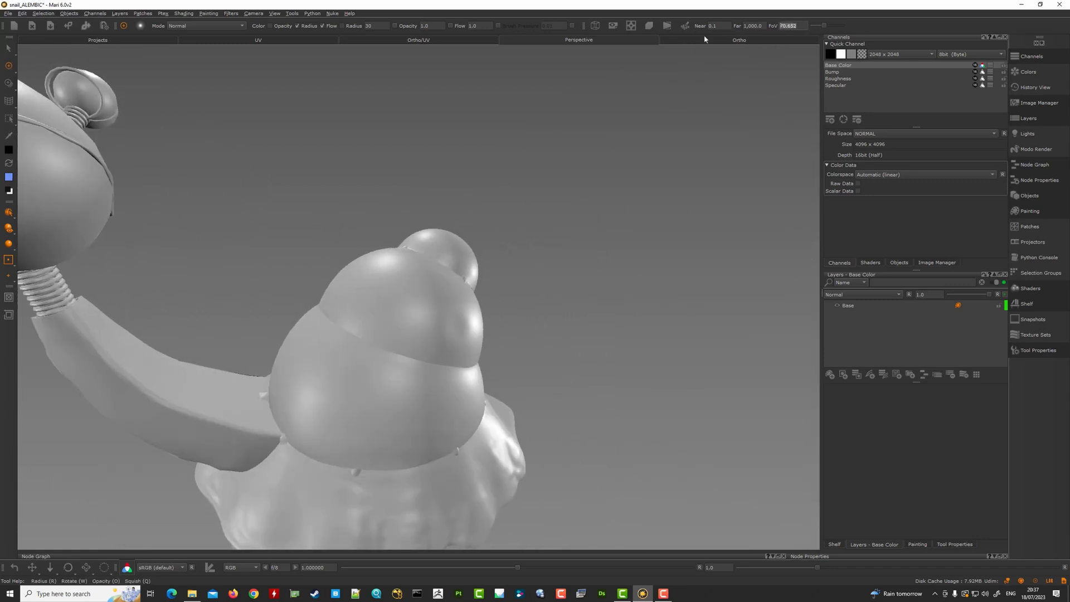
# Frame the whole snail and apply a darker background from the canvas Display Properties
pyautogui.moveTo(409, 273); pyautogui.dragTo(273, 205)
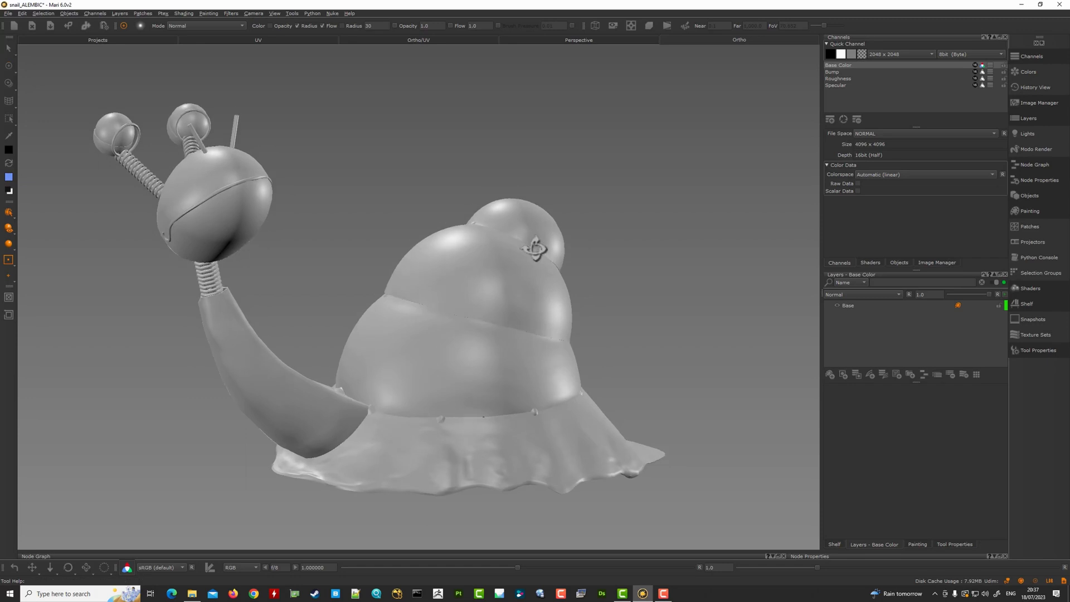
pyautogui.moveTo(478, 273); pyautogui.dragTo(396, 212)
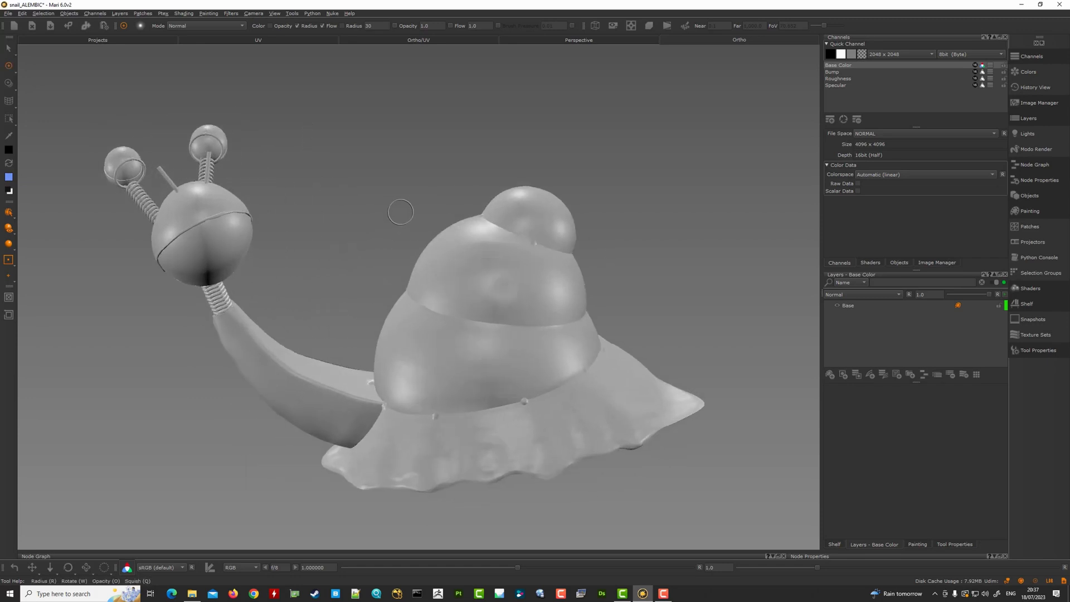
pyautogui.rightClick(400, 212)
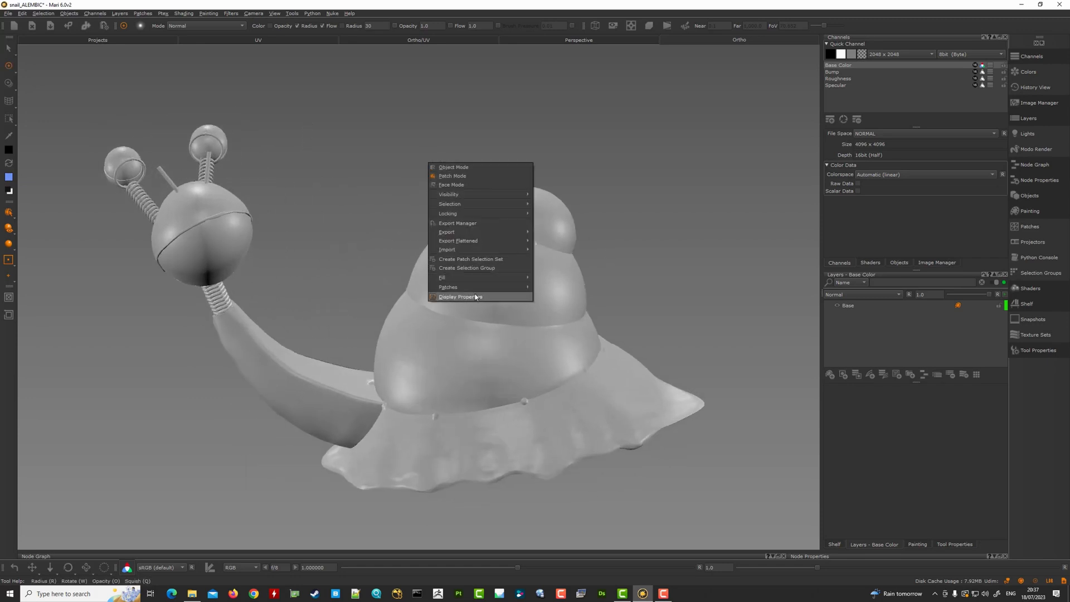
pyautogui.click(460, 296)
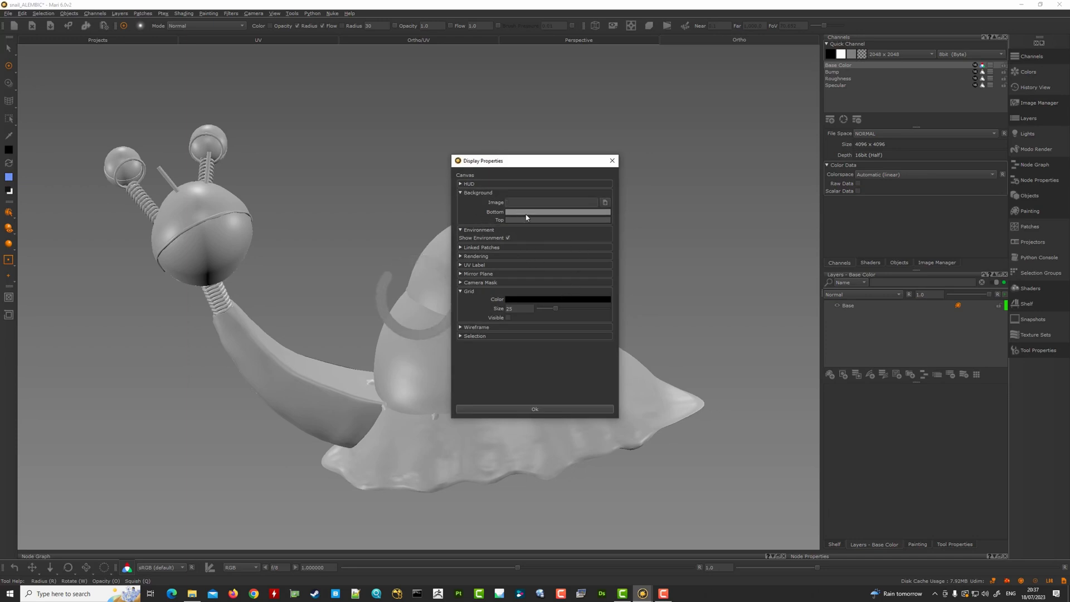
pyautogui.click(557, 298)
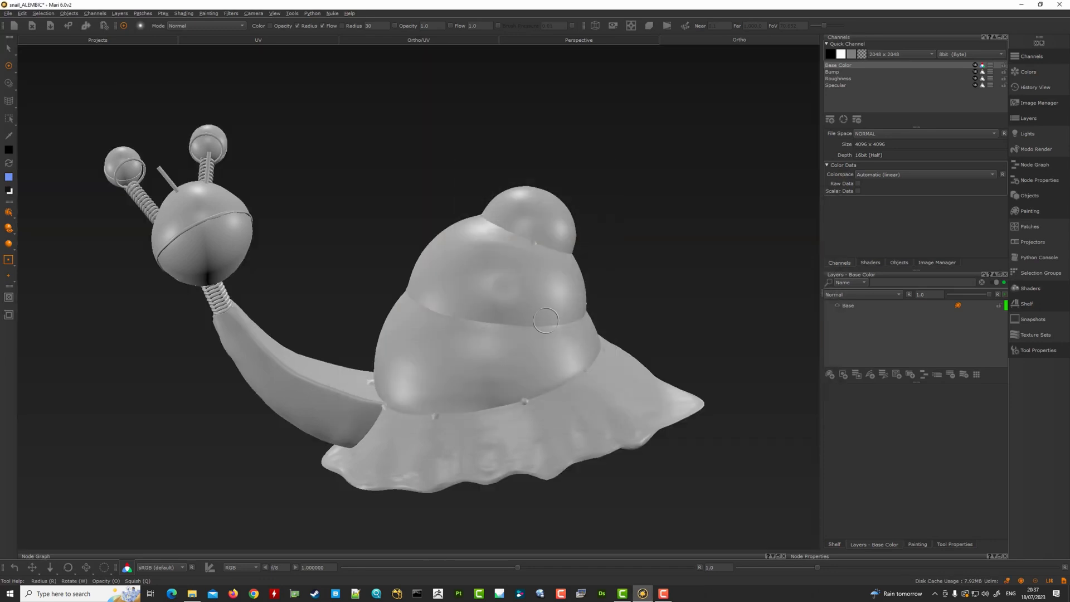
# Set both the Background Bottom and Top colours to dark grey in Display Properties
pyautogui.rightClick(634, 223)
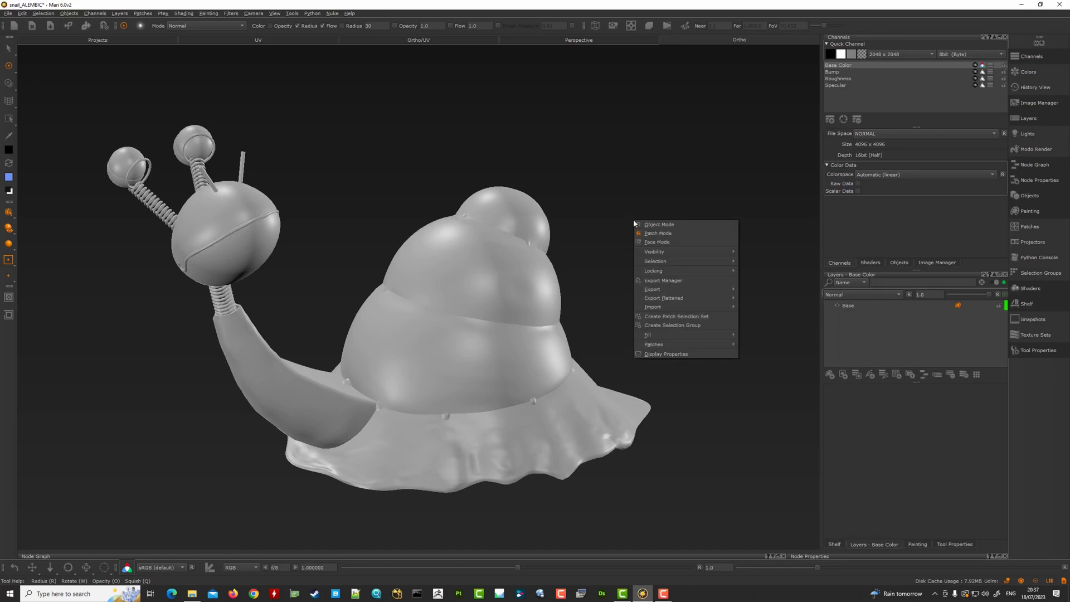
pyautogui.moveTo(684, 353)
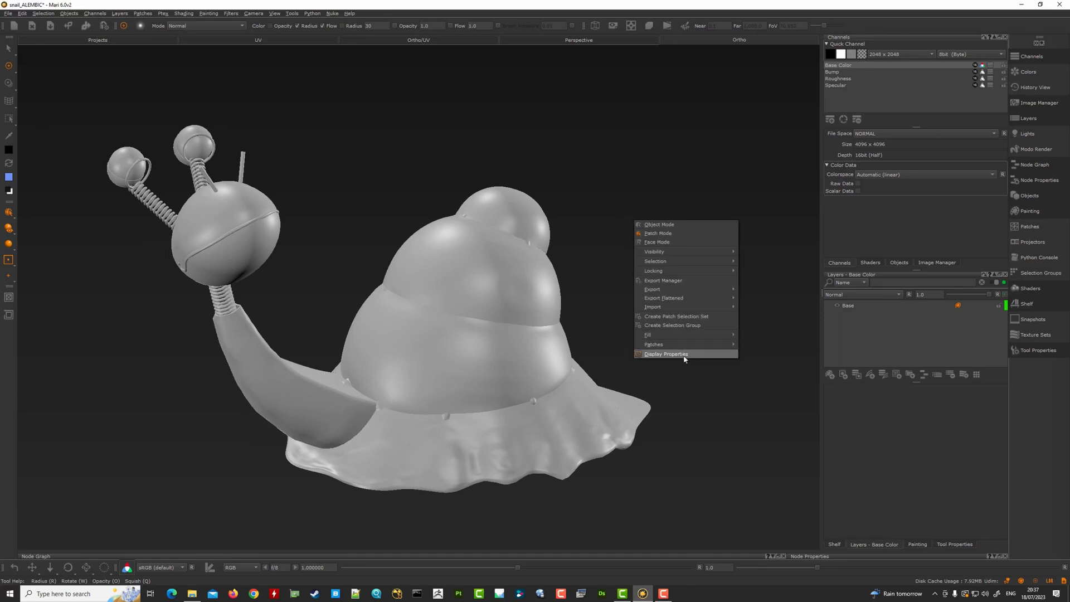
pyautogui.click(664, 353)
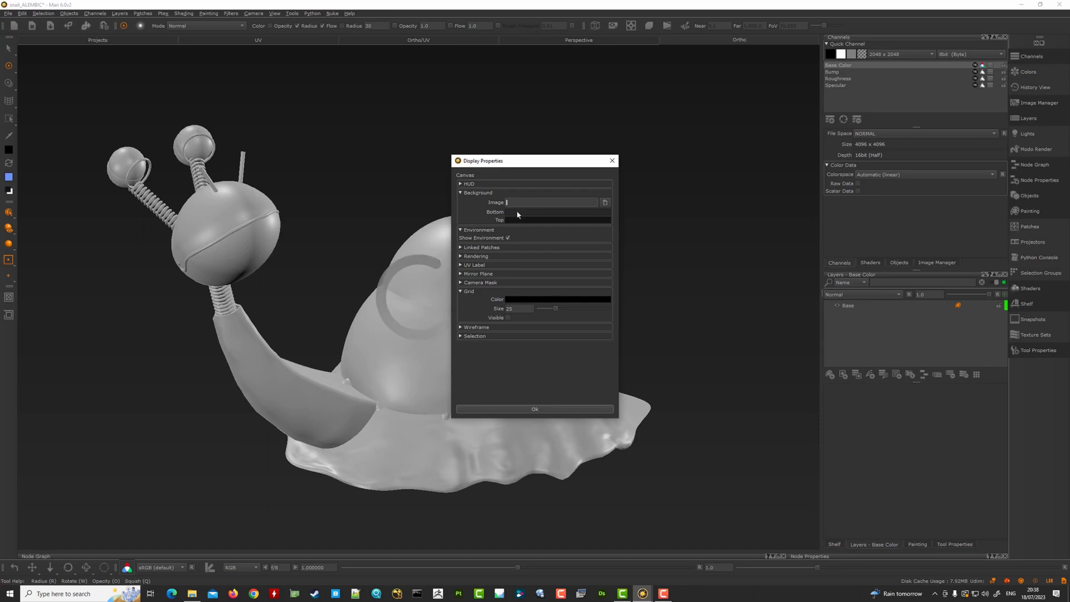
pyautogui.click(556, 299)
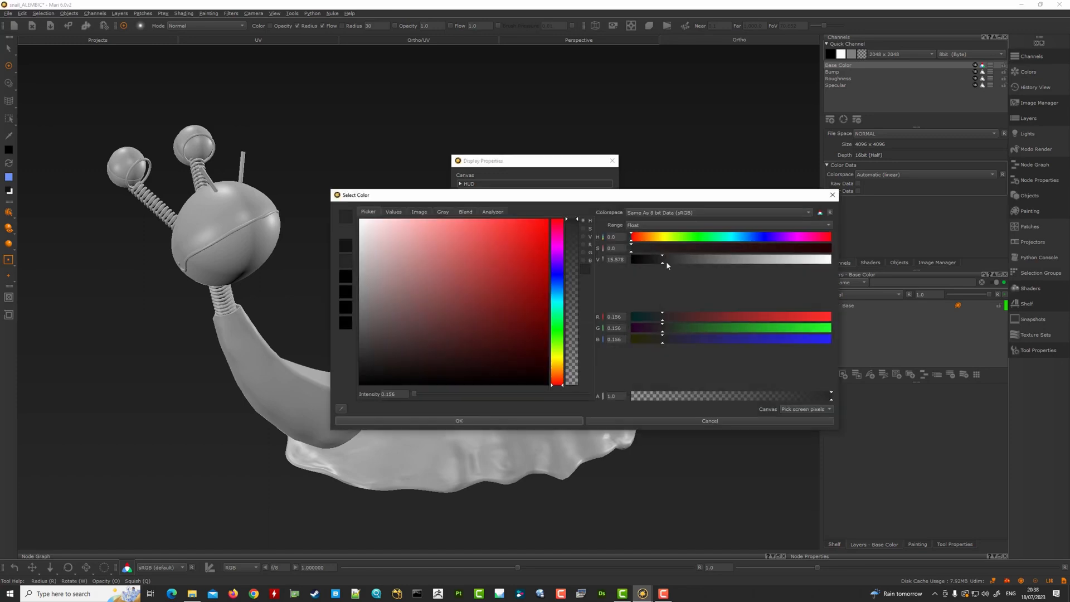
pyautogui.click(708, 420)
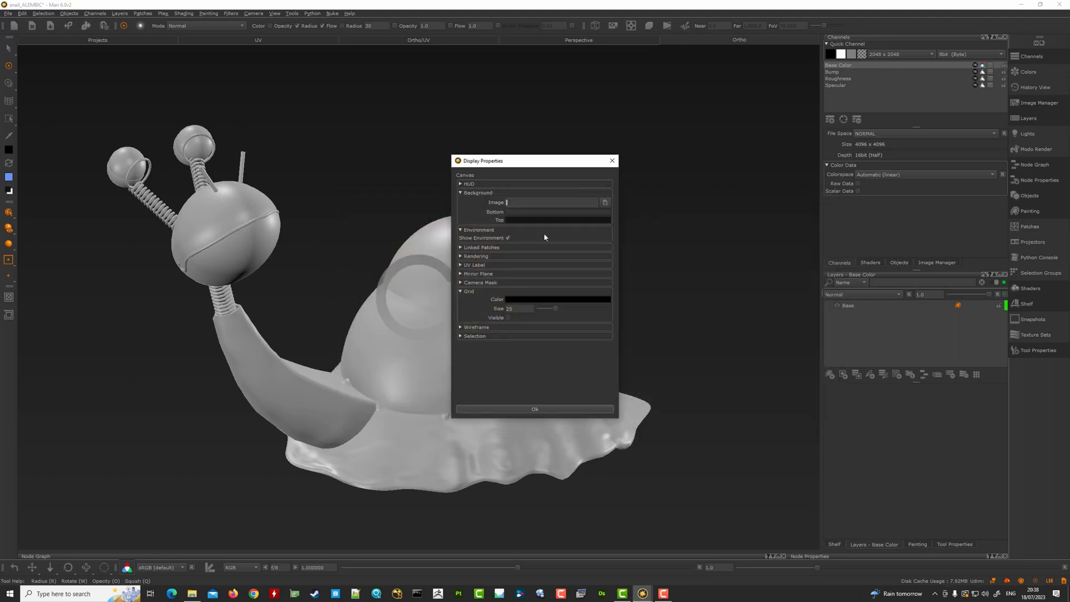
pyautogui.click(557, 299)
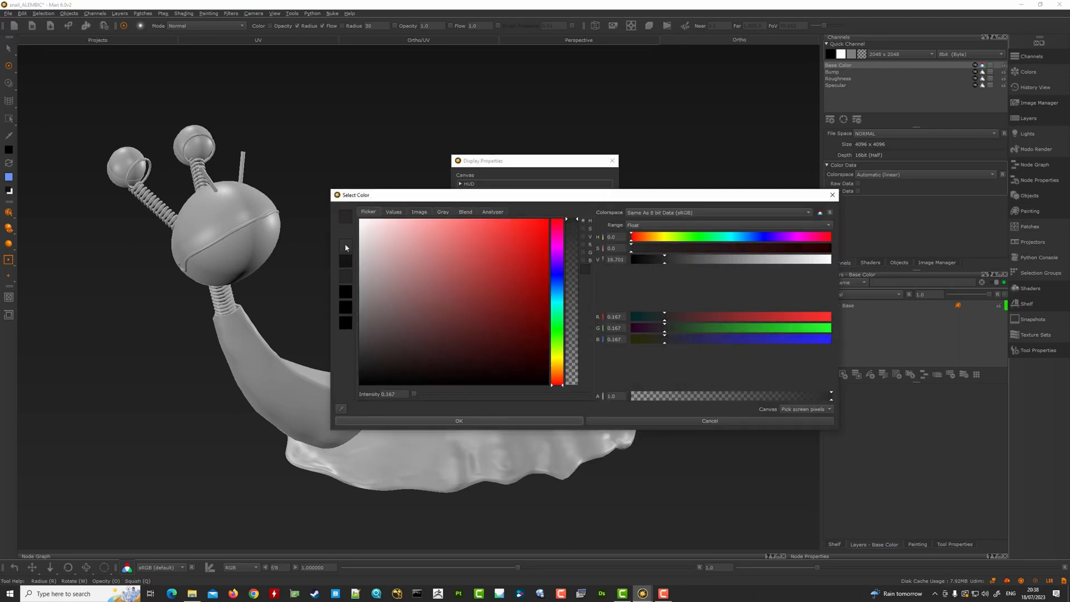
pyautogui.click(708, 420)
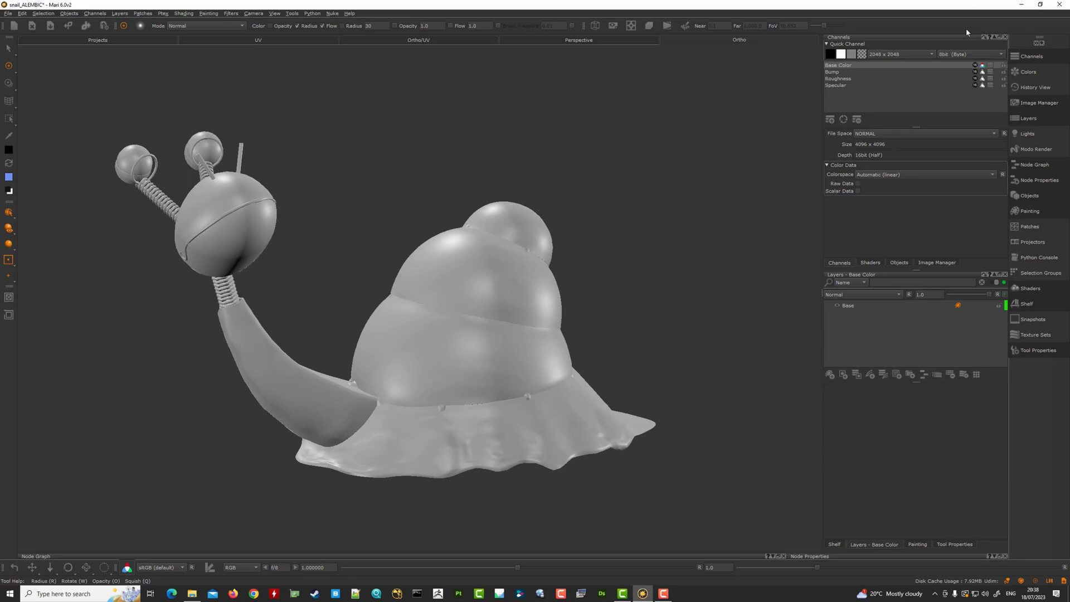
pyautogui.moveTo(1034, 48)
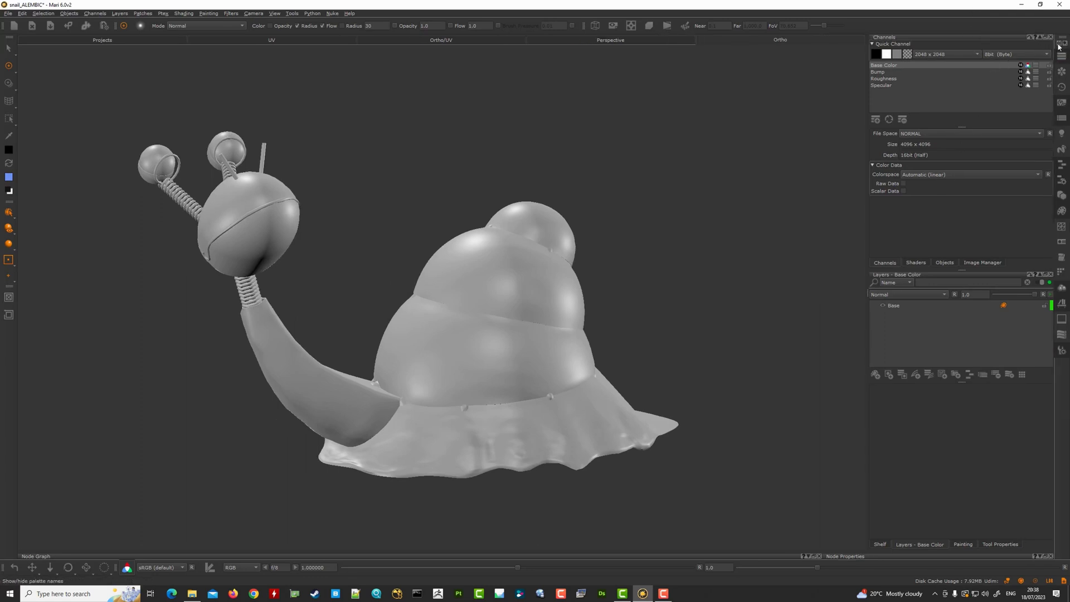
# Toggle the palette name labels and hide the docked palettes so the snail viewport widens
pyautogui.click(1057, 44)
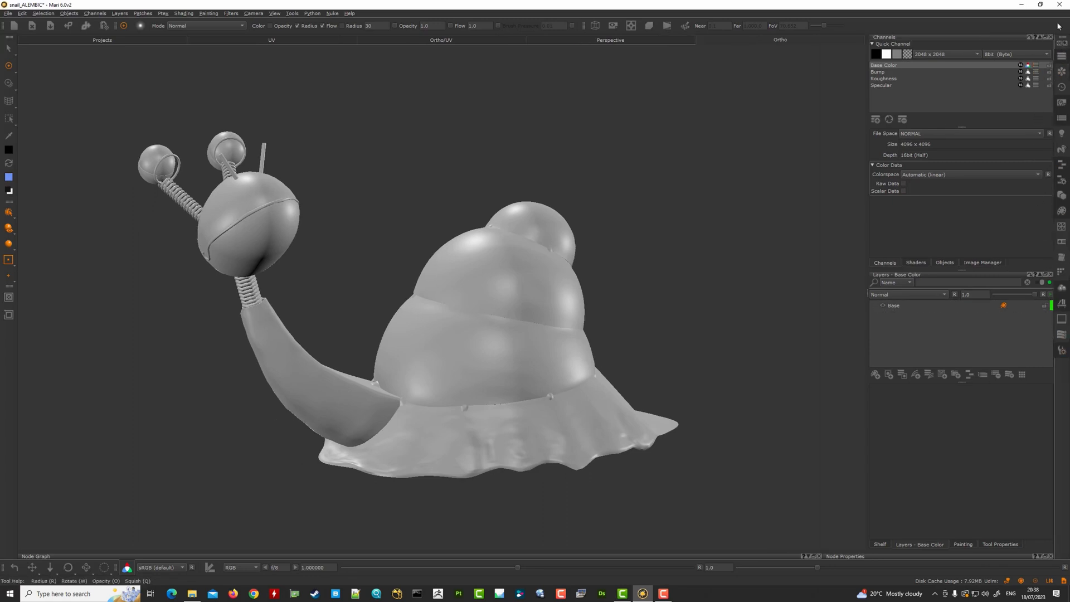
pyautogui.click(1062, 25)
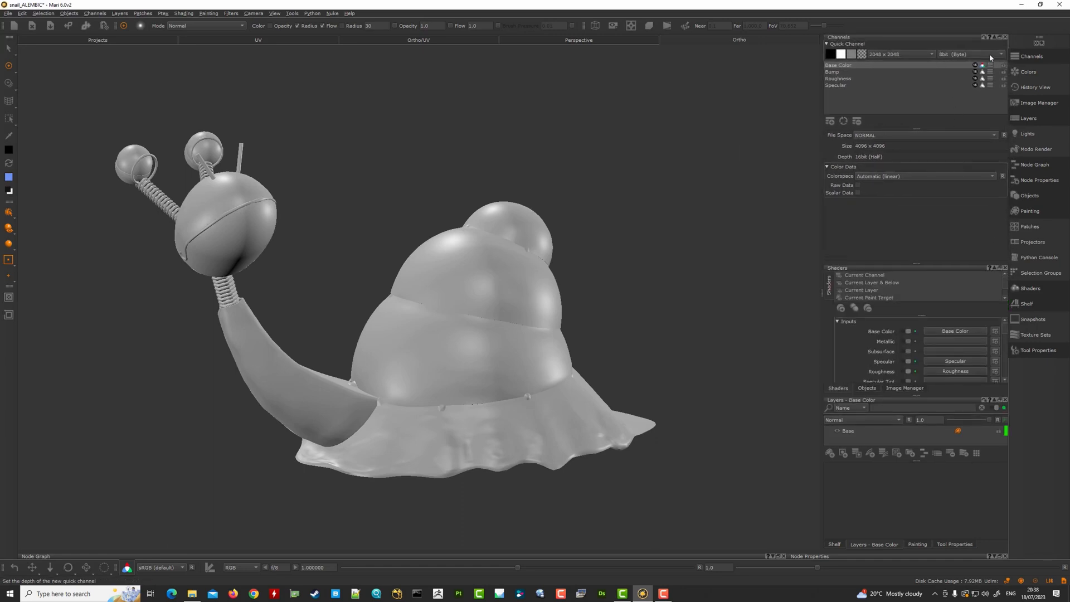
pyautogui.click(1029, 210)
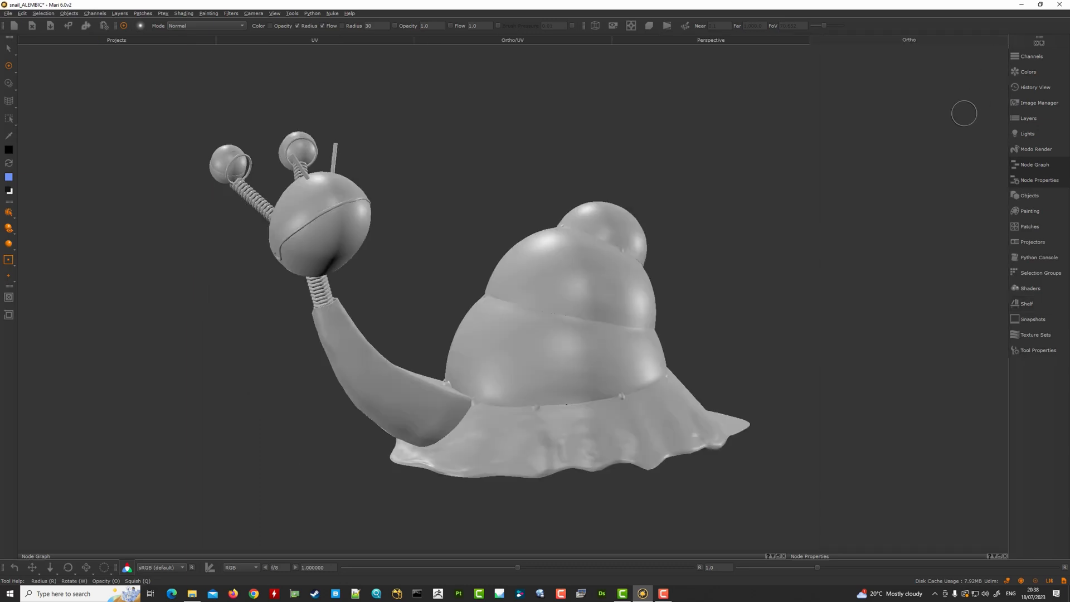
pyautogui.moveTo(899, 219)
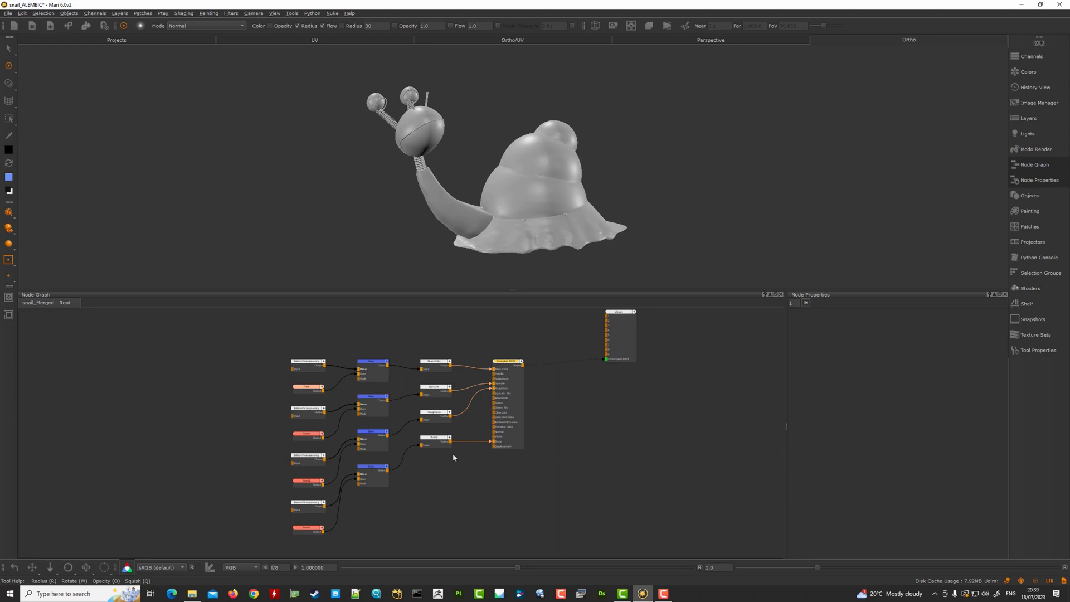
pyautogui.moveTo(375, 226)
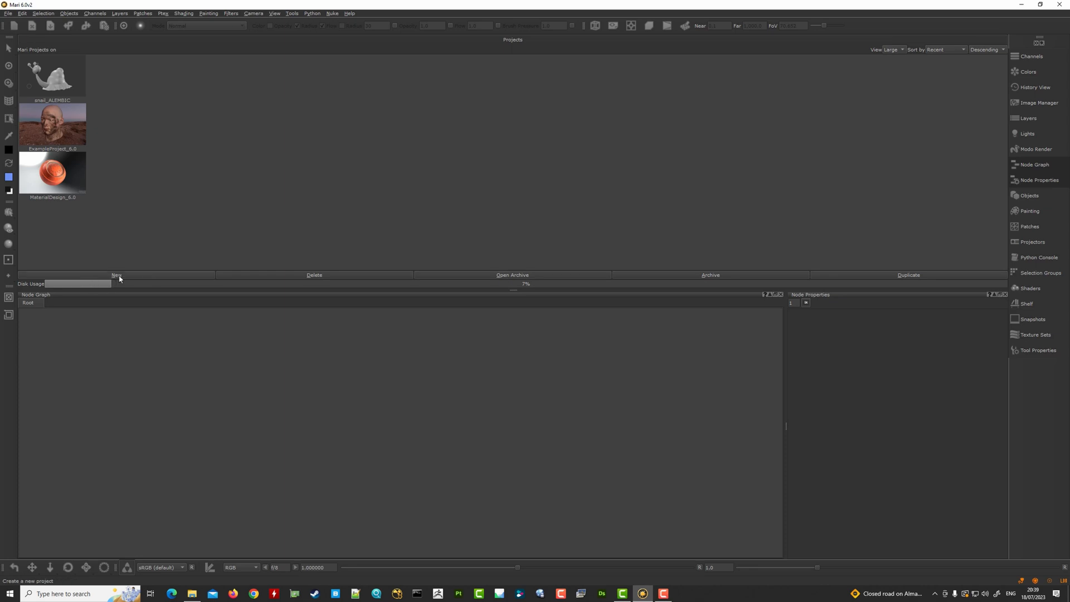
# Create the snail_USD project from snail.usd with a face selection group per mesh
pyautogui.click(116, 275)
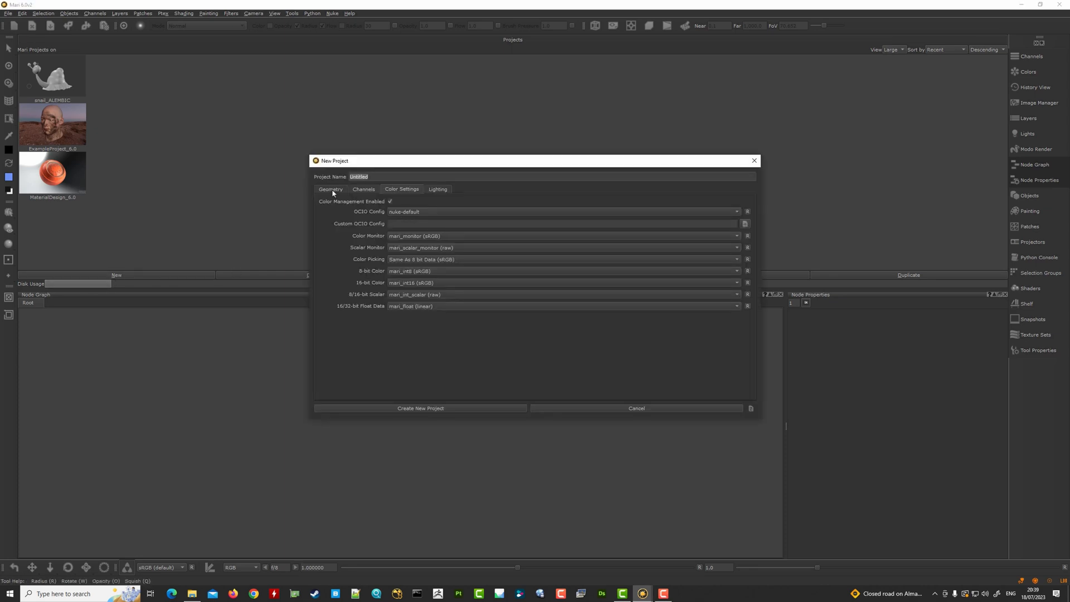
pyautogui.click(330, 189)
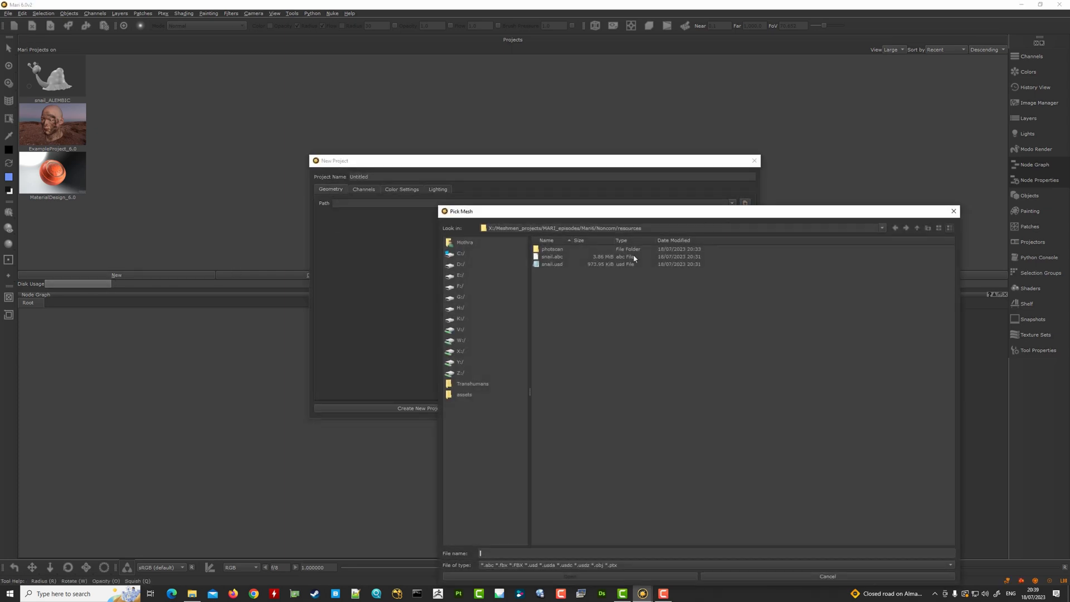
pyautogui.click(553, 264)
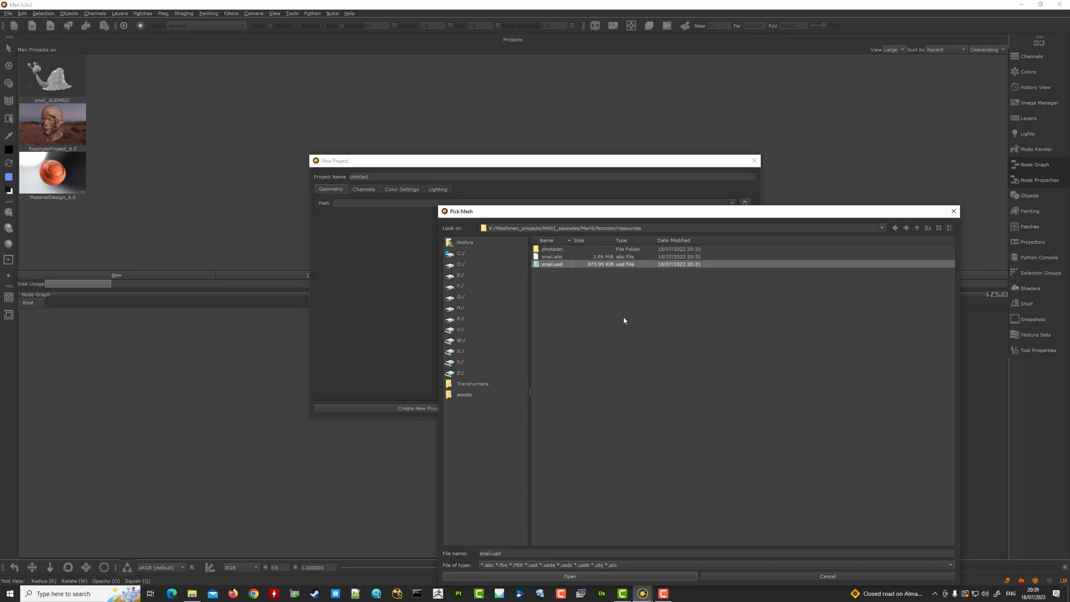
pyautogui.click(569, 576)
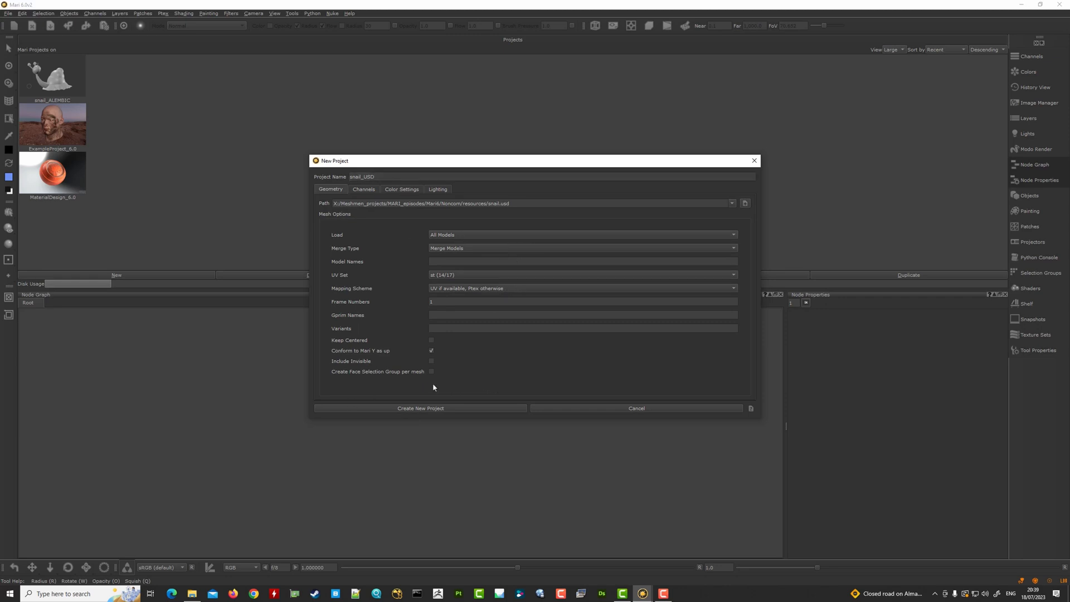
pyautogui.moveTo(381, 378)
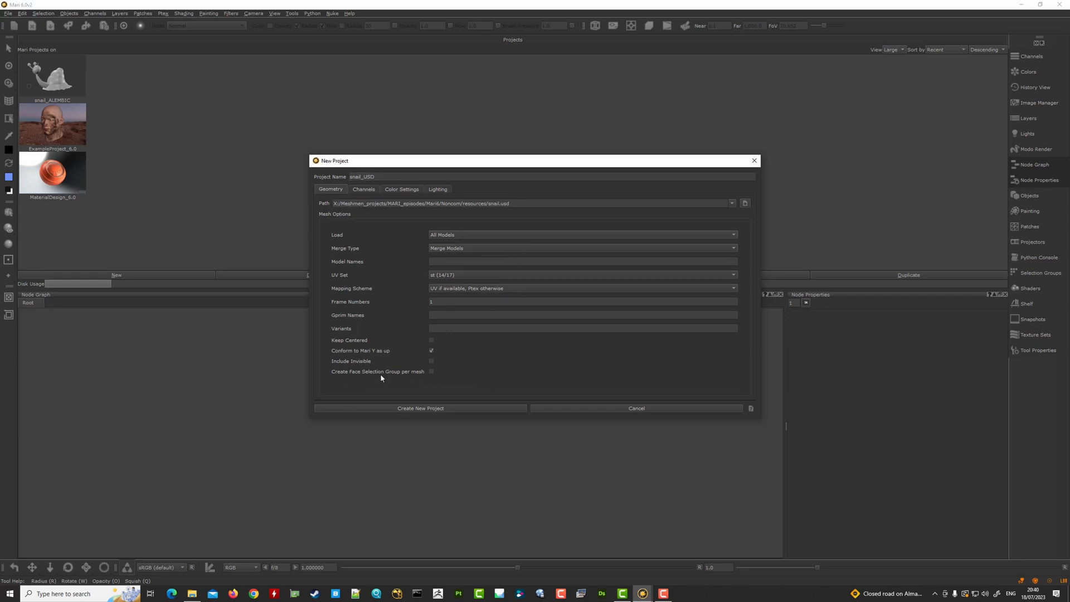
pyautogui.click(430, 371)
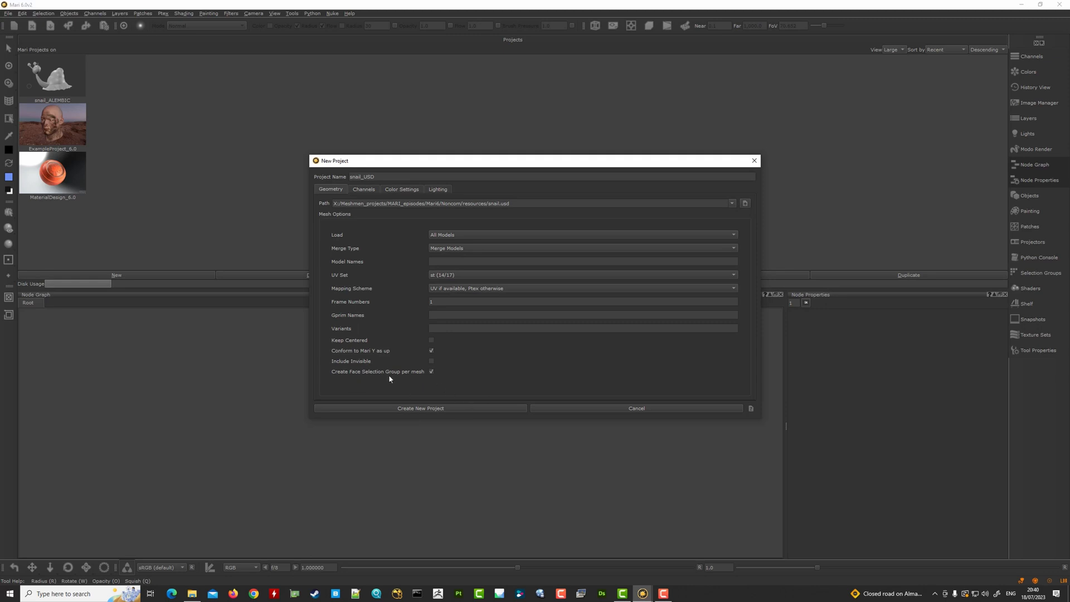
pyautogui.moveTo(426, 382)
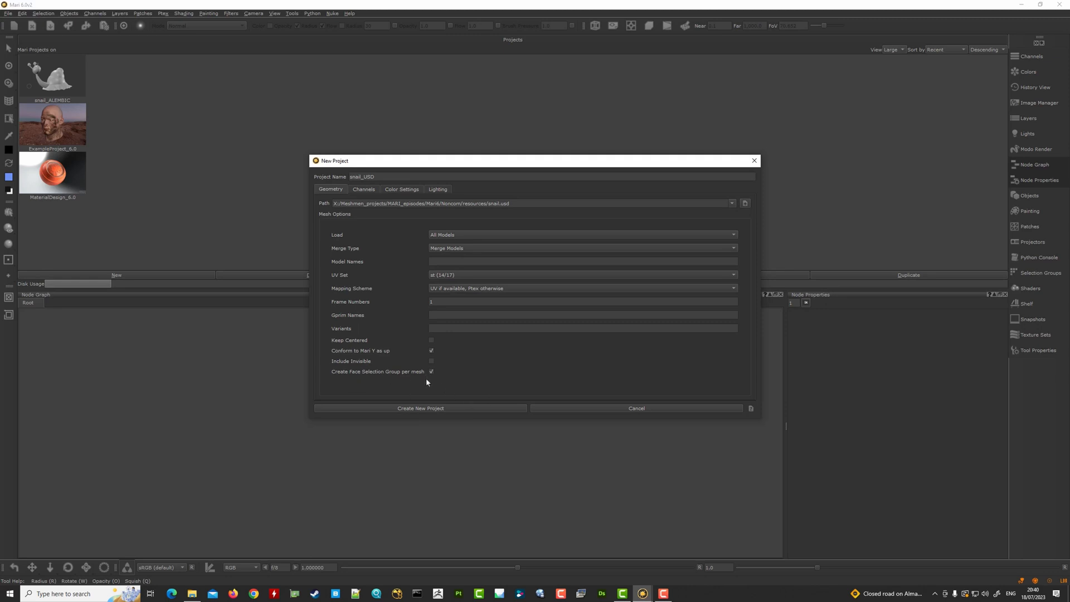
pyautogui.moveTo(487, 200)
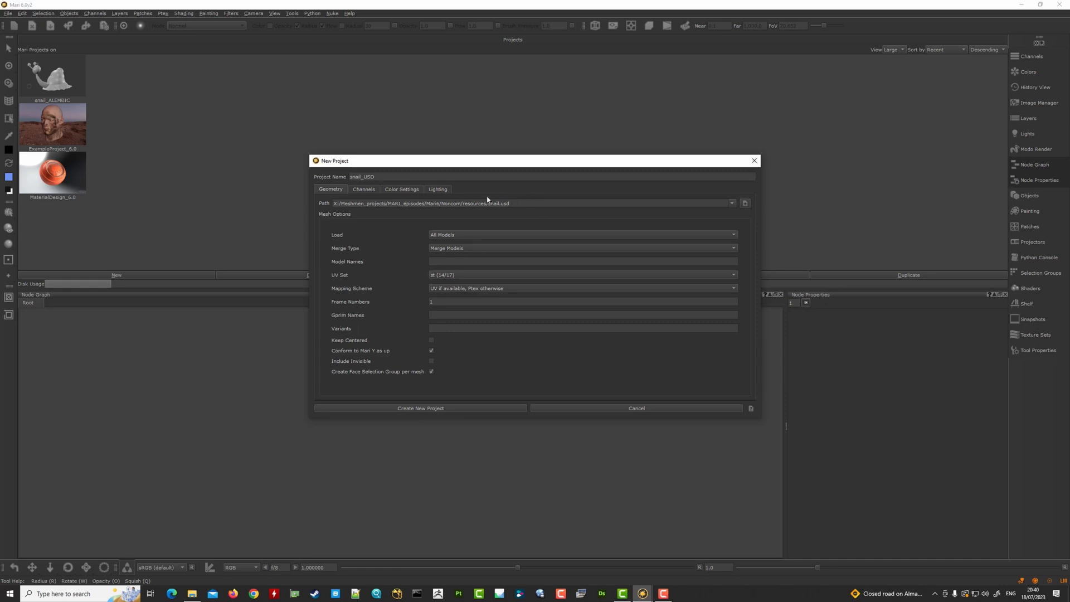
pyautogui.click(420, 408)
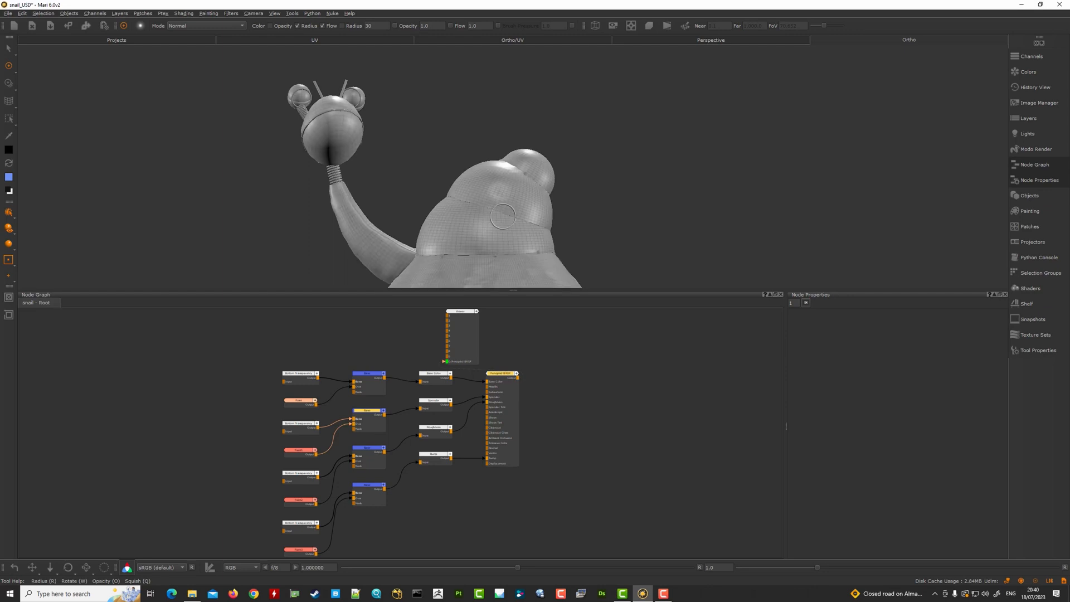
# Turn off the wireframe overlay on the snail with Shift+W
pyautogui.press('Shift+W')
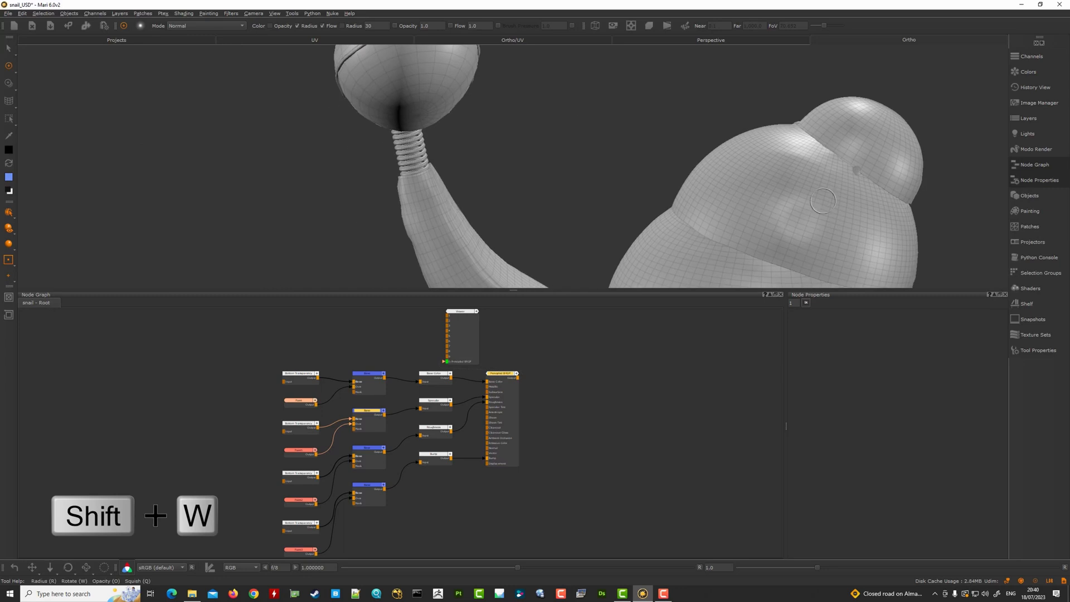
pyautogui.press('shift+w')
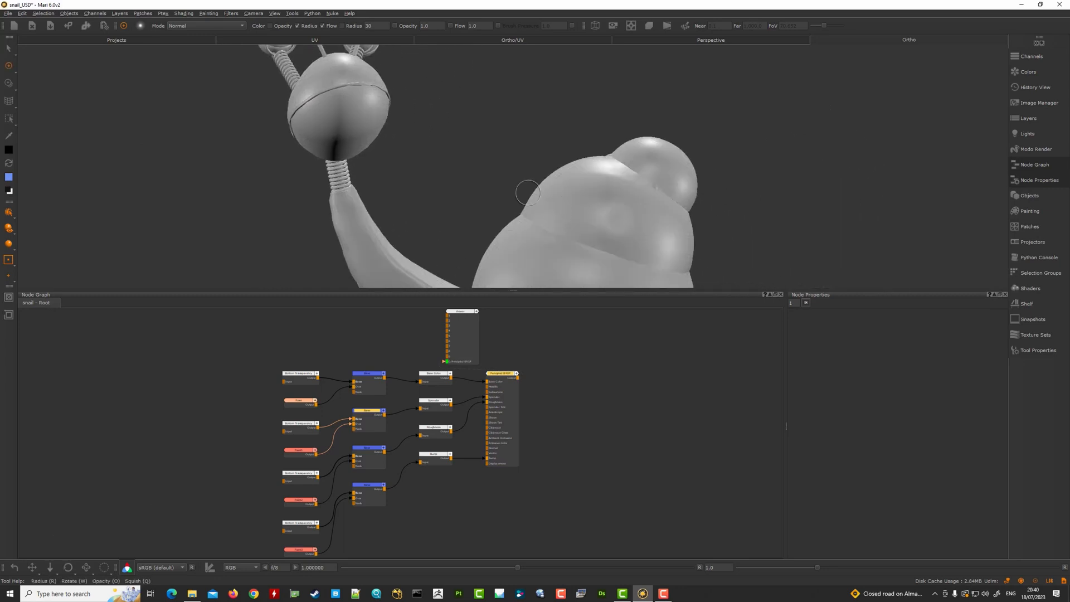
pyautogui.moveTo(469, 116)
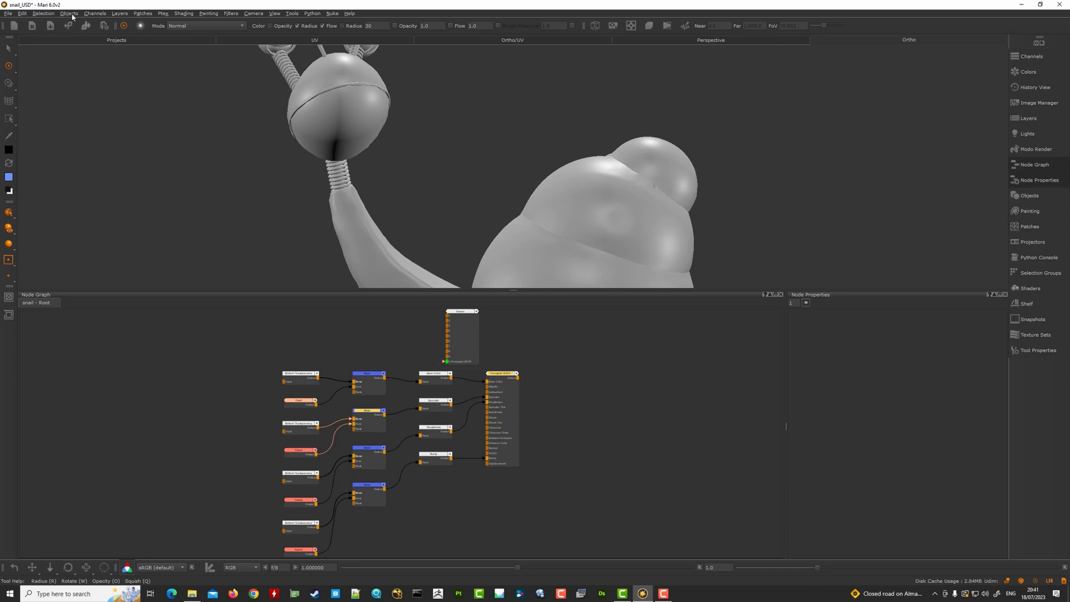
# Subdivide the snail via Objects > Subdivide at the default level, then show it in the Objects palette
pyautogui.click(68, 13)
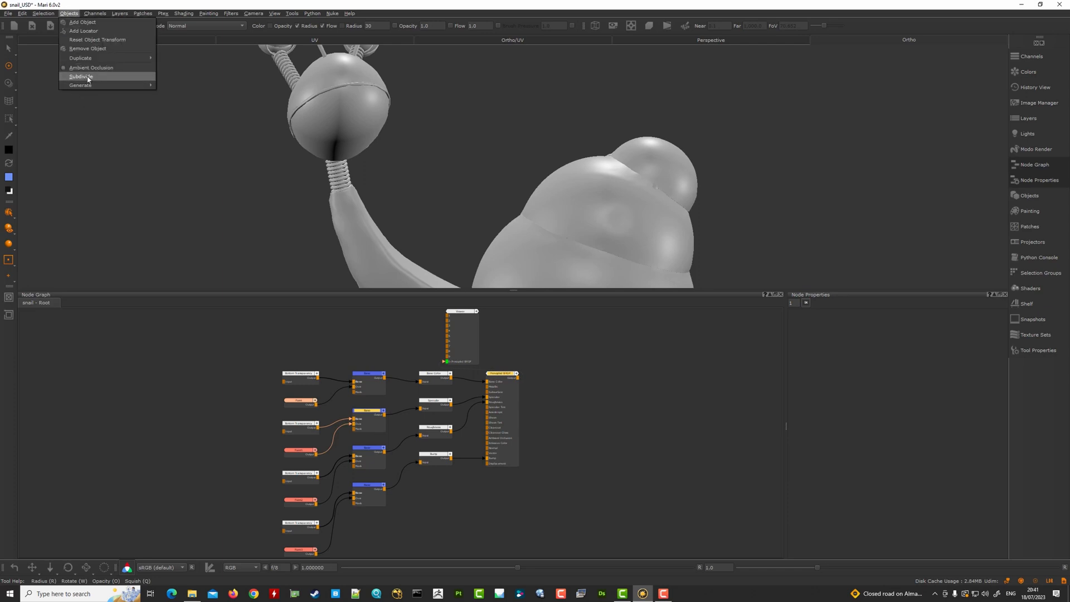
pyautogui.click(81, 77)
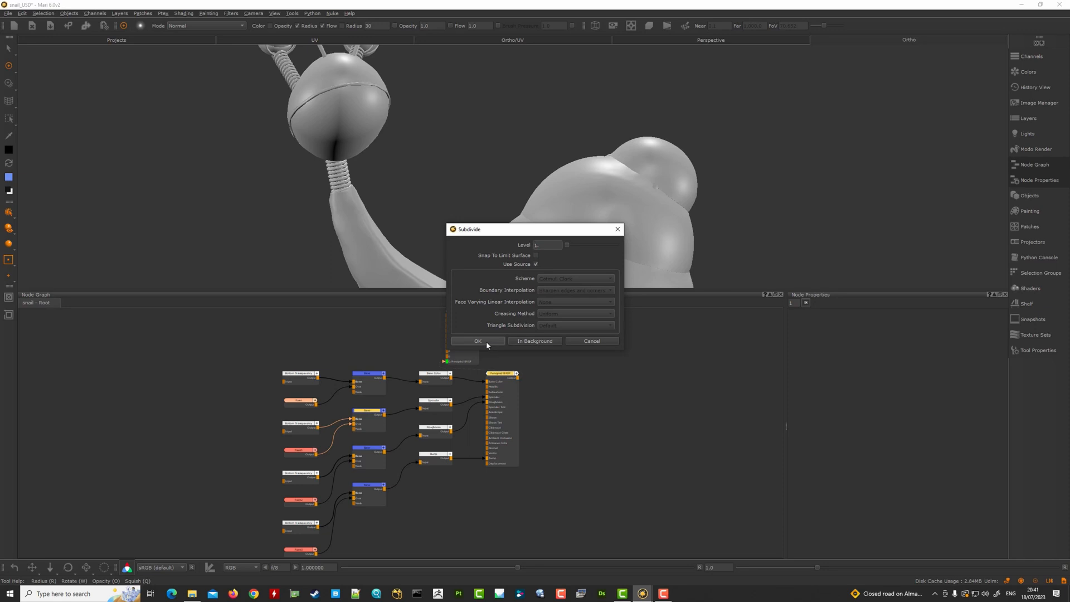
pyautogui.click(478, 341)
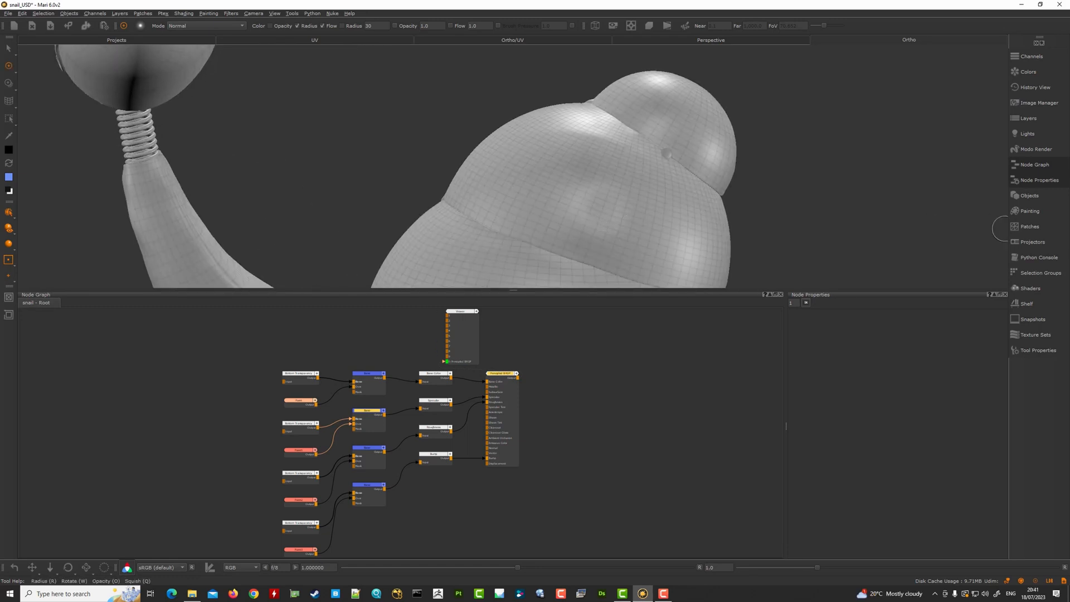
pyautogui.click(1032, 196)
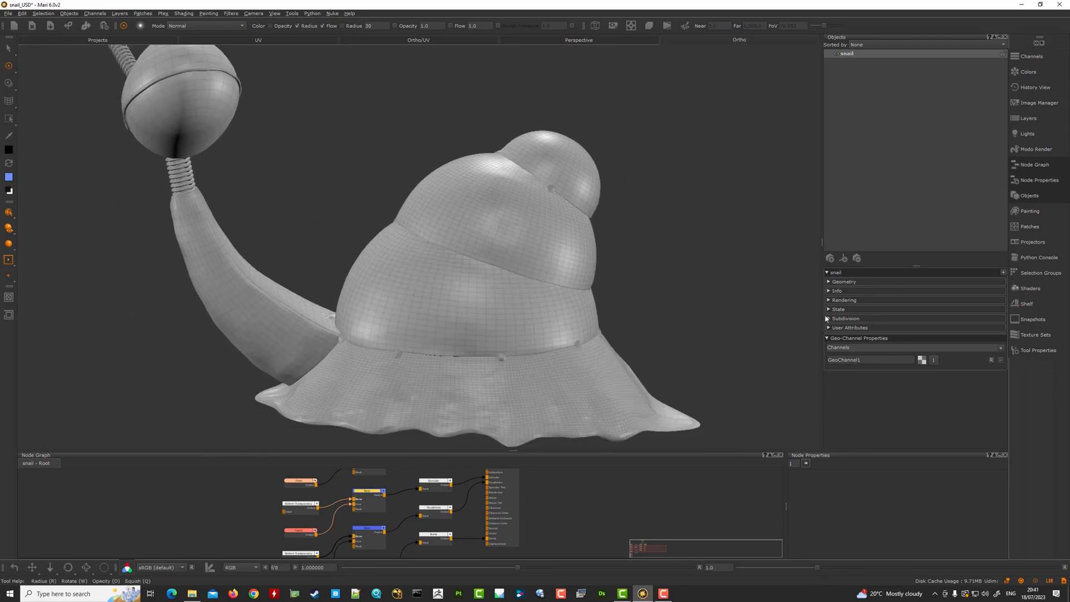
# Expand the snail's Geometry and Subdivision sections, revealing the Catmull Clark scheme
pyautogui.click(843, 281)
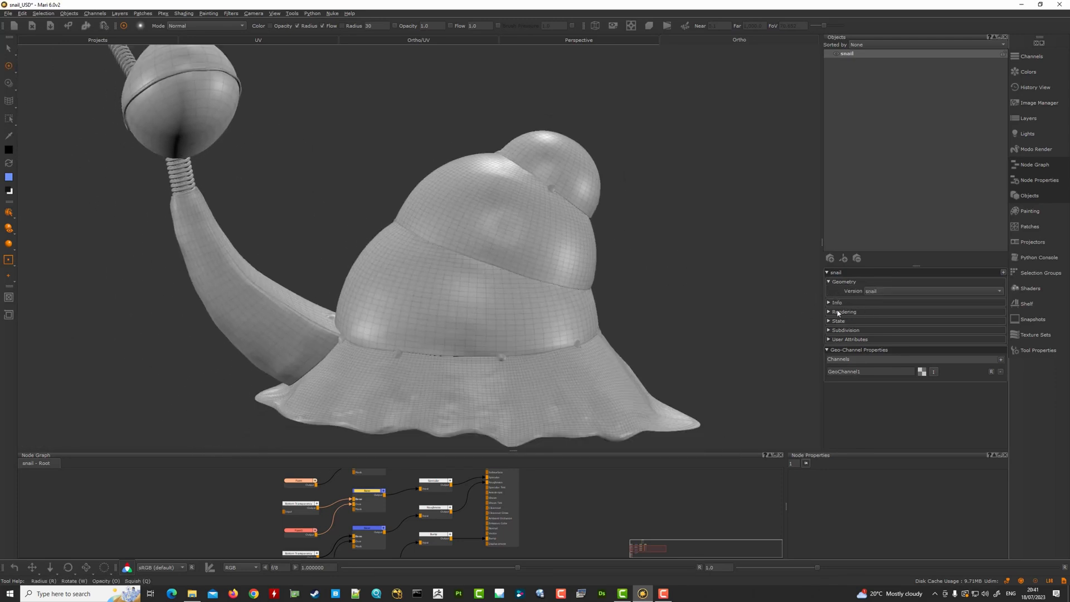
pyautogui.click(845, 330)
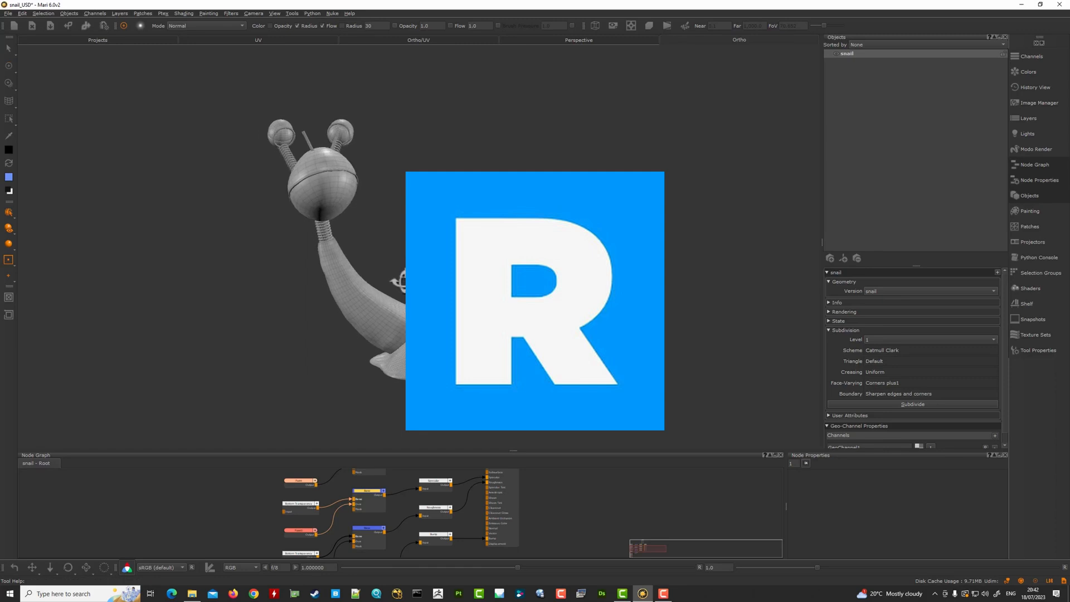
# With the Select tool set to Connectedness Mesh, select the snail's head as one connected piece
pyautogui.click(9, 48)
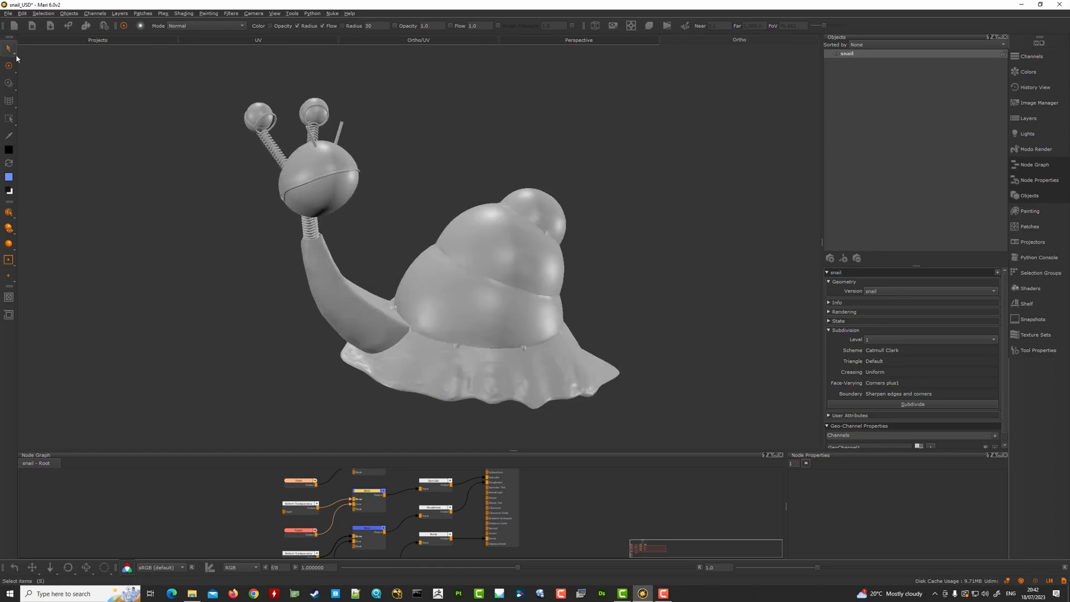
pyautogui.moveTo(9, 66)
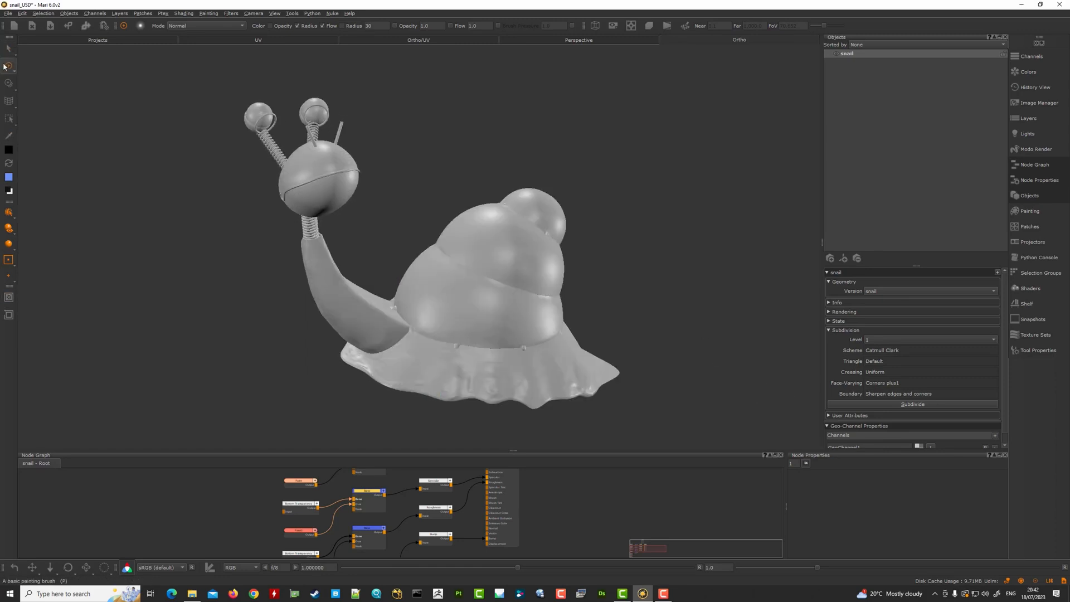
pyautogui.click(9, 54)
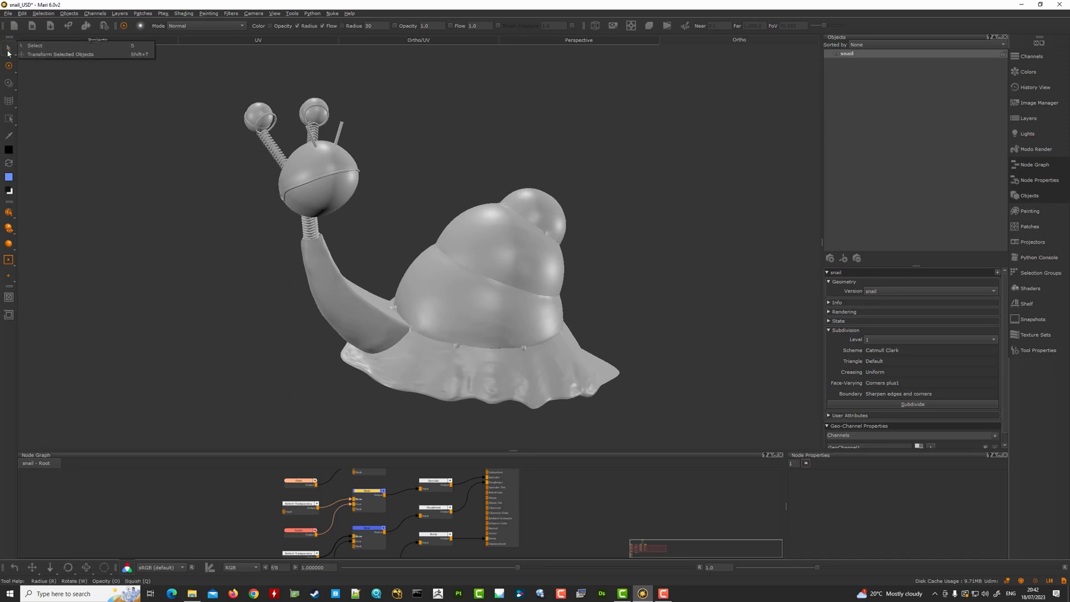
pyautogui.click(35, 44)
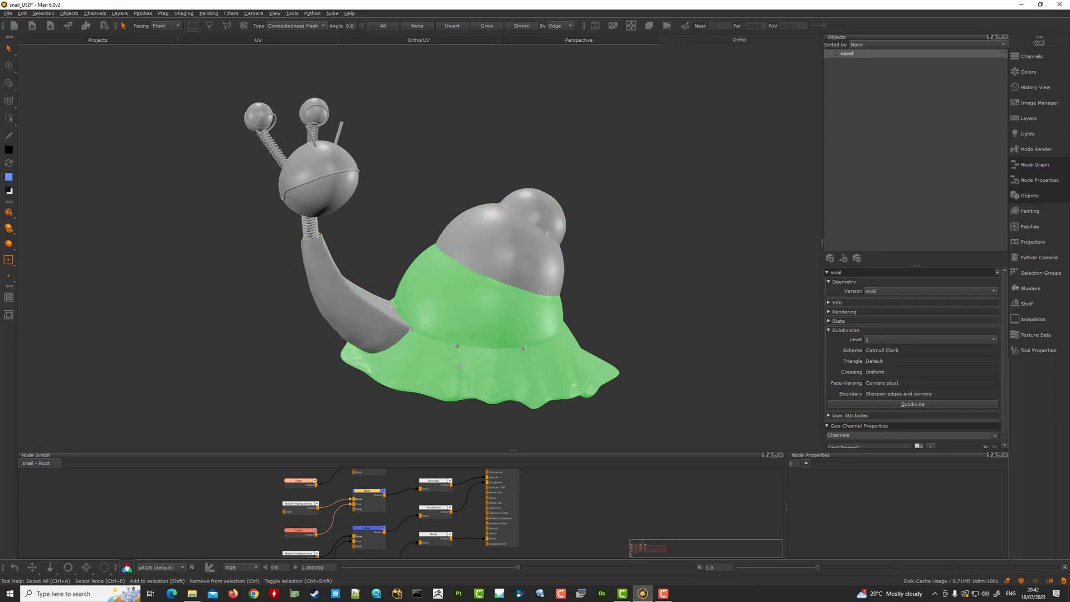
pyautogui.click(9, 213)
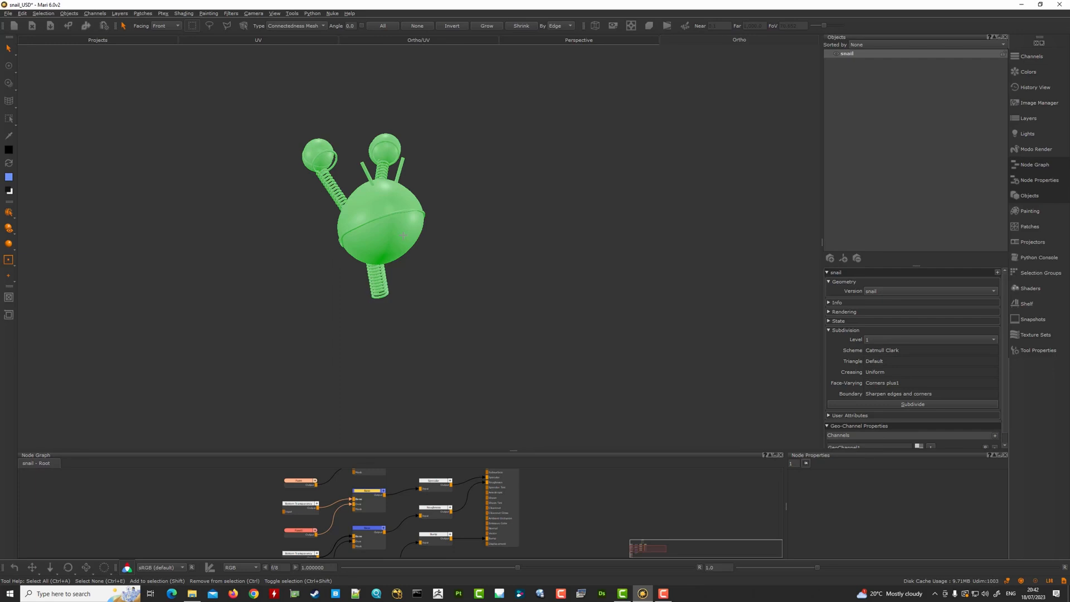
# Toggle isolation of the selected head with Shift+H, then unhide the whole snail with Ctrl+Shift+H
pyautogui.press('shift+h')
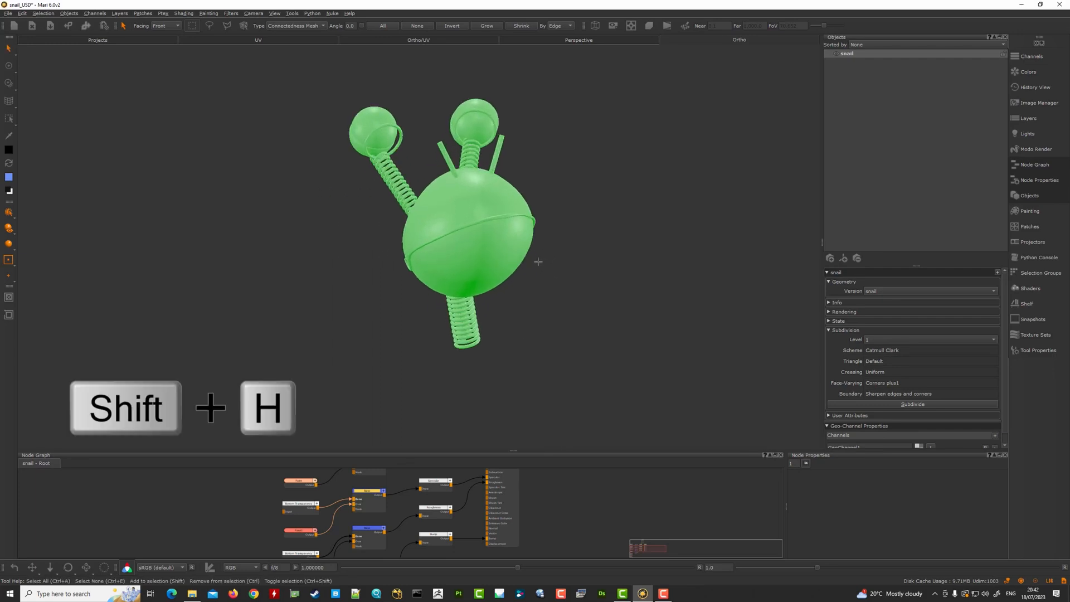
pyautogui.press('shift+h')
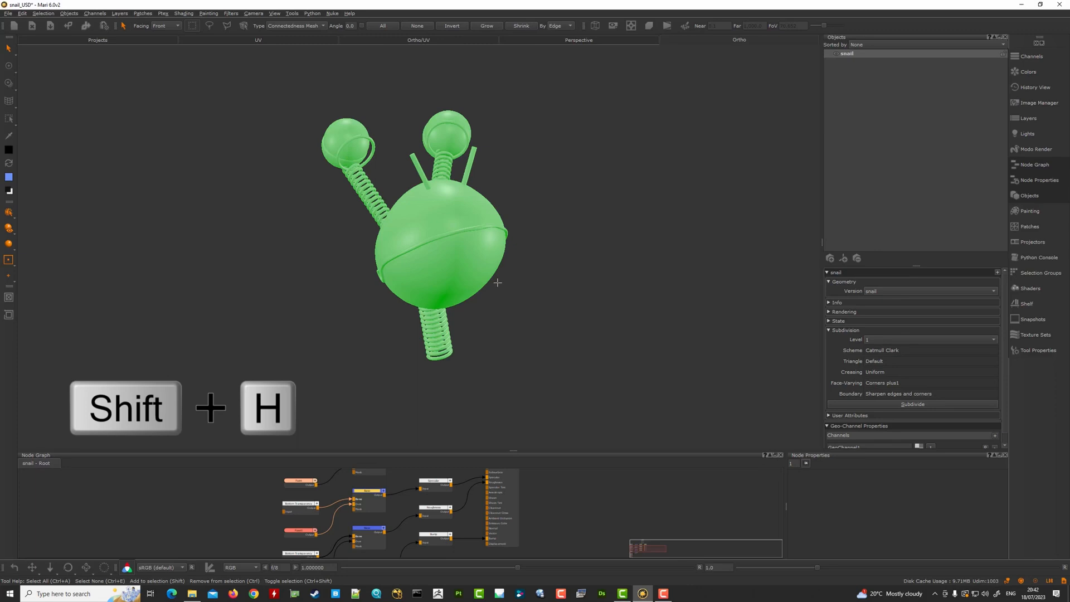
pyautogui.press('ctrl+shift+h')
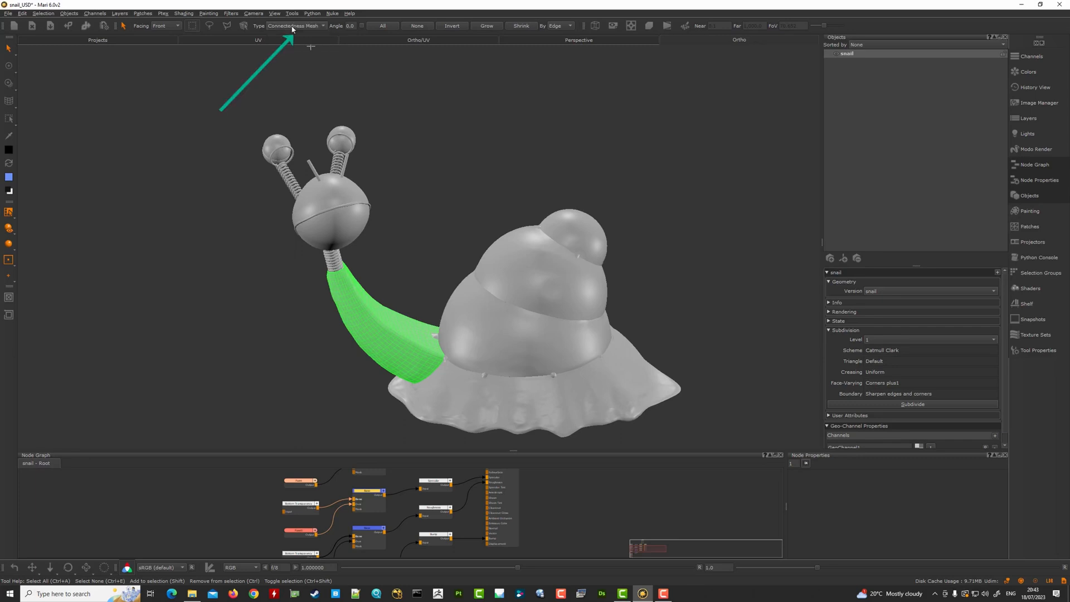
pyautogui.moveTo(447, 335)
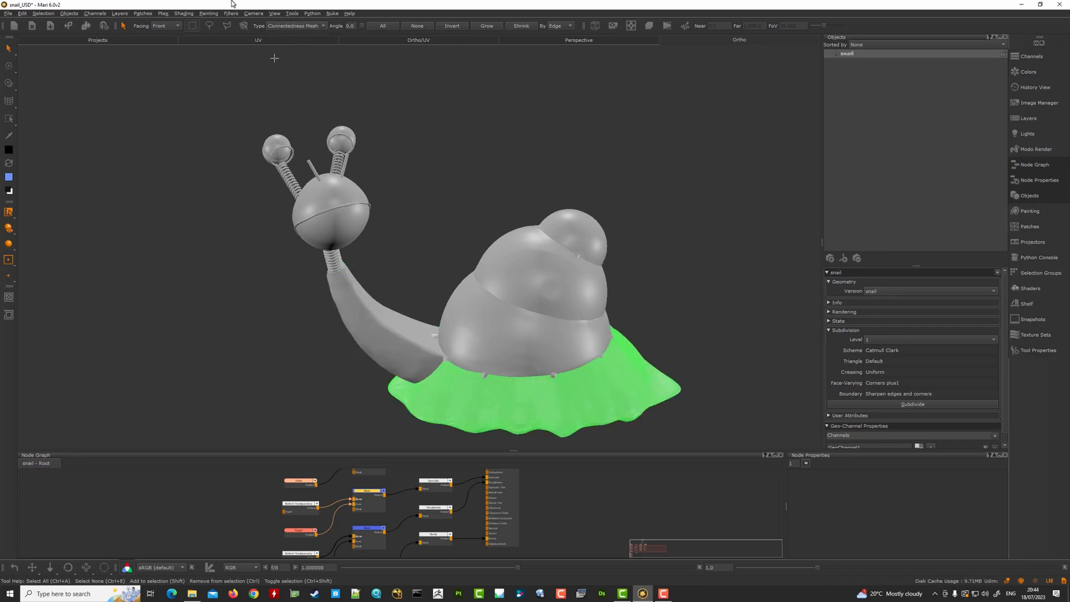
# Switch selection Type to Connectedness UV and select the shell band as a UV island
pyautogui.click(294, 26)
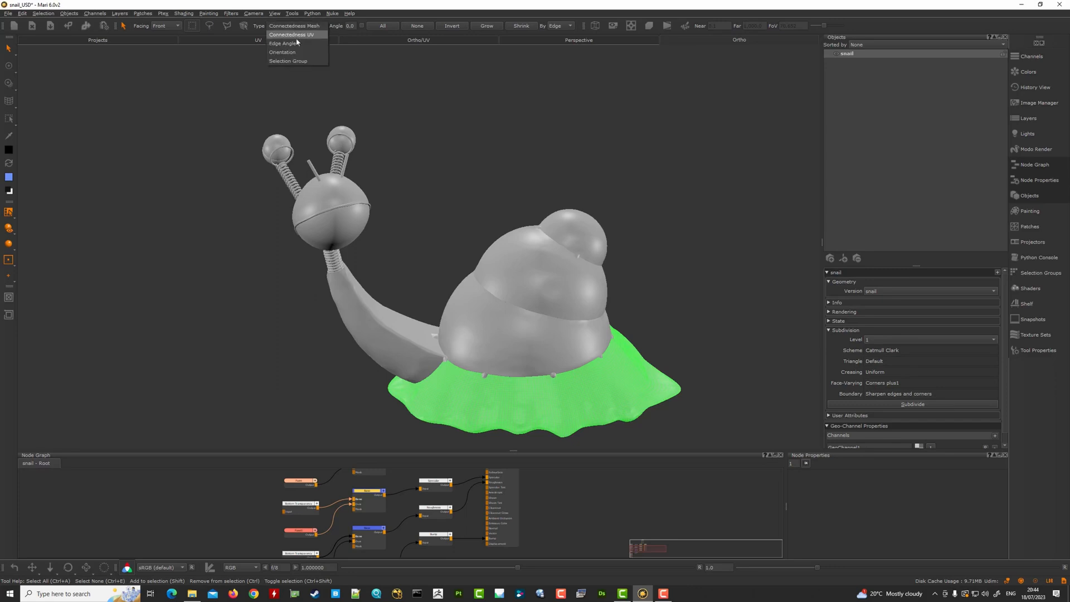
pyautogui.moveTo(294, 35)
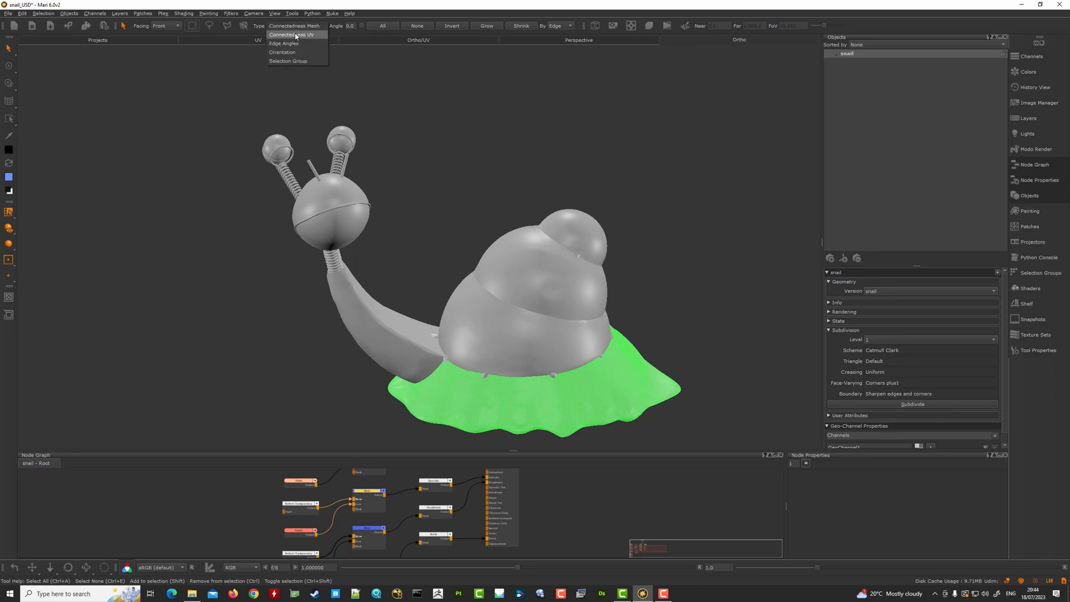
pyautogui.click(292, 35)
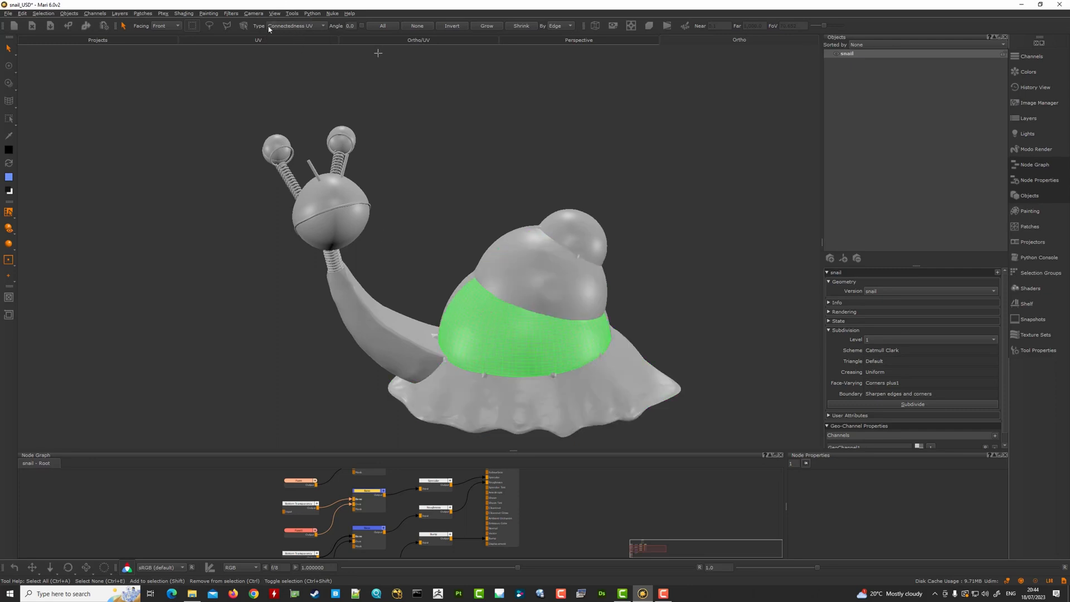
pyautogui.click(258, 40)
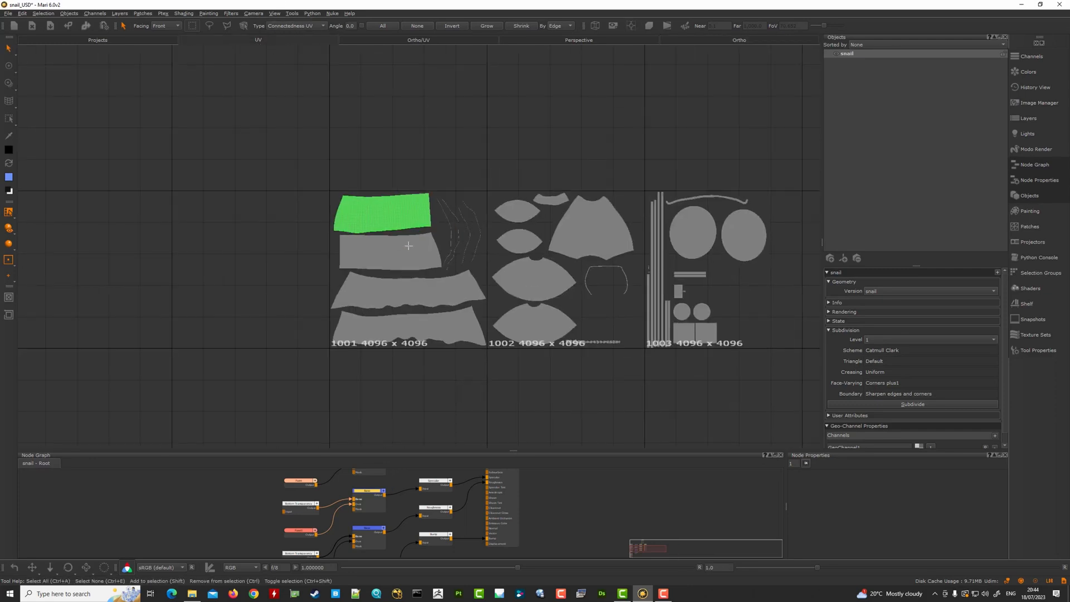
pyautogui.click(409, 296)
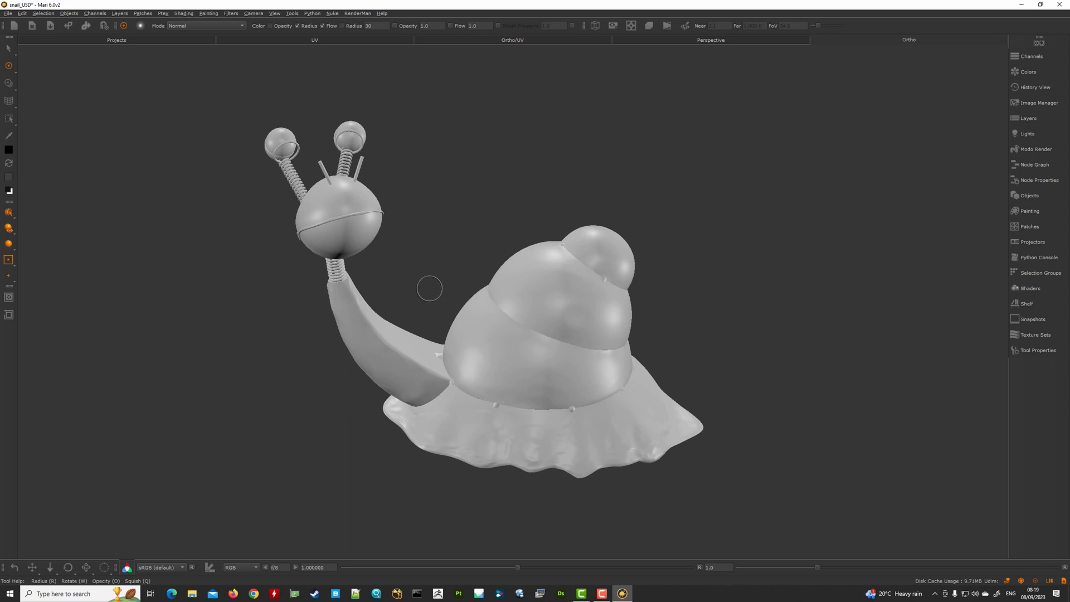
pyautogui.moveTo(454, 298)
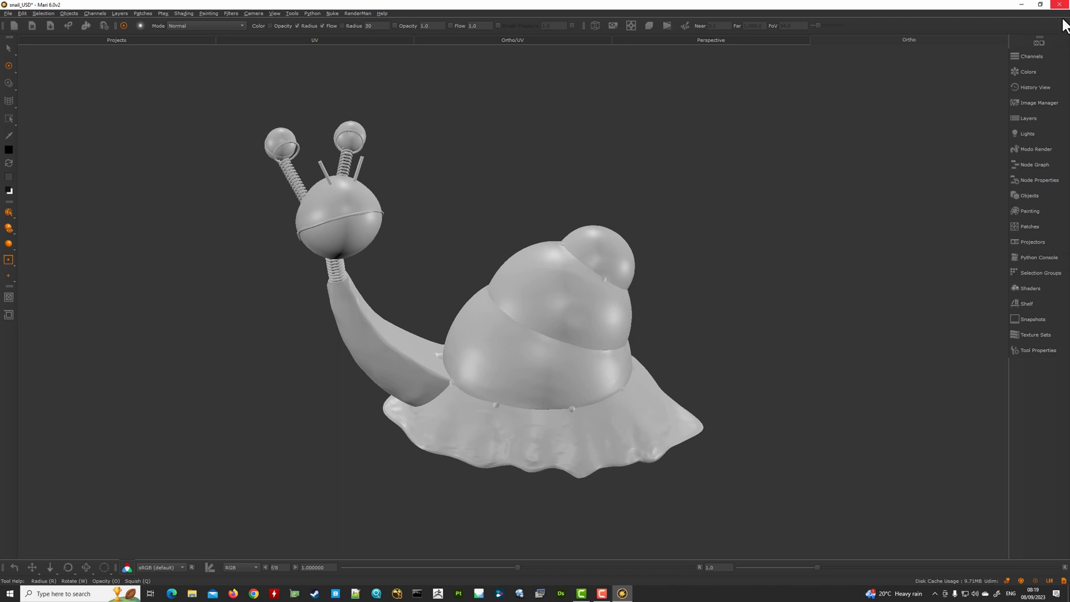
pyautogui.moveTo(424, 307)
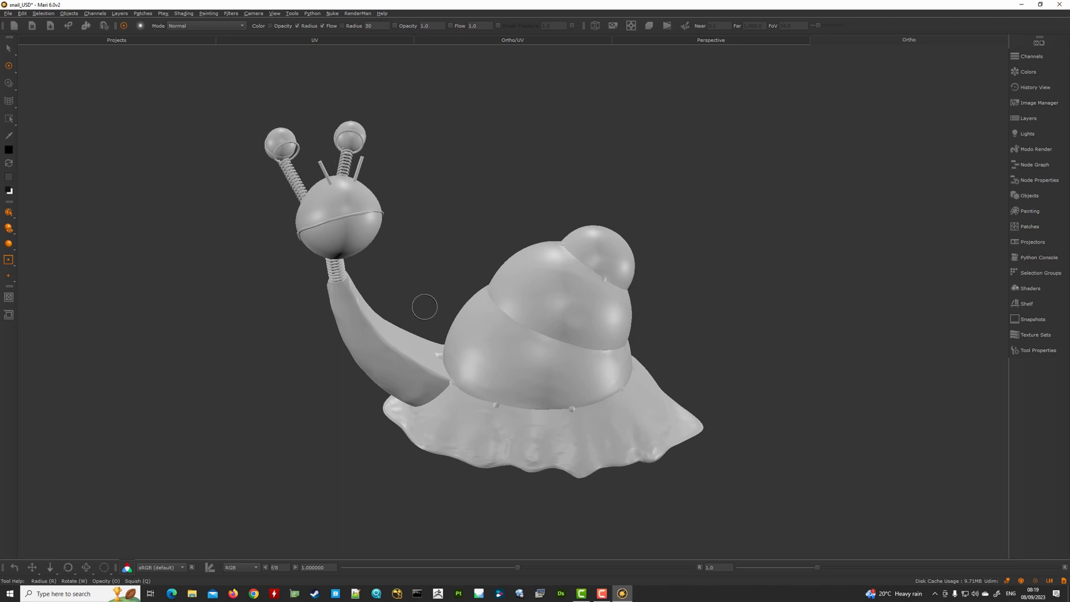
pyautogui.moveTo(417, 269)
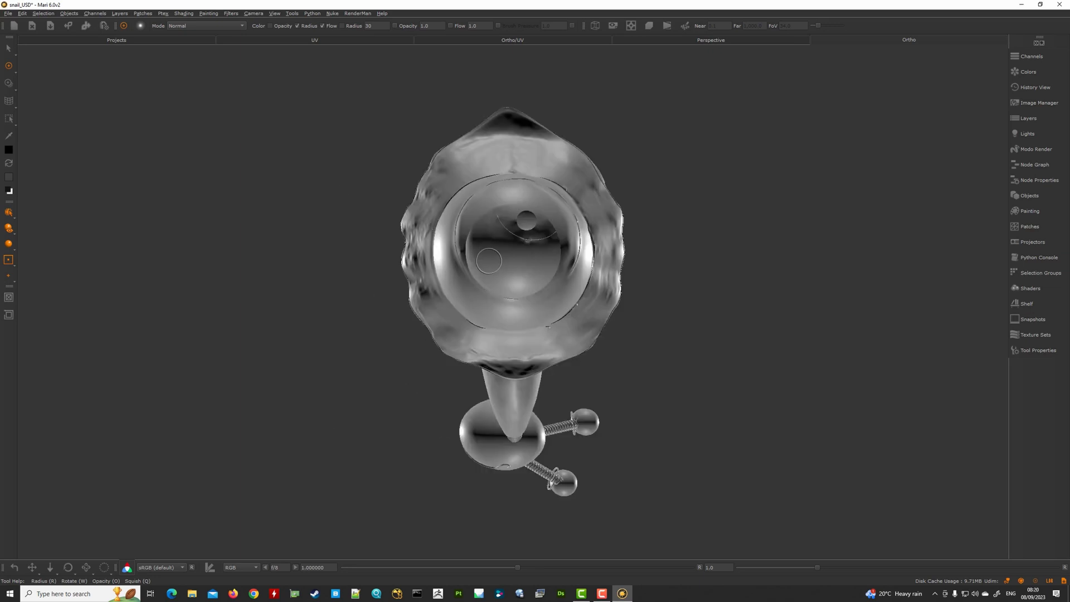
pyautogui.moveTo(498, 261)
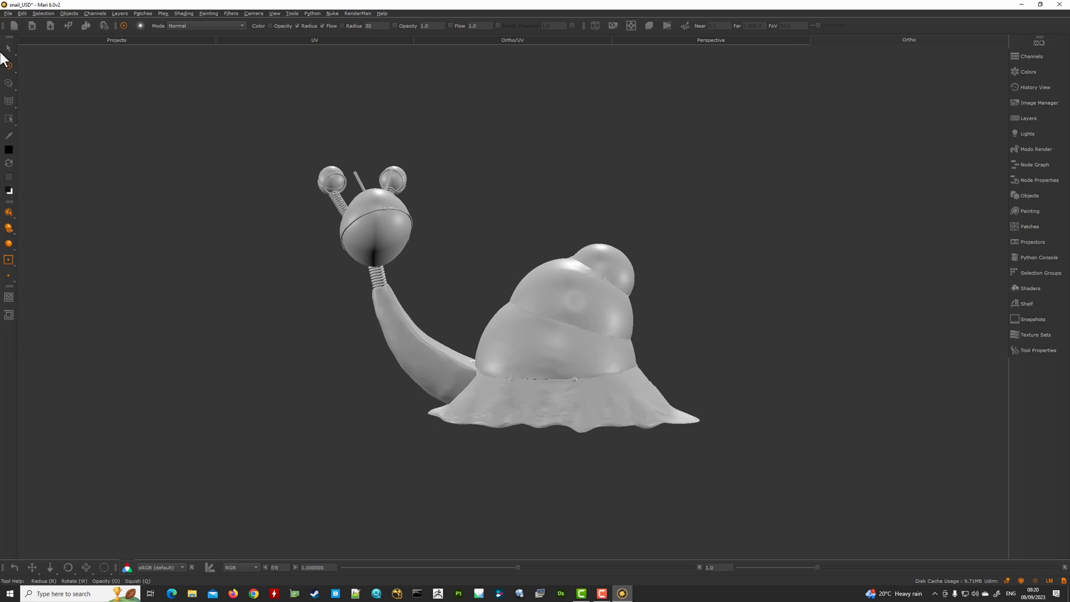
pyautogui.moveTo(407, 22)
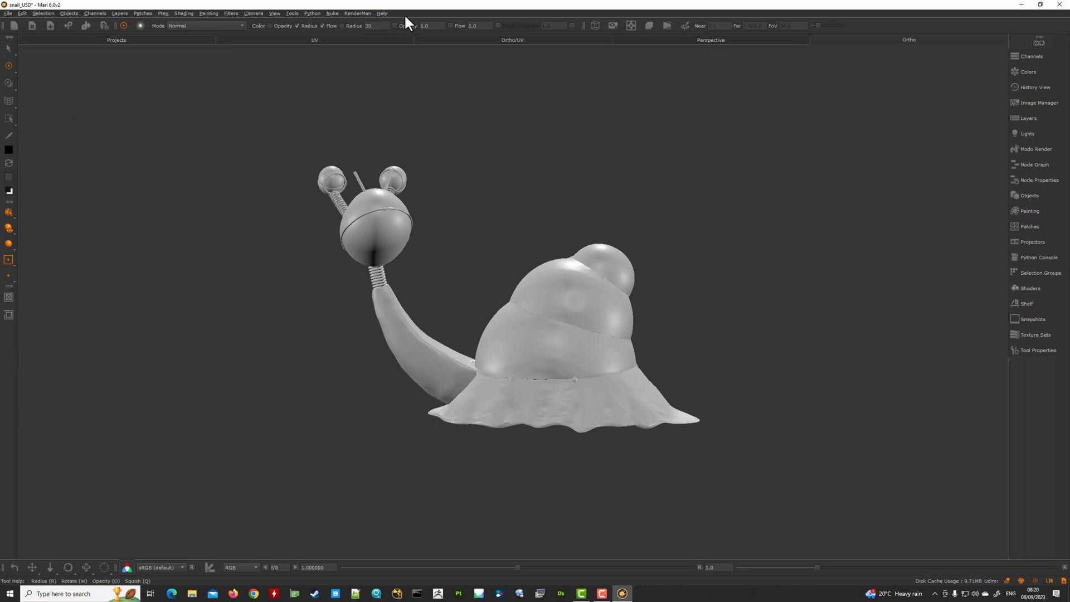
pyautogui.moveTo(683, 112)
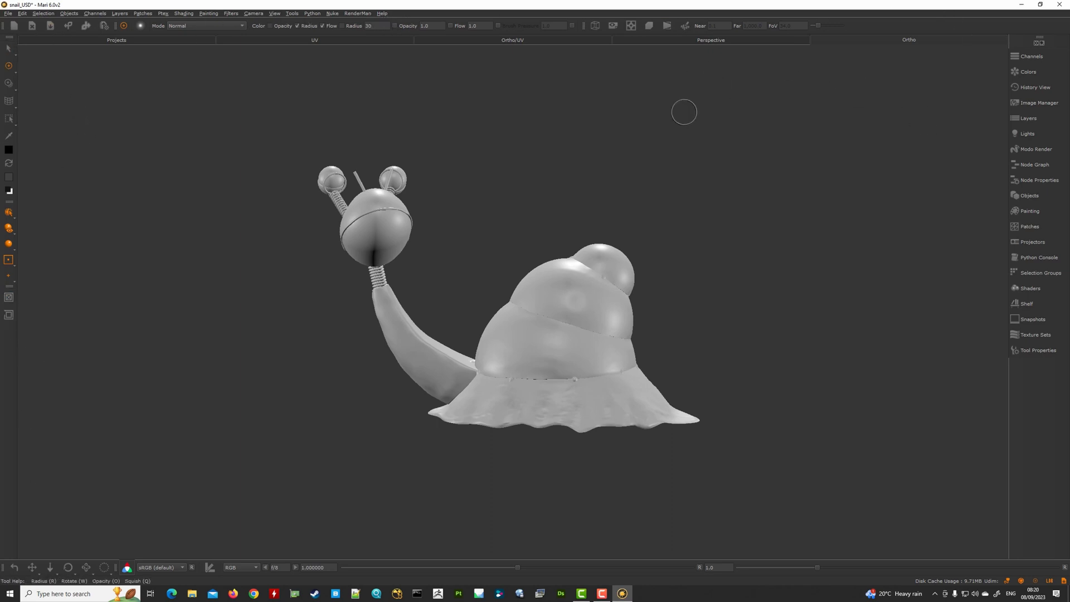
pyautogui.moveTo(558, 278)
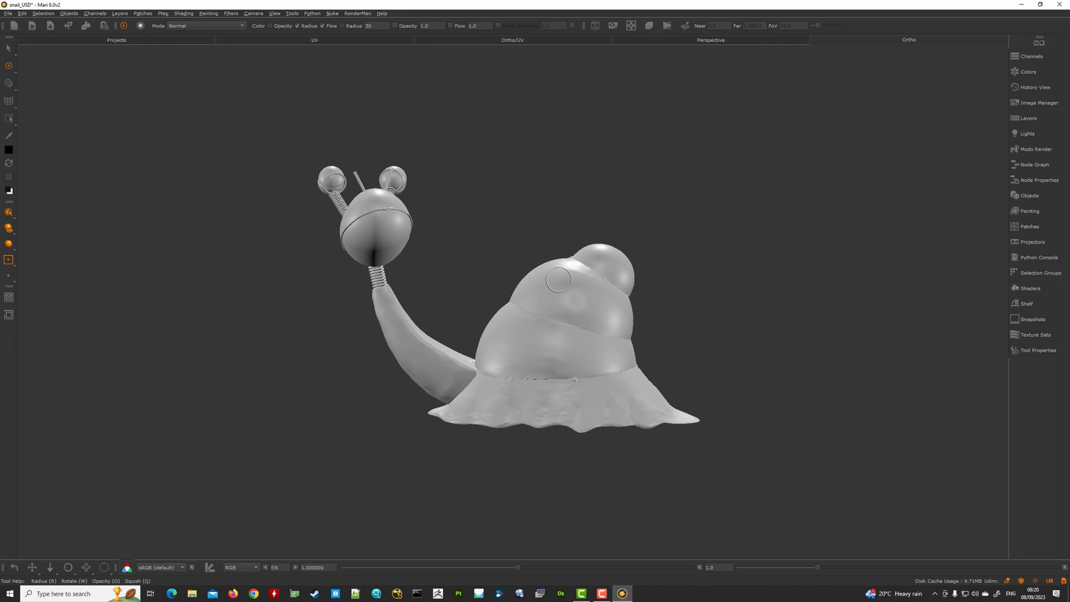
pyautogui.moveTo(409, 452)
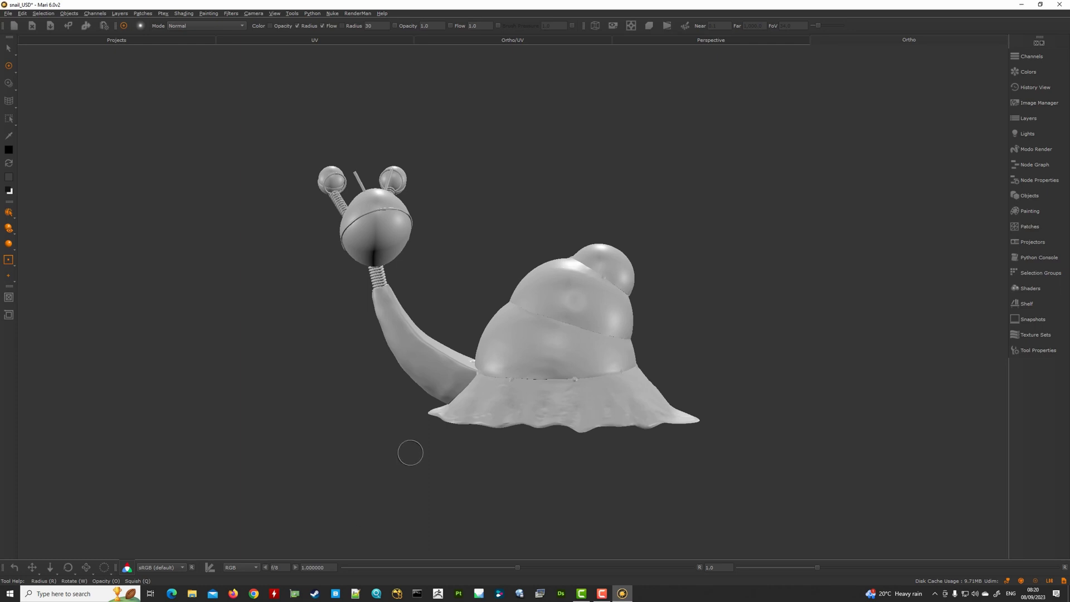
pyautogui.moveTo(607, 391)
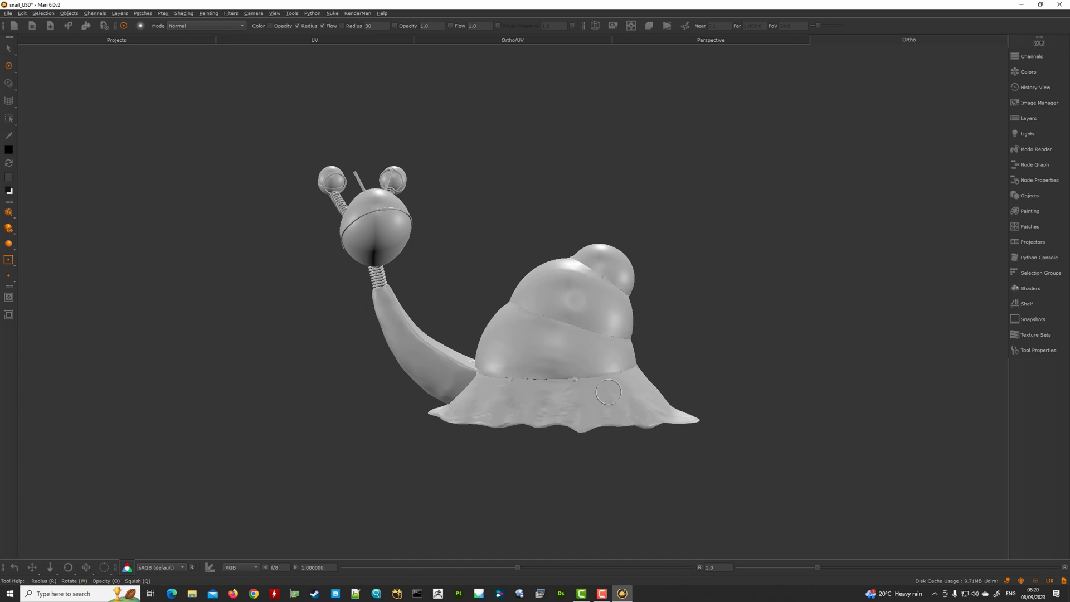